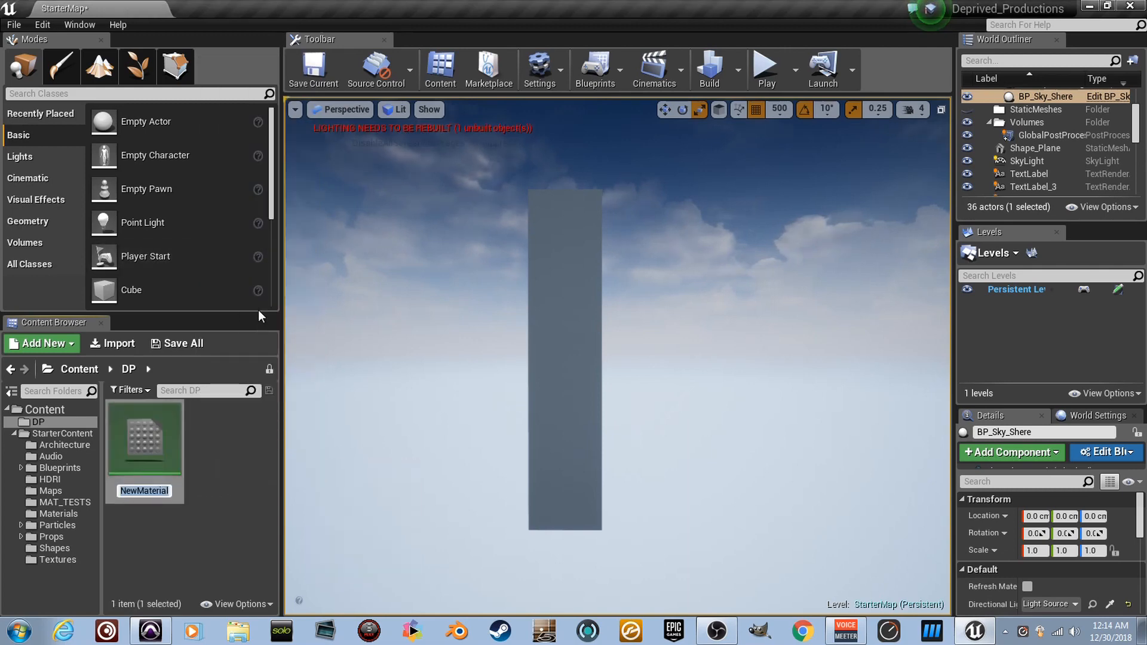
# - Name the new material Health and open it in the material editor
pyautogui.write('Health')
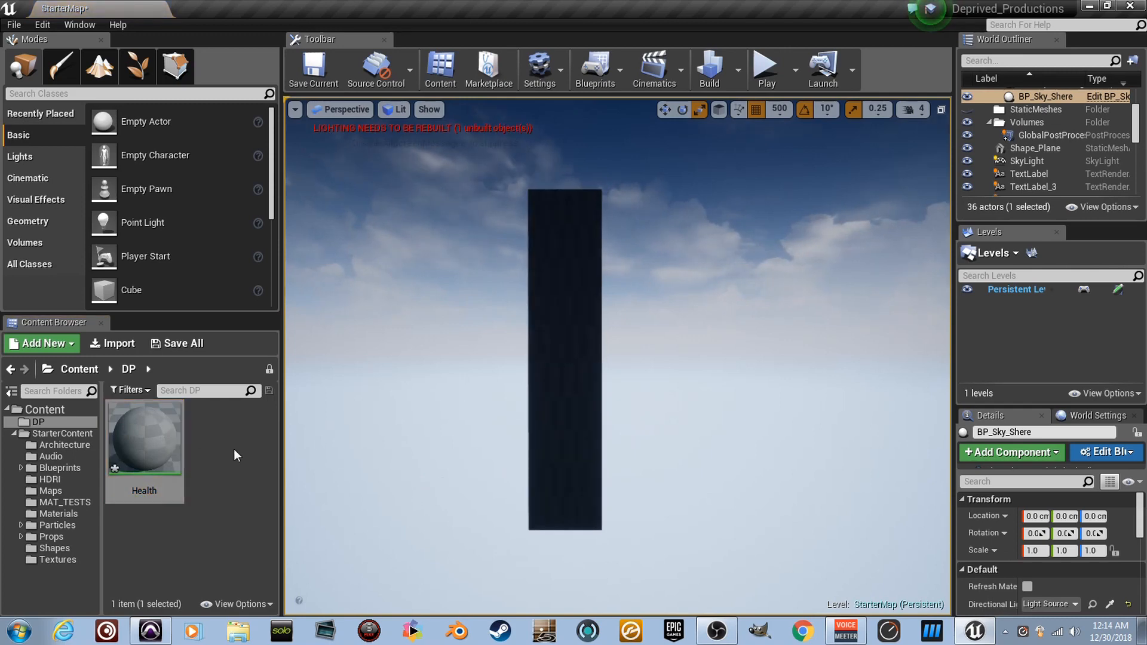
pyautogui.doubleClick(144, 437)
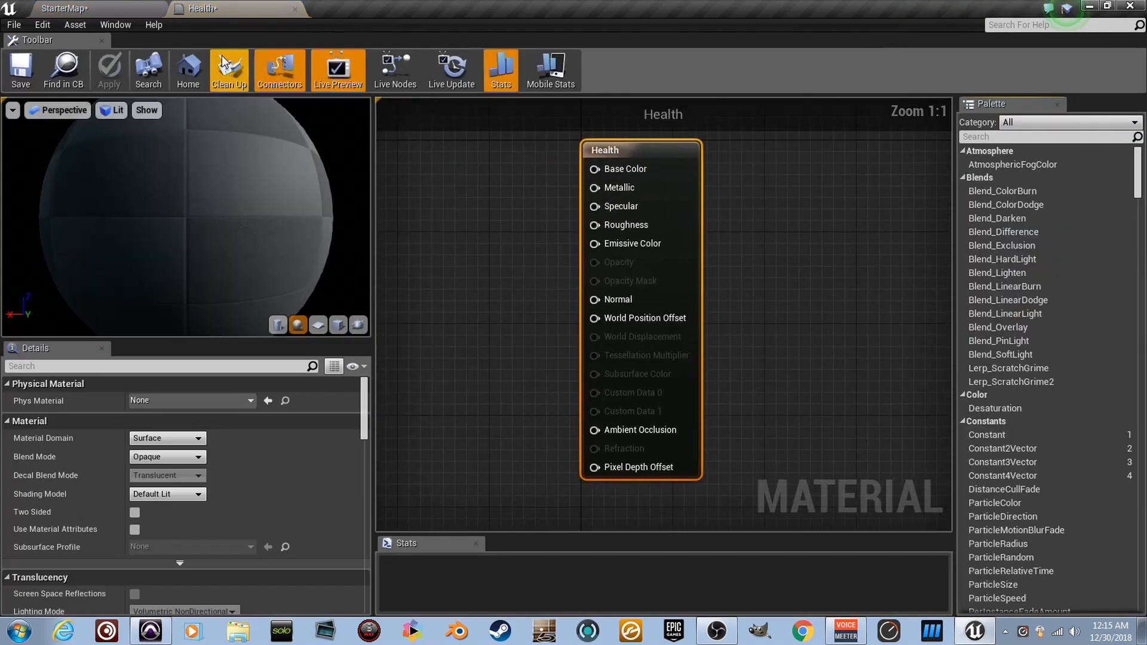
# - Set the shading model to Unlit and confirm a dark red 0.5,0,0 constant for Emissive Color
pyautogui.click(229, 69)
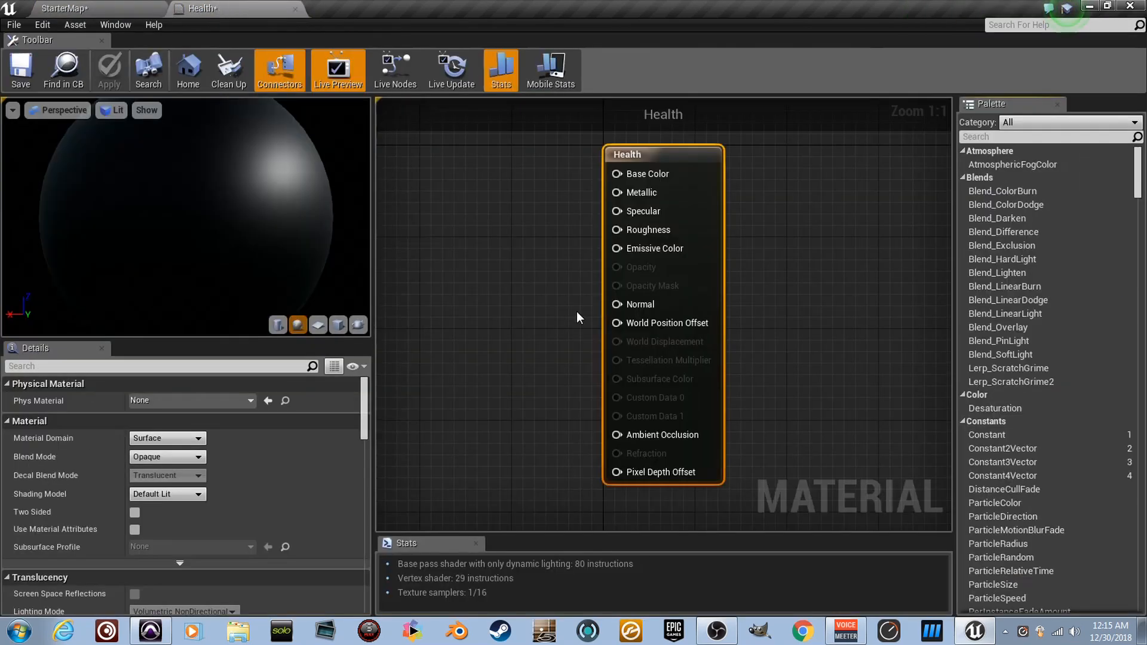
pyautogui.moveTo(717, 327)
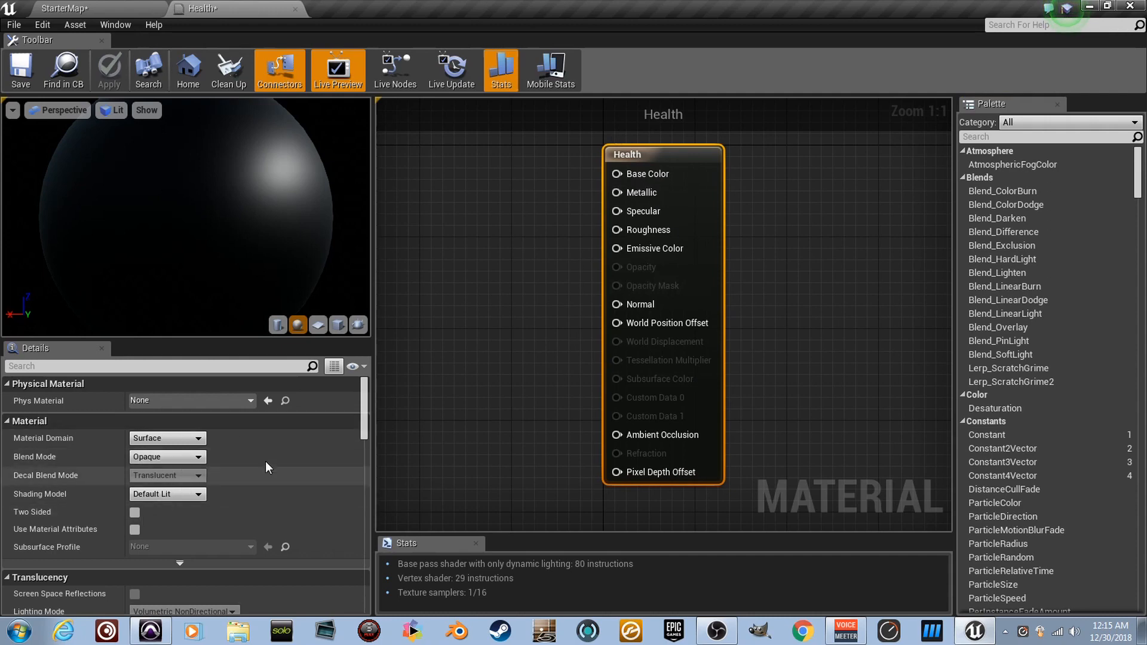
pyautogui.click(166, 494)
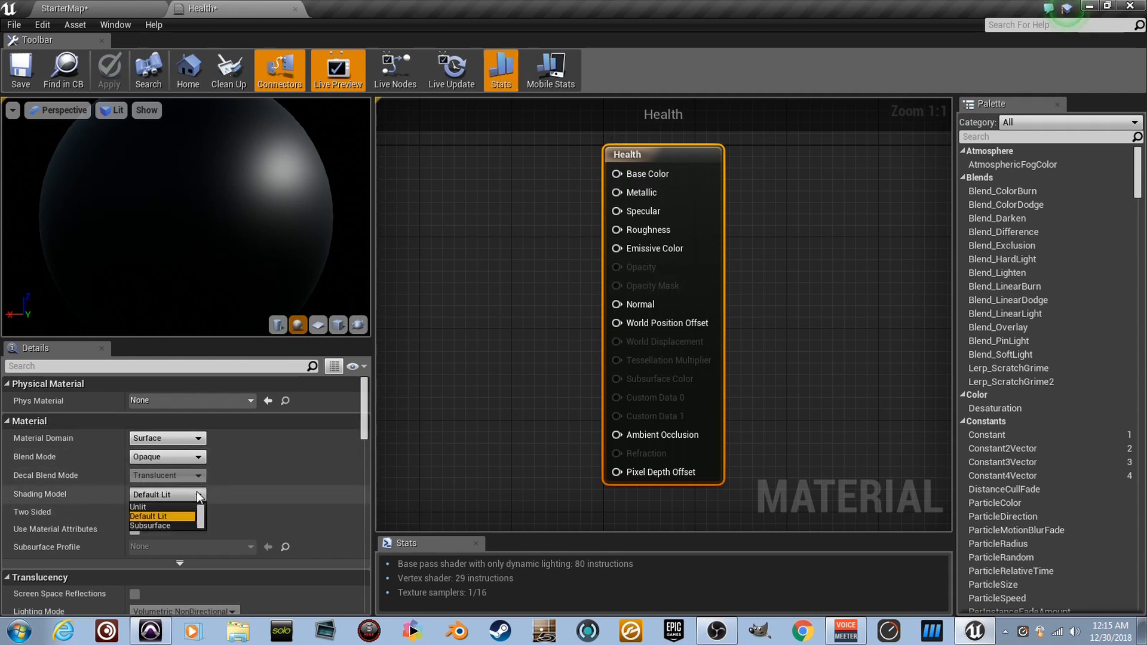
pyautogui.click(138, 507)
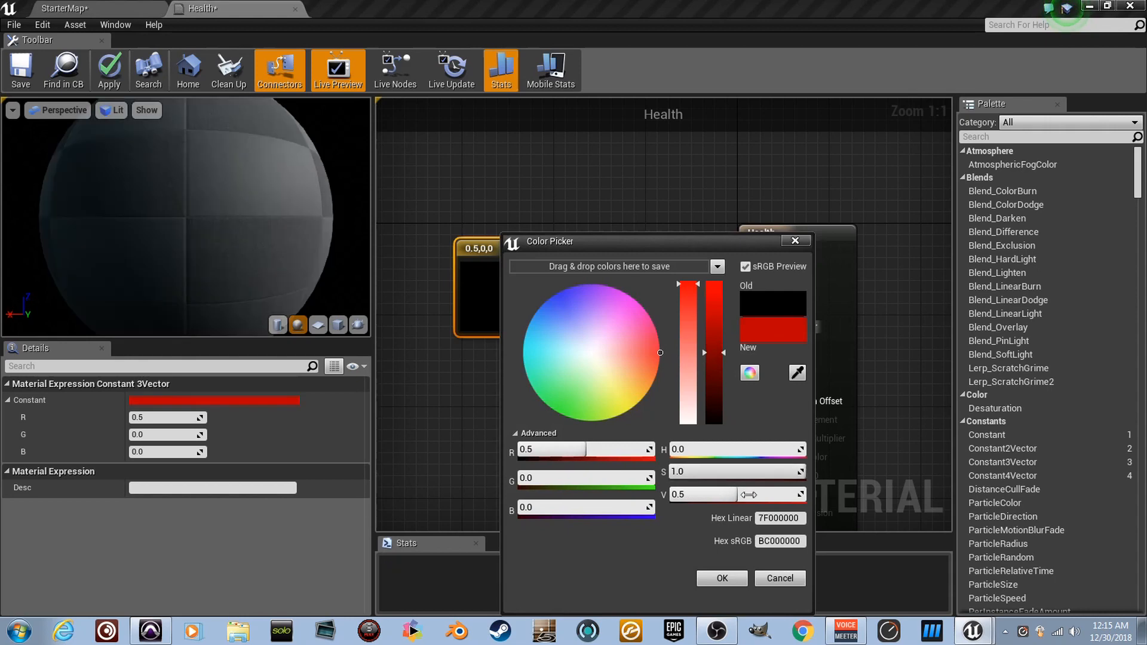
pyautogui.click(720, 577)
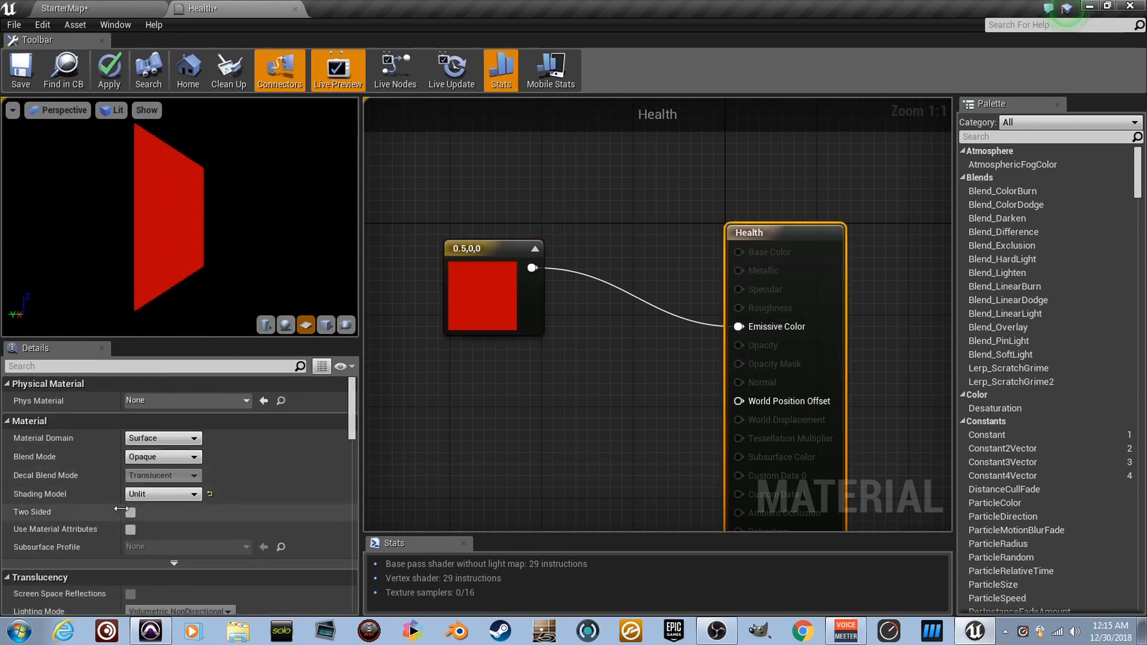
# - Make the material Two Sided with Translucent blend mode
pyautogui.click(131, 512)
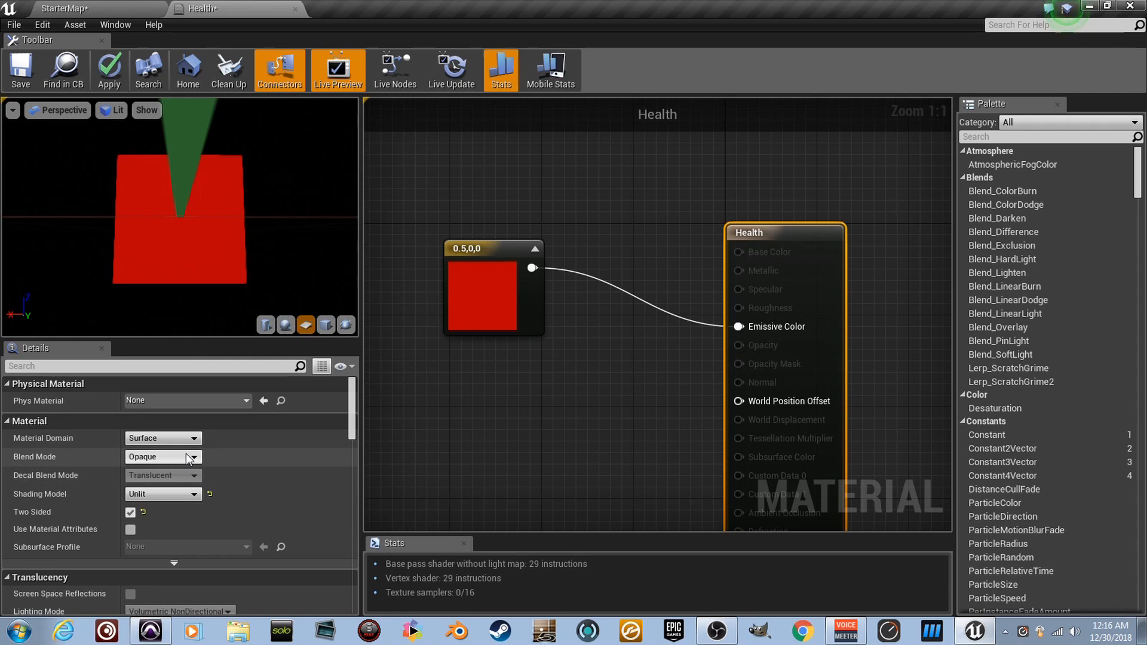
pyautogui.click(163, 457)
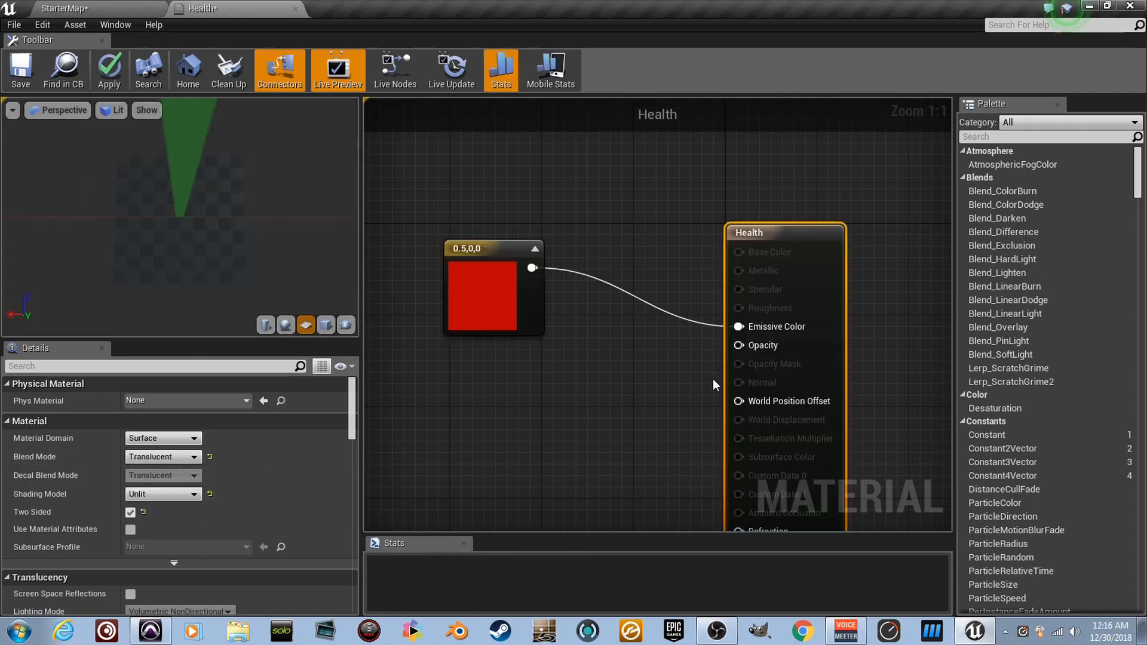
pyautogui.click(109, 69)
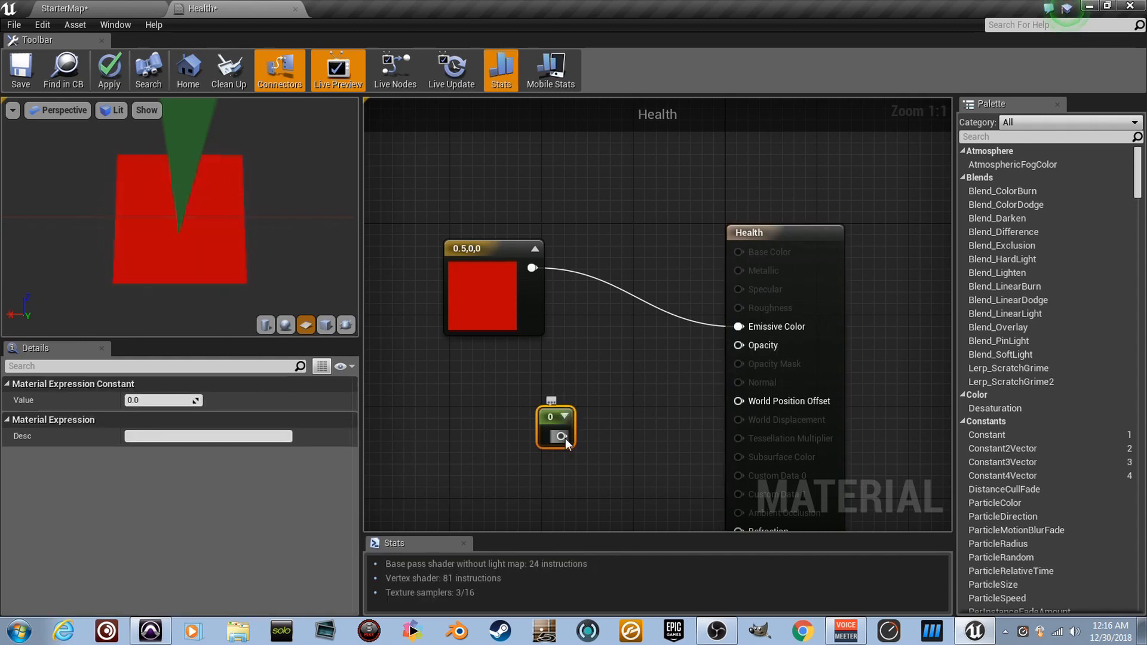
# - Drive Opacity with a Constant, trying 0.5 and 0.2 and leaving it at 0.5
pyautogui.moveTo(560, 436); pyautogui.dragTo(735, 344)
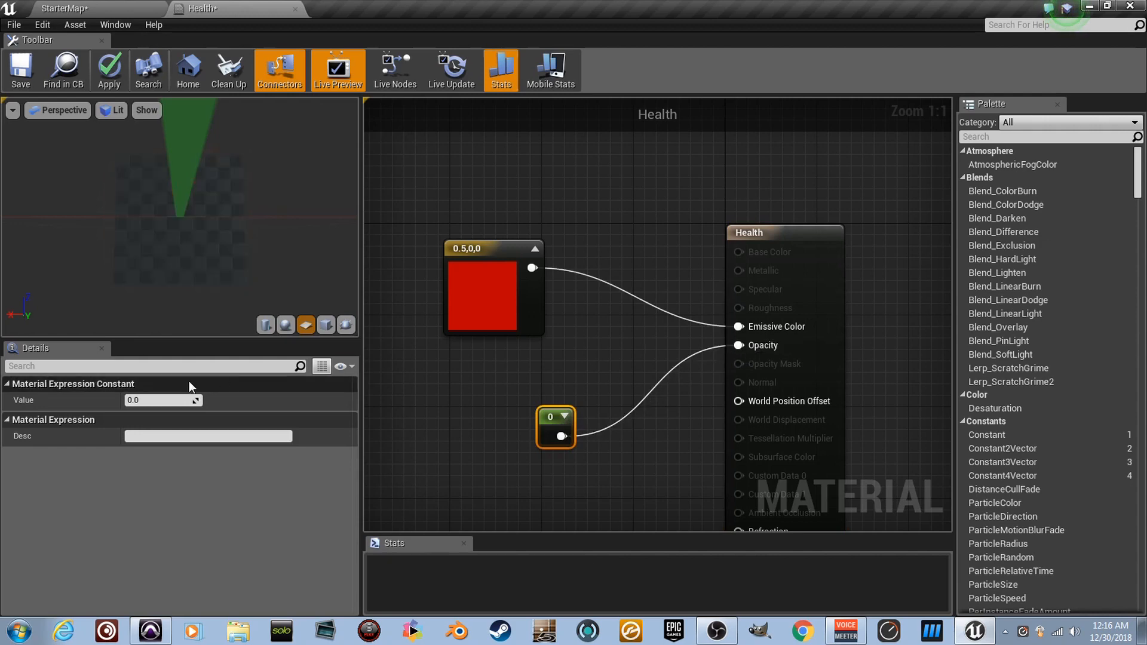
pyautogui.click(162, 400)
pyautogui.write('1')
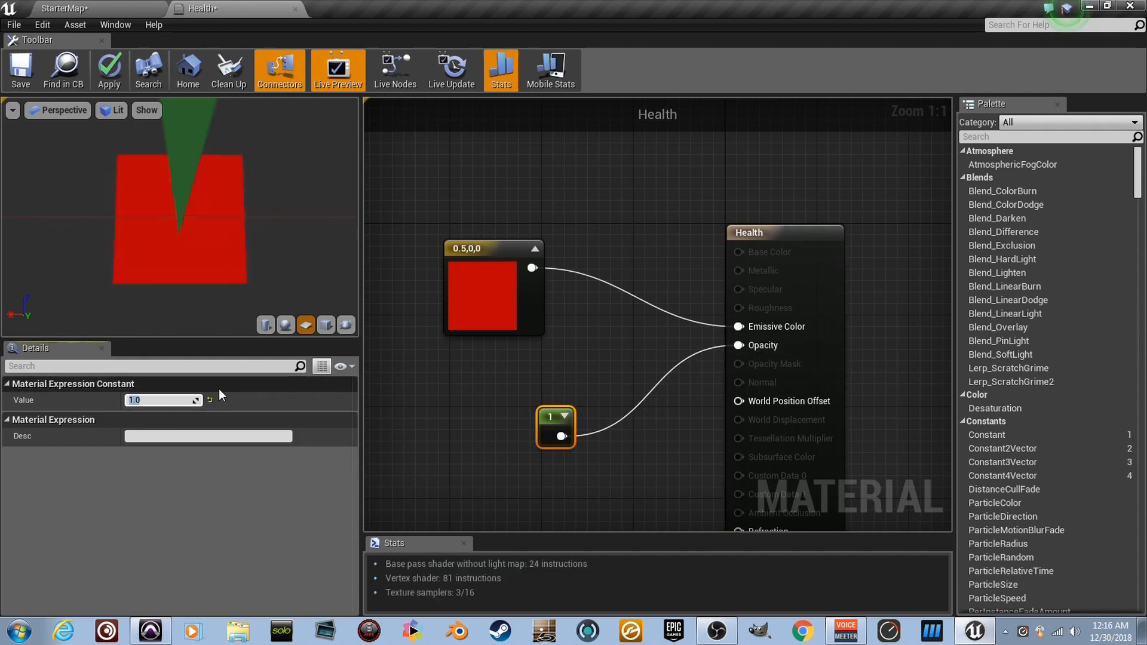
pyautogui.write('0.5')
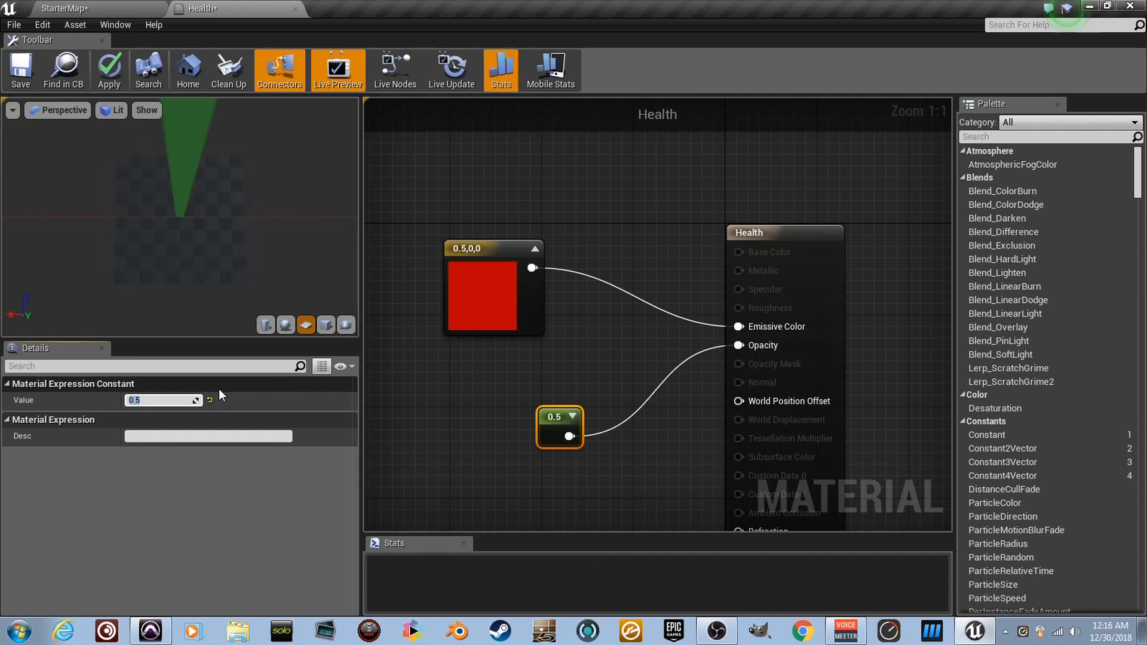
pyautogui.write('0.2')
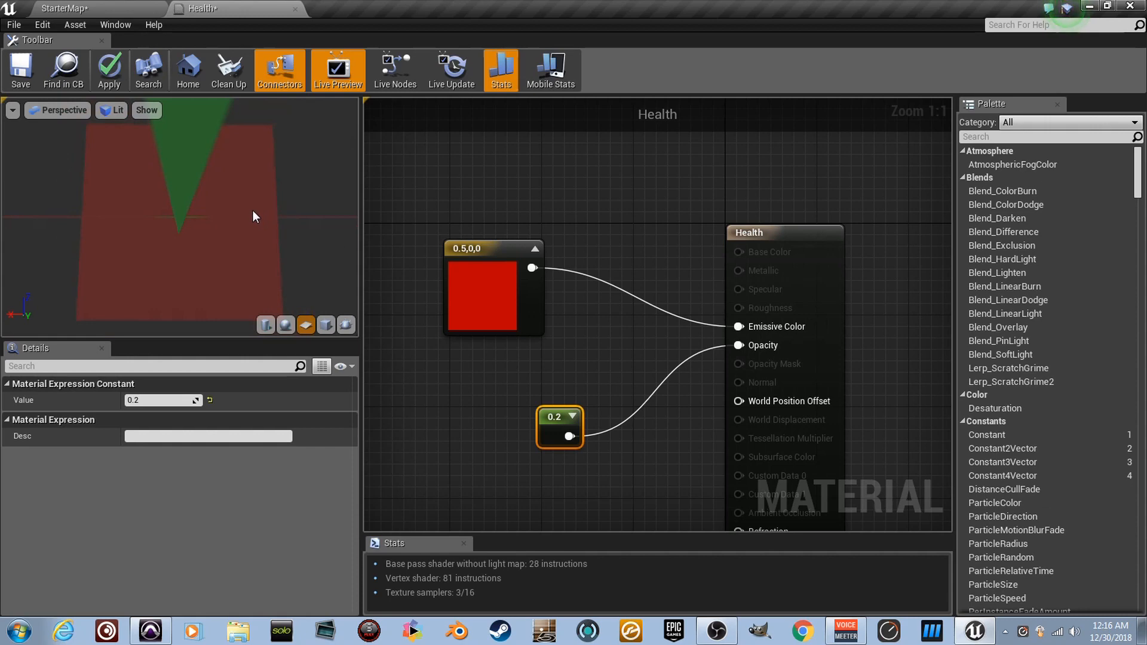
pyautogui.click(162, 400)
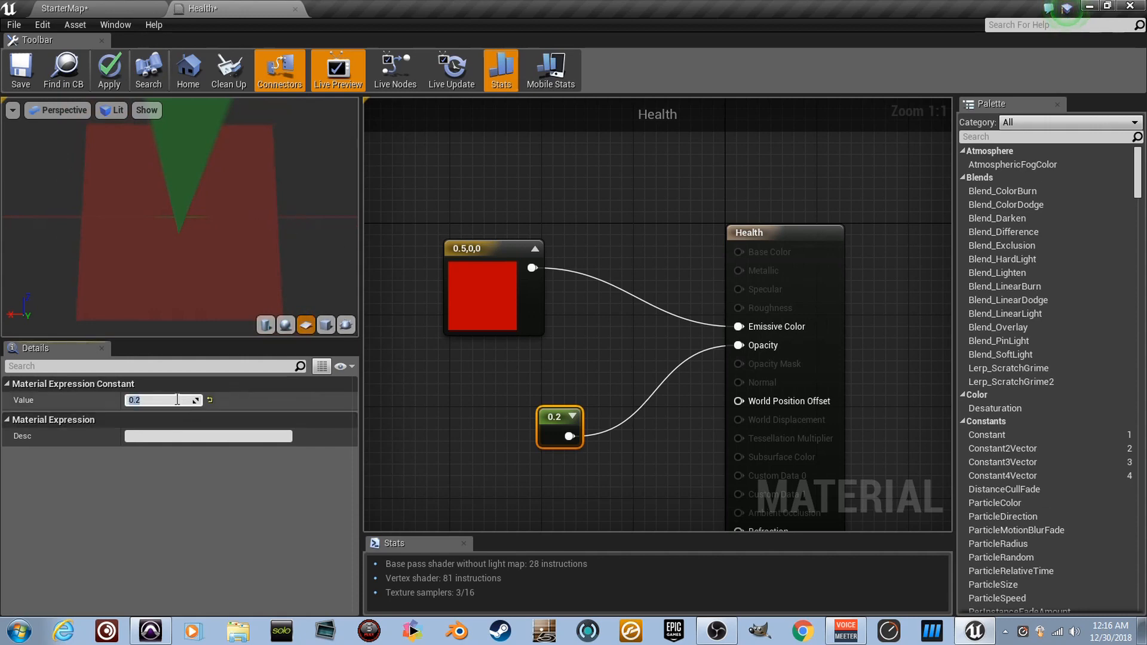
pyautogui.write('0.5')
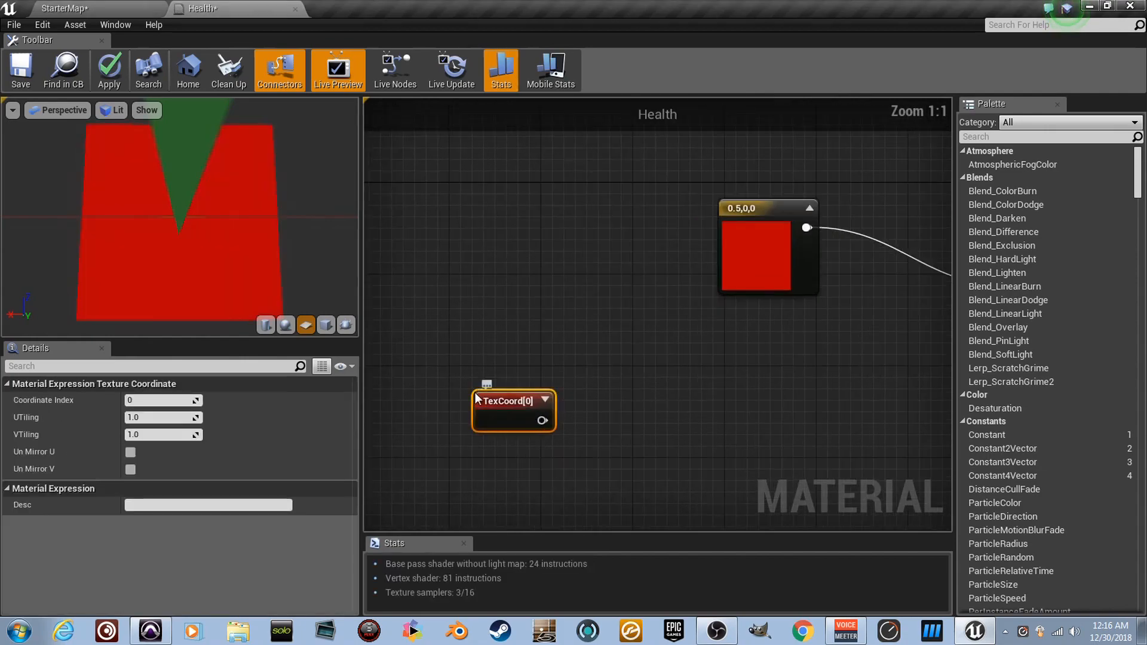
# - Add a TexCoord node and feed its output into a new ComponentMask node
pyautogui.scroll(-3)
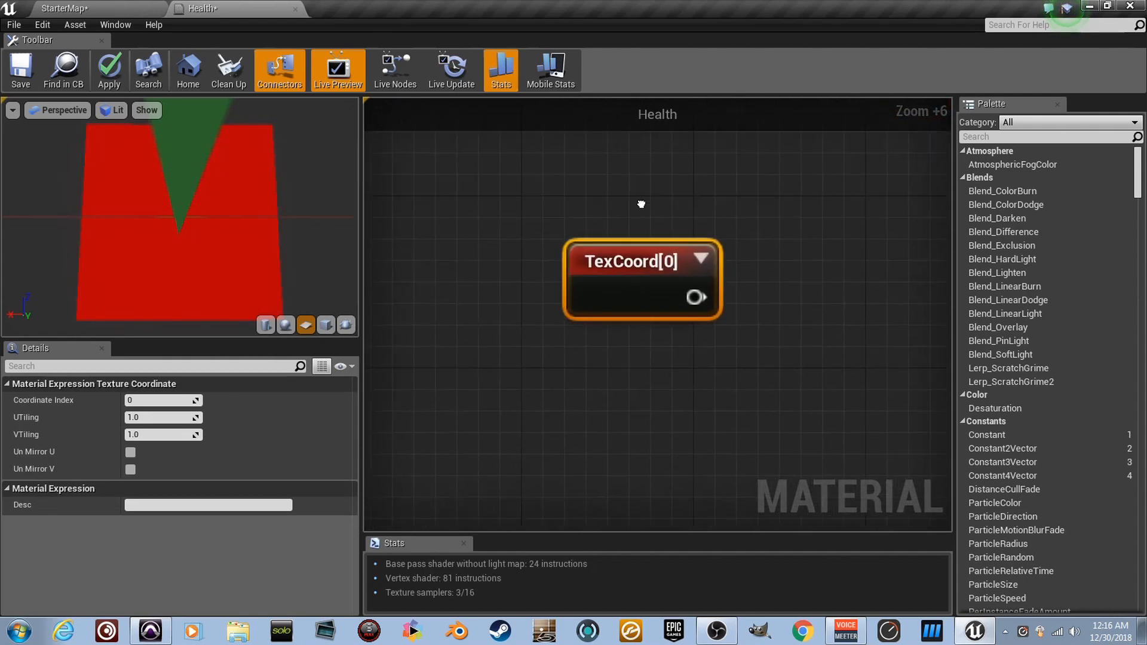
pyautogui.click(682, 261)
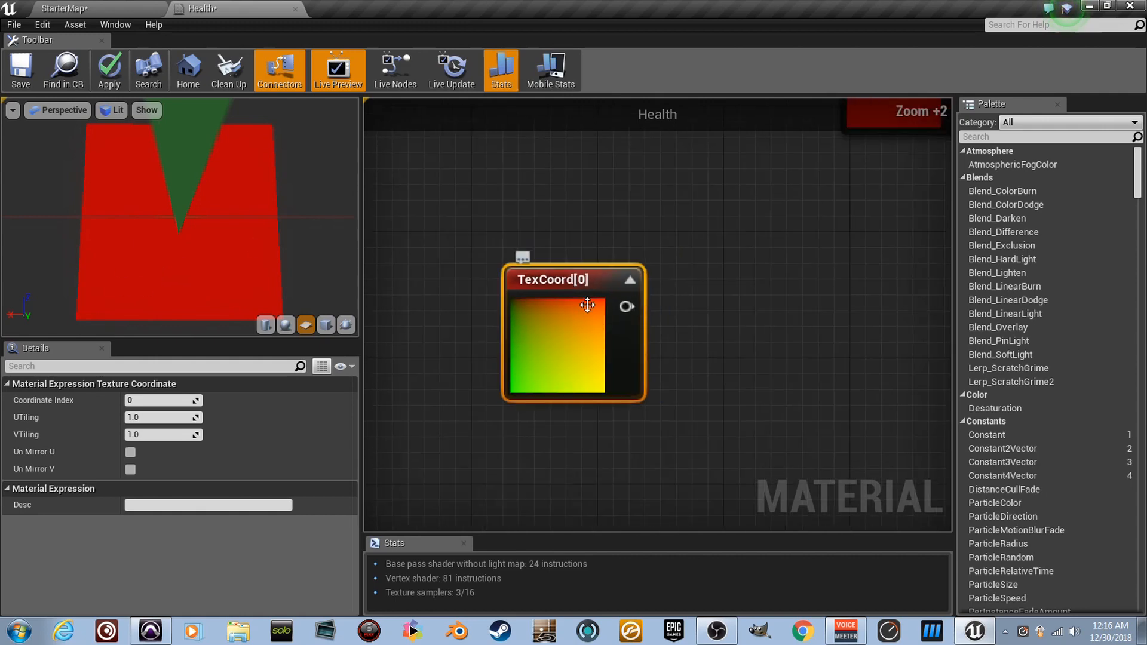
pyautogui.moveTo(587, 305); pyautogui.dragTo(412, 368)
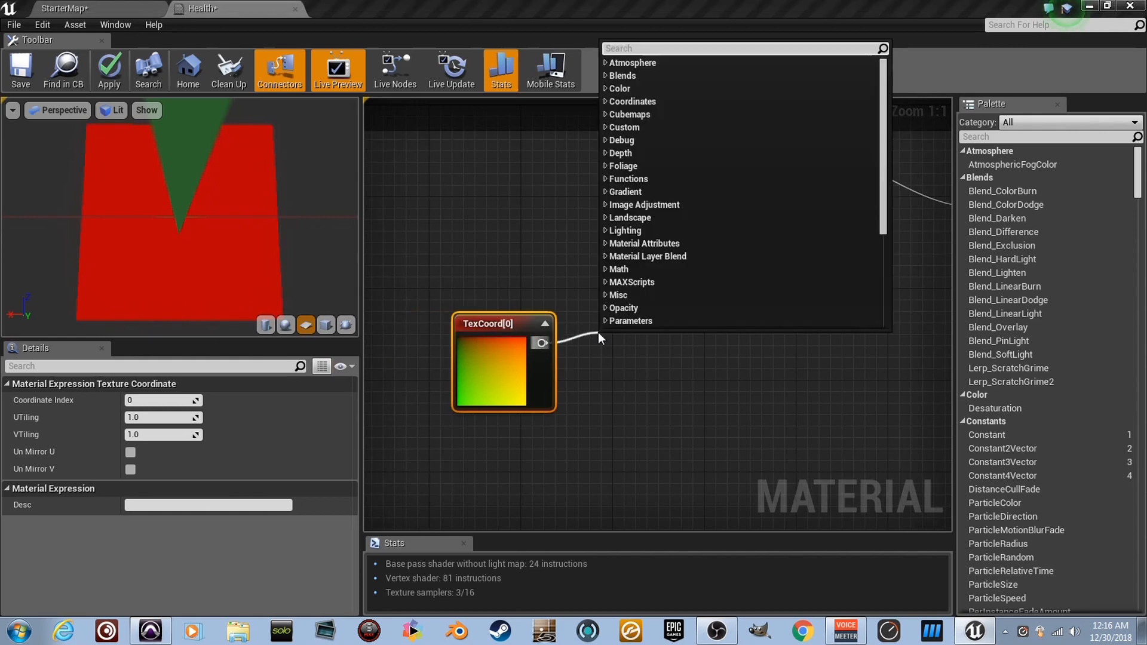
pyautogui.write('mask')
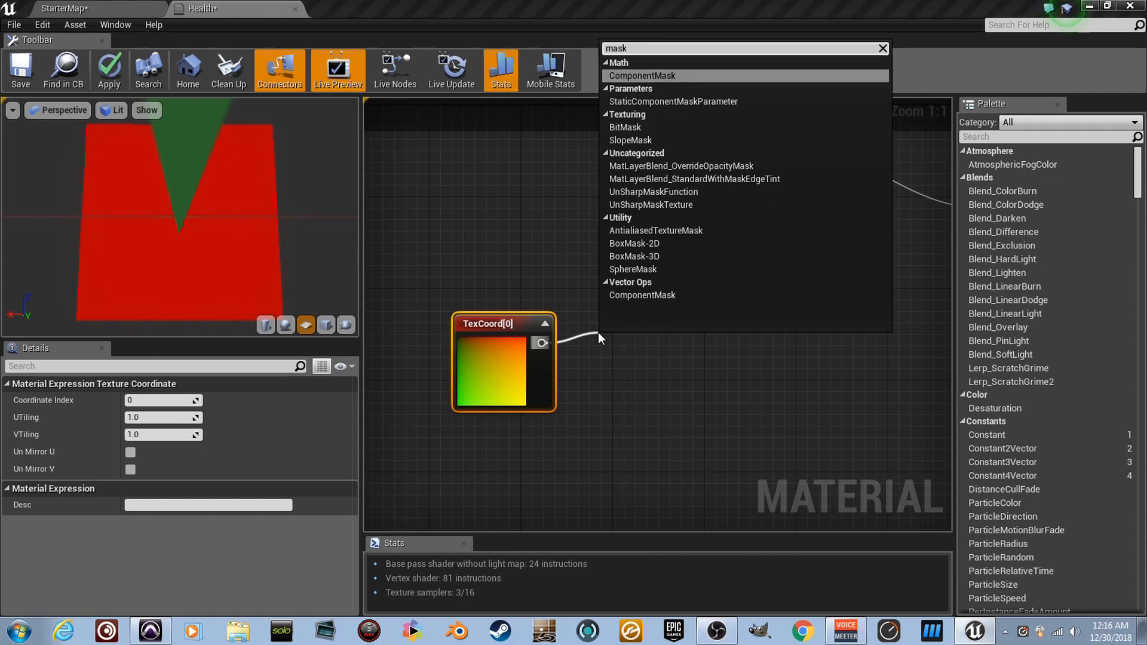
pyautogui.click(642, 75)
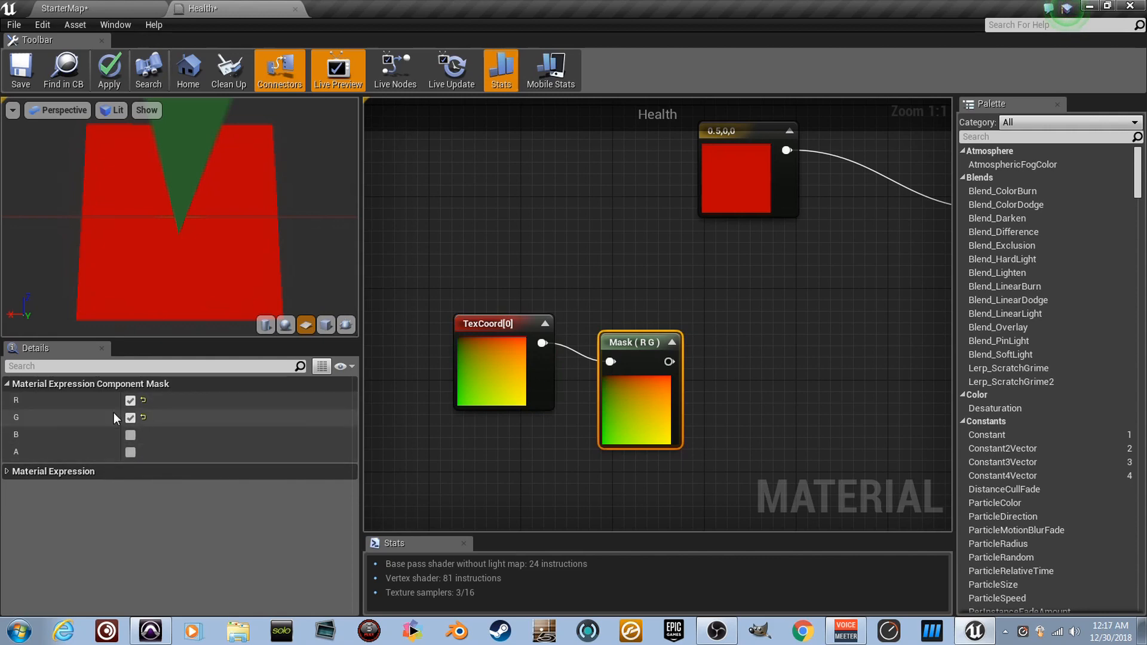
# - Toggle the mask's R and G channels, ending with only the G channel kept
pyautogui.click(129, 401)
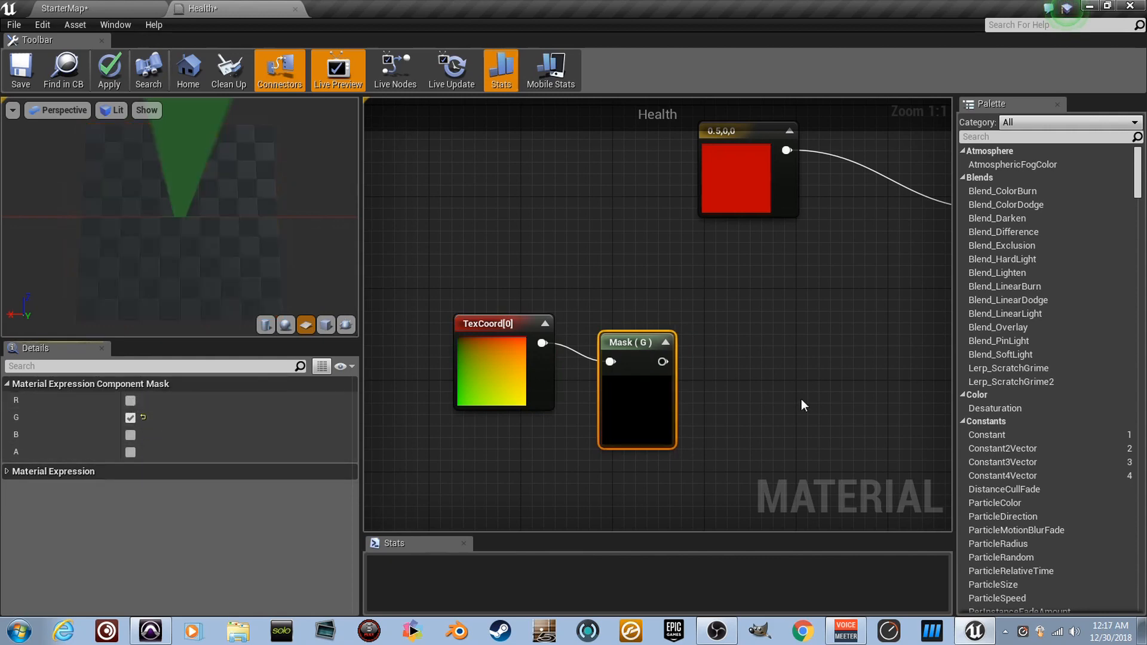
pyautogui.click(108, 69)
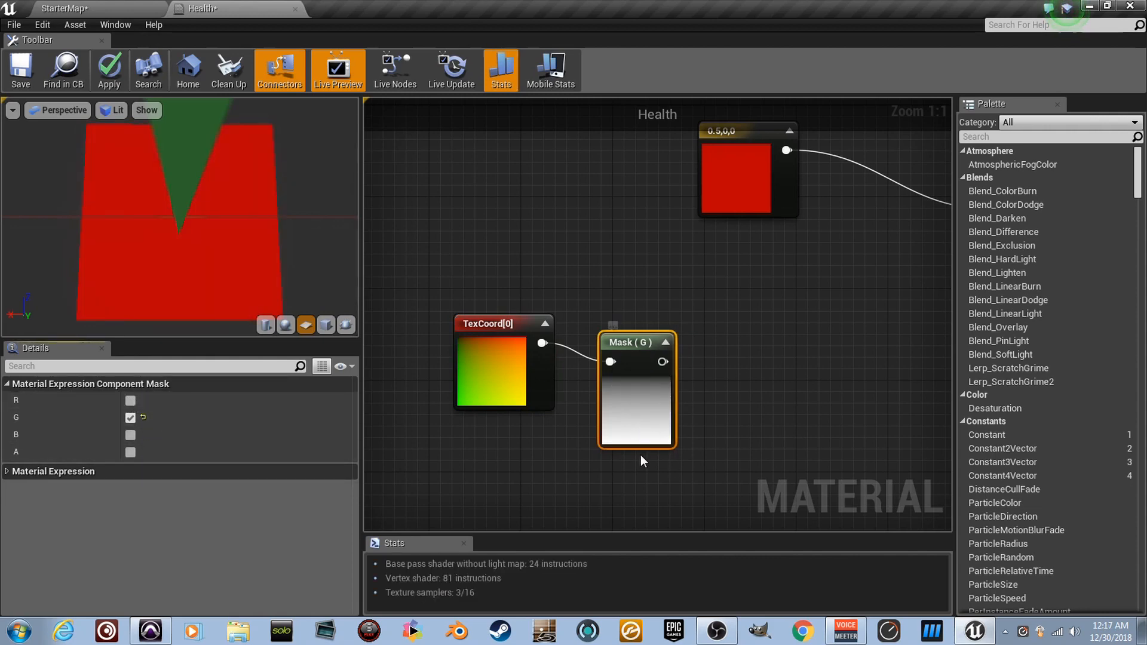
pyautogui.moveTo(183, 401)
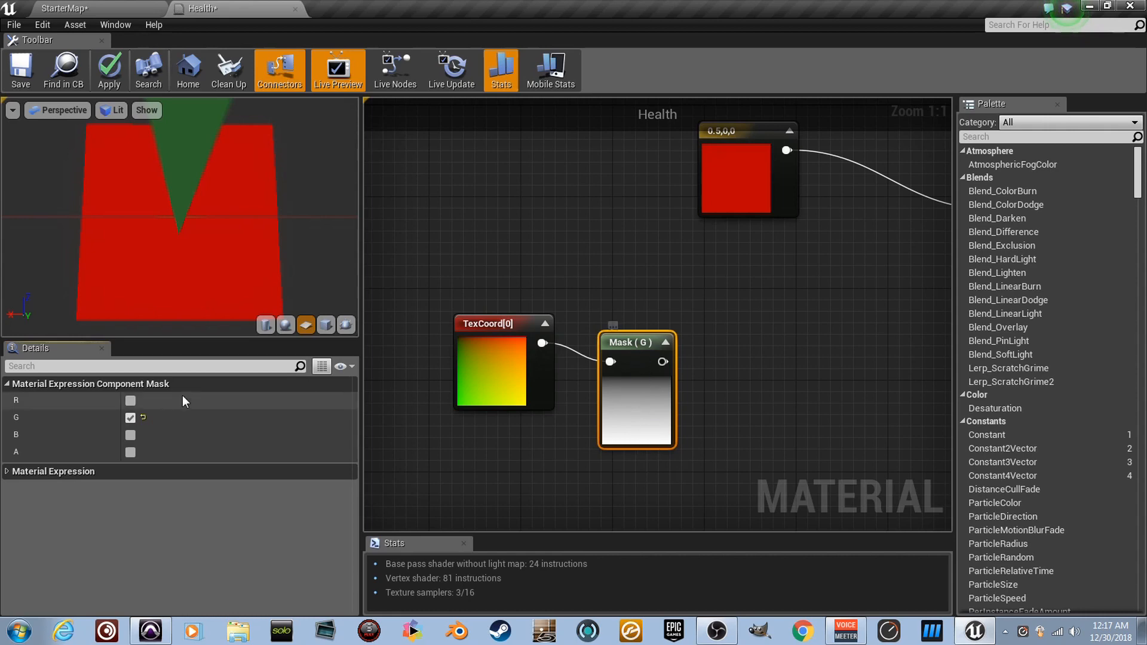
pyautogui.click(130, 400)
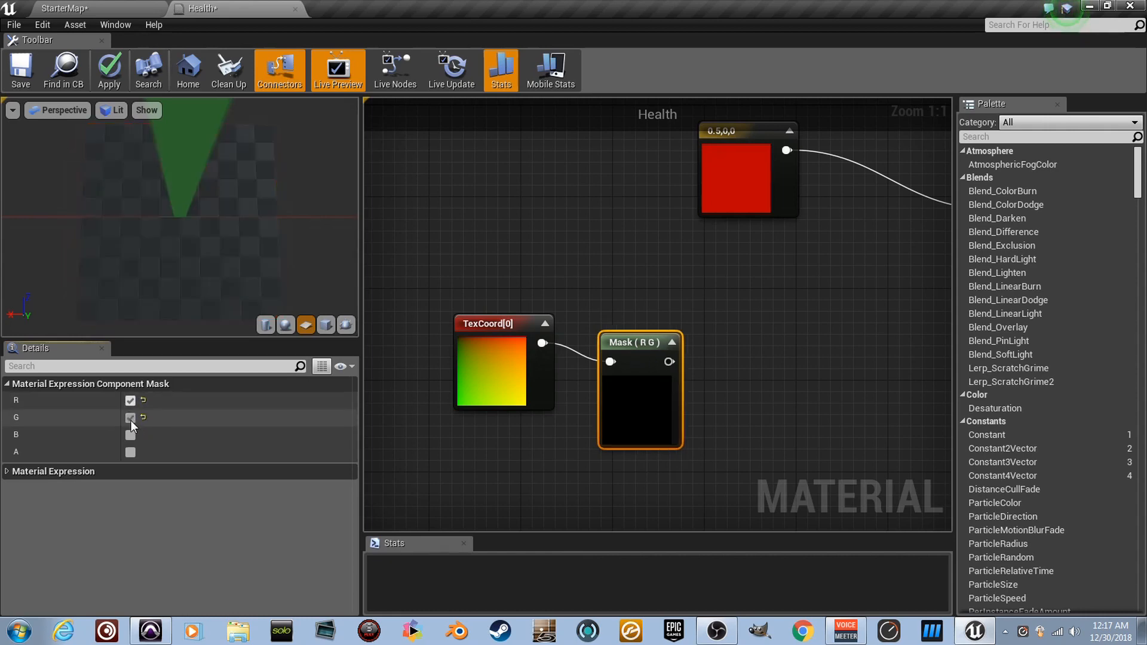
pyautogui.click(130, 417)
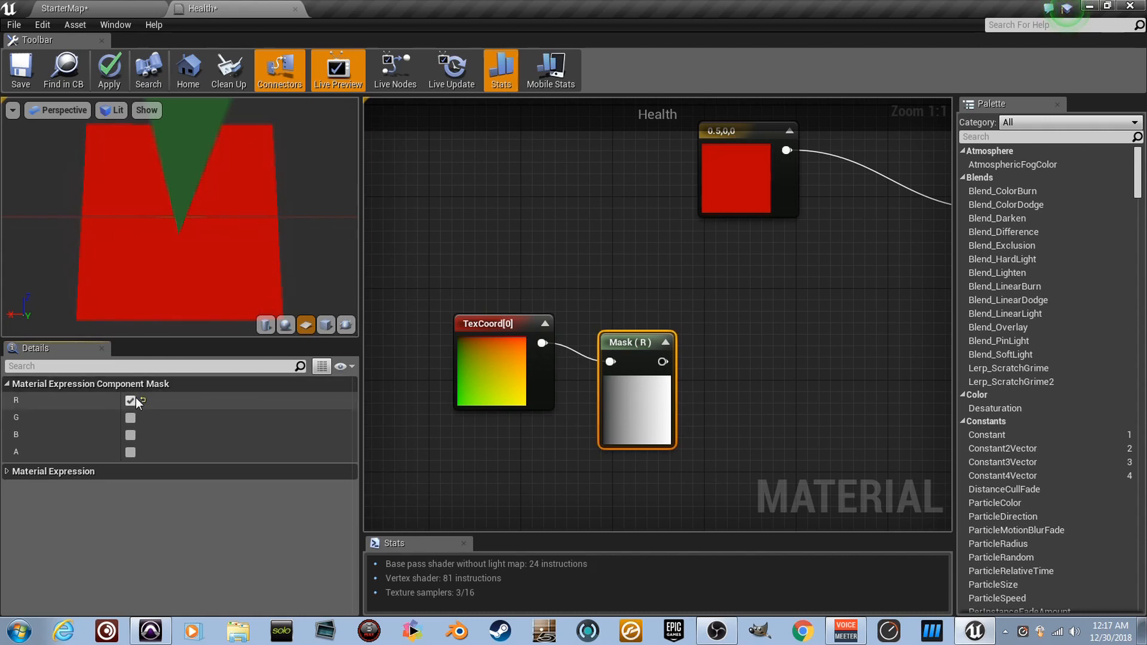
pyautogui.click(130, 417)
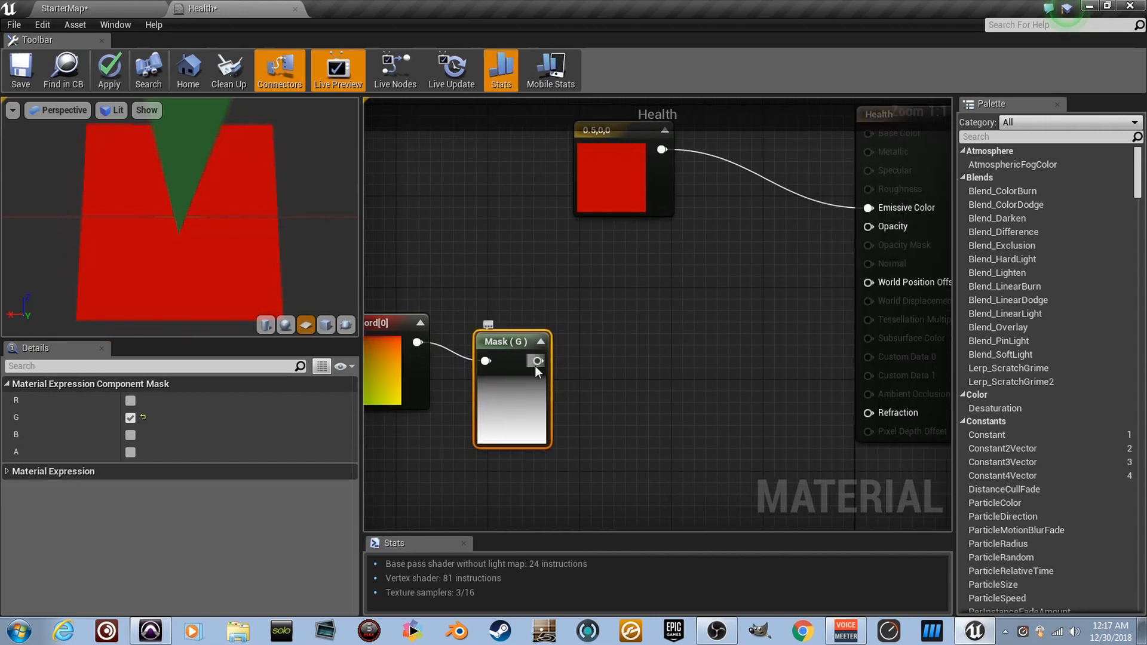
# - Wire the G mask into Opacity, save the Health material and return to the StarterMap level
pyautogui.moveTo(538, 361); pyautogui.dragTo(866, 226)
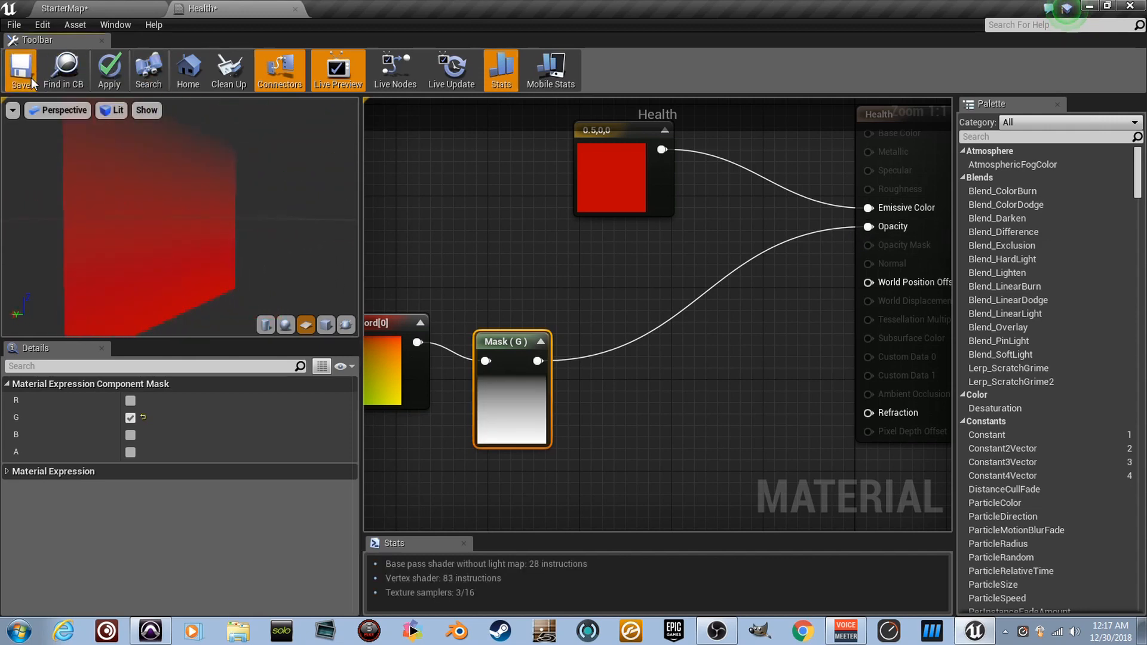
pyautogui.click(20, 69)
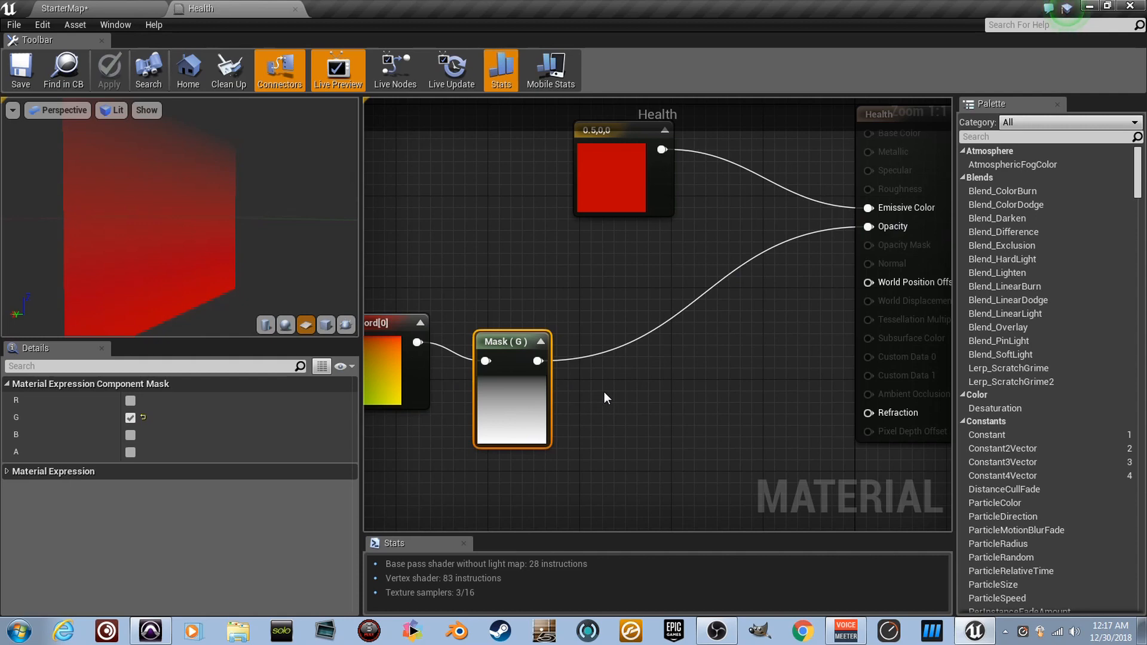
pyautogui.click(99, 8)
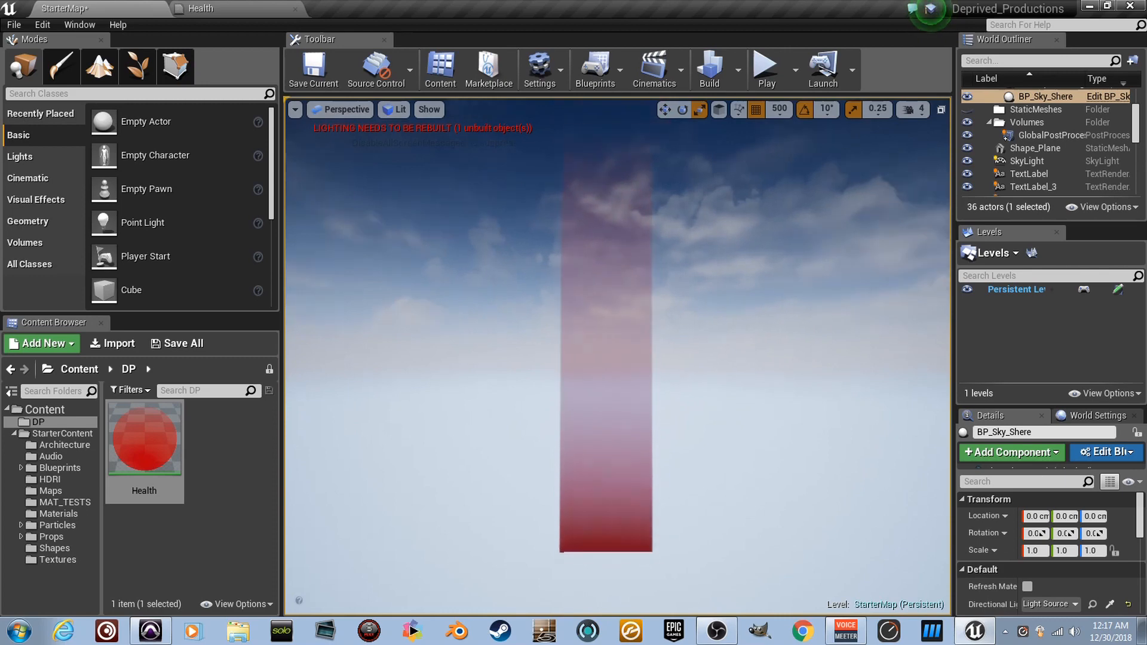
# - Back in the Health material, arrange the constant below the mask and preview the Subtract node
pyautogui.click(202, 8)
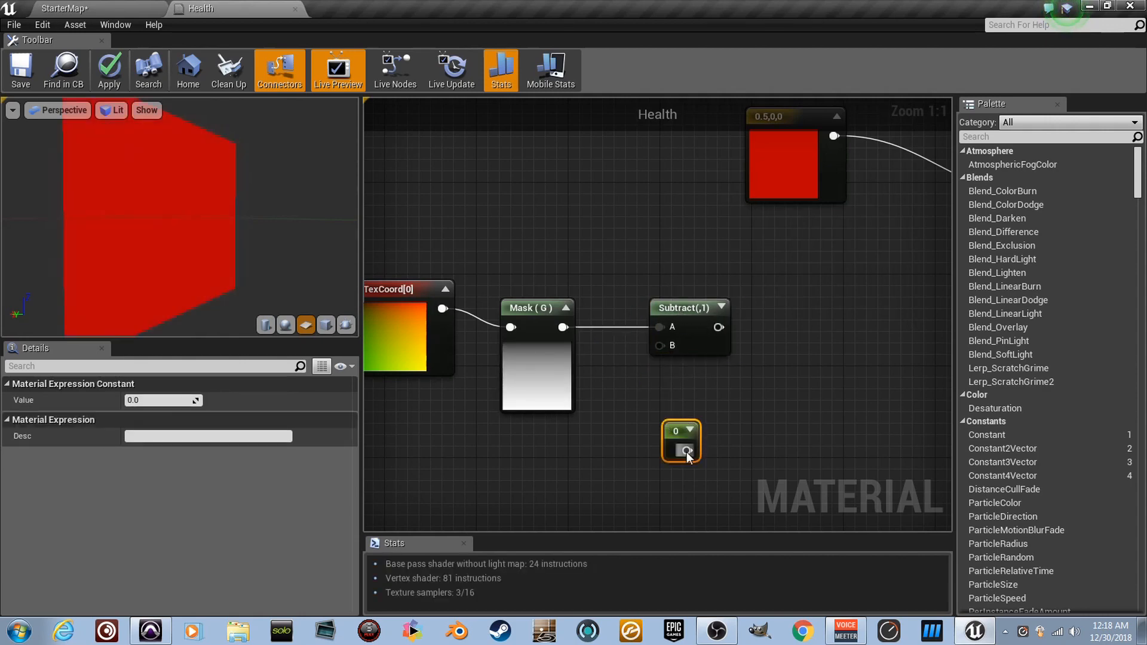
pyautogui.moveTo(681, 439); pyautogui.dragTo(540, 486)
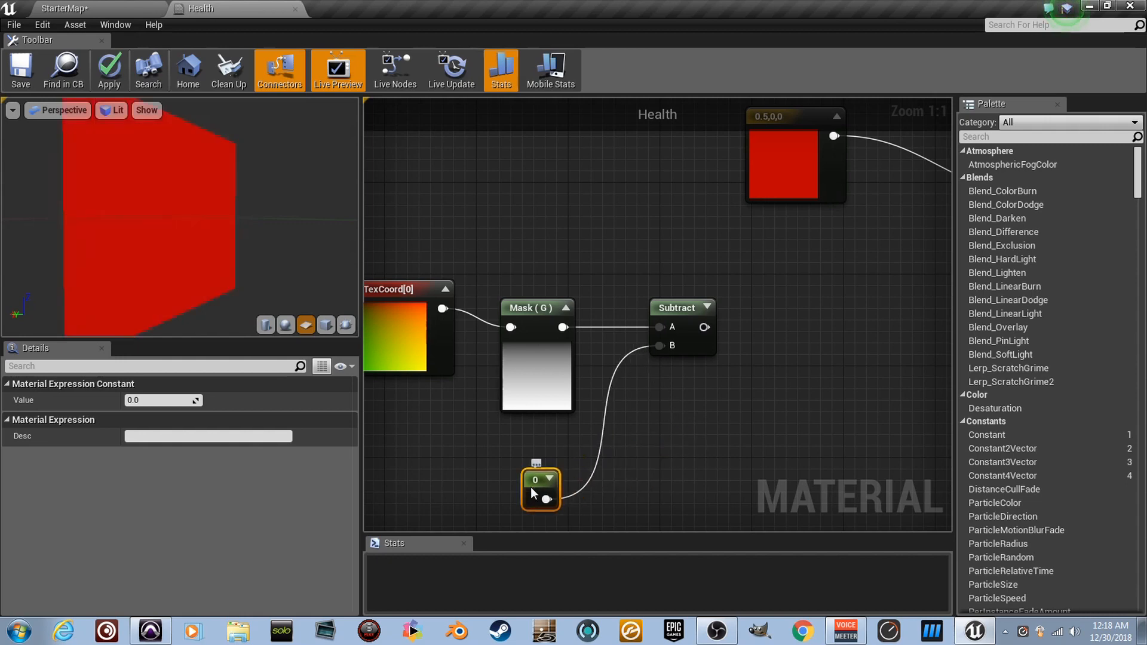
pyautogui.moveTo(540, 489); pyautogui.dragTo(529, 488)
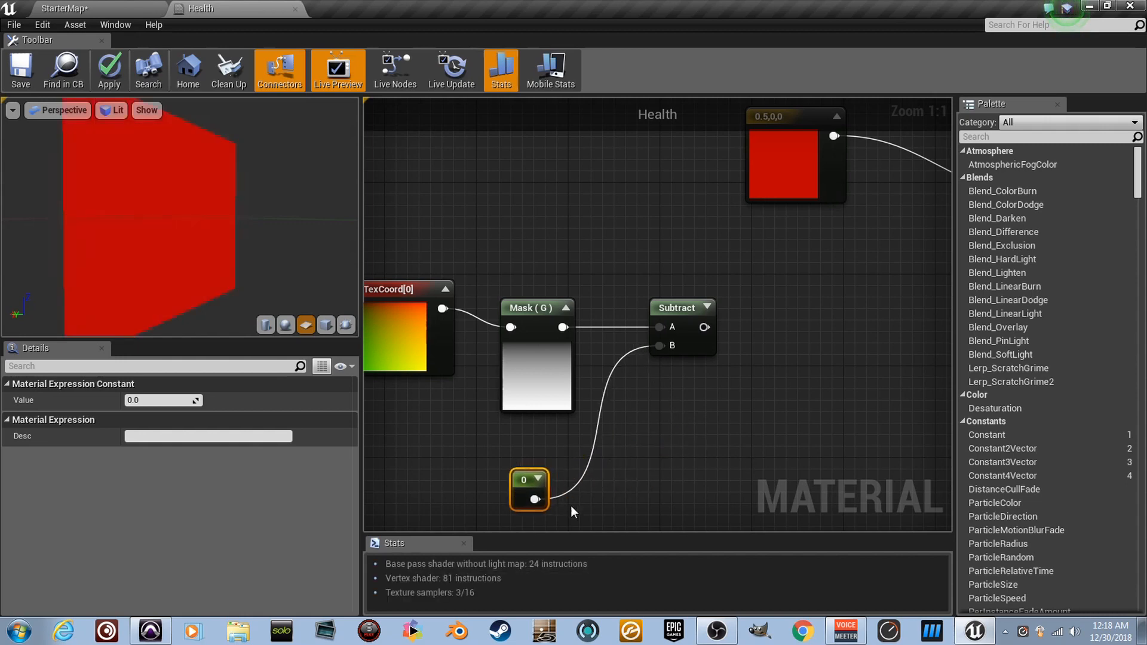
pyautogui.click(677, 307)
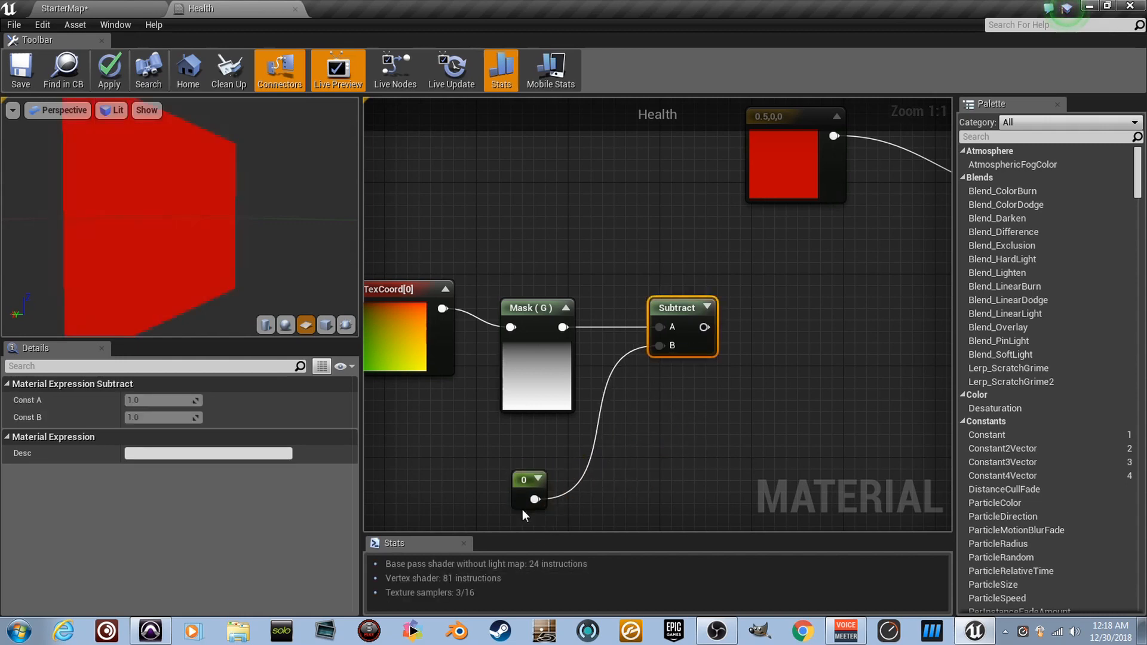
pyautogui.click(528, 488)
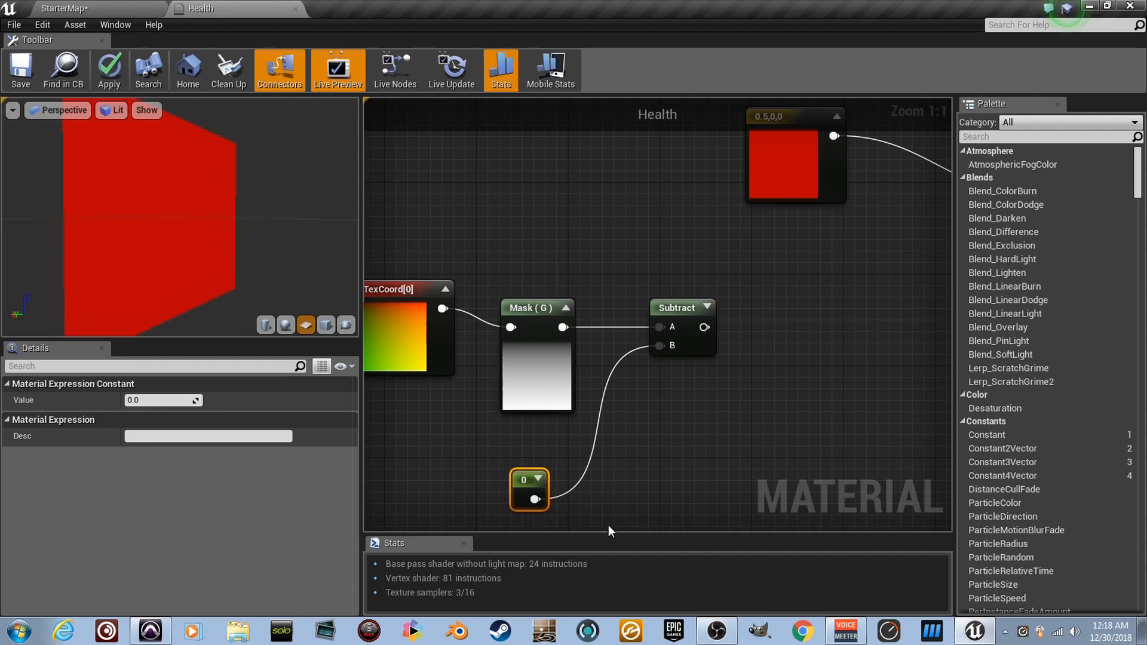
pyautogui.click(674, 307)
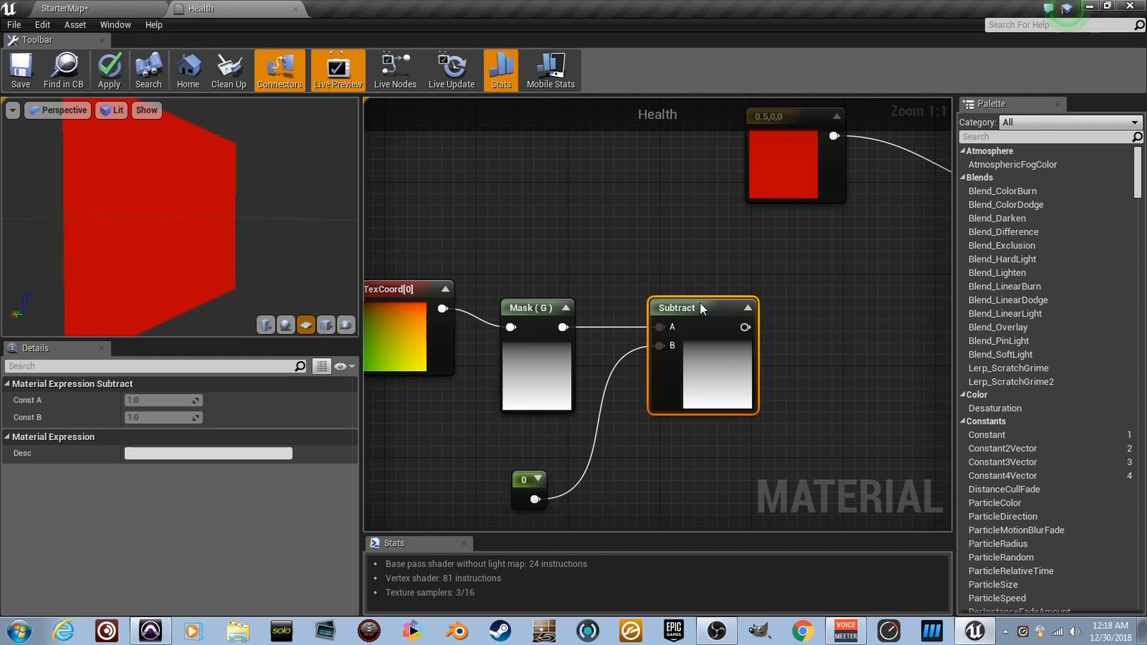
# - Try the subtracted constant at 0.5, 3 and 0.3, settling on 0.8
pyautogui.click(527, 488)
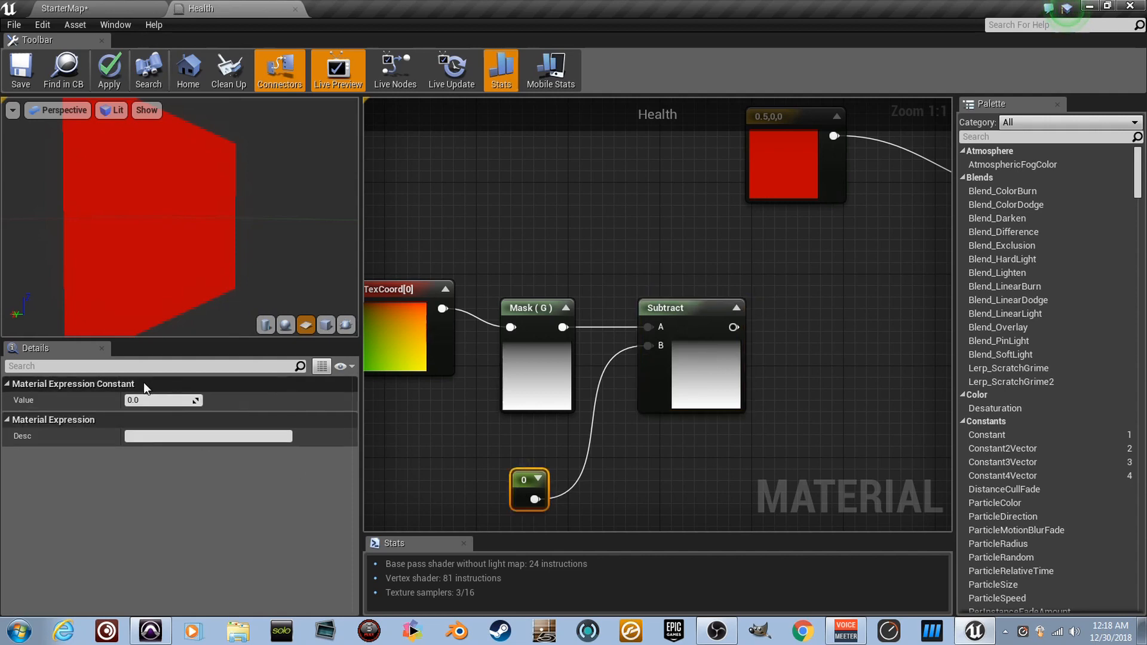
pyautogui.click(163, 399)
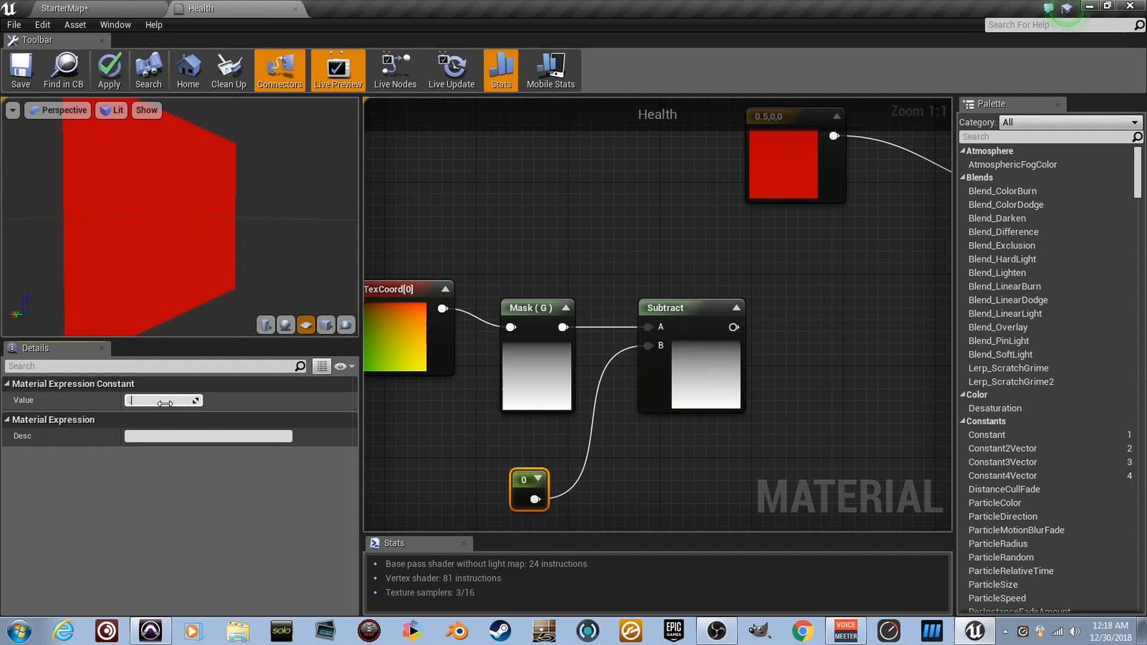
pyautogui.write('0.5')
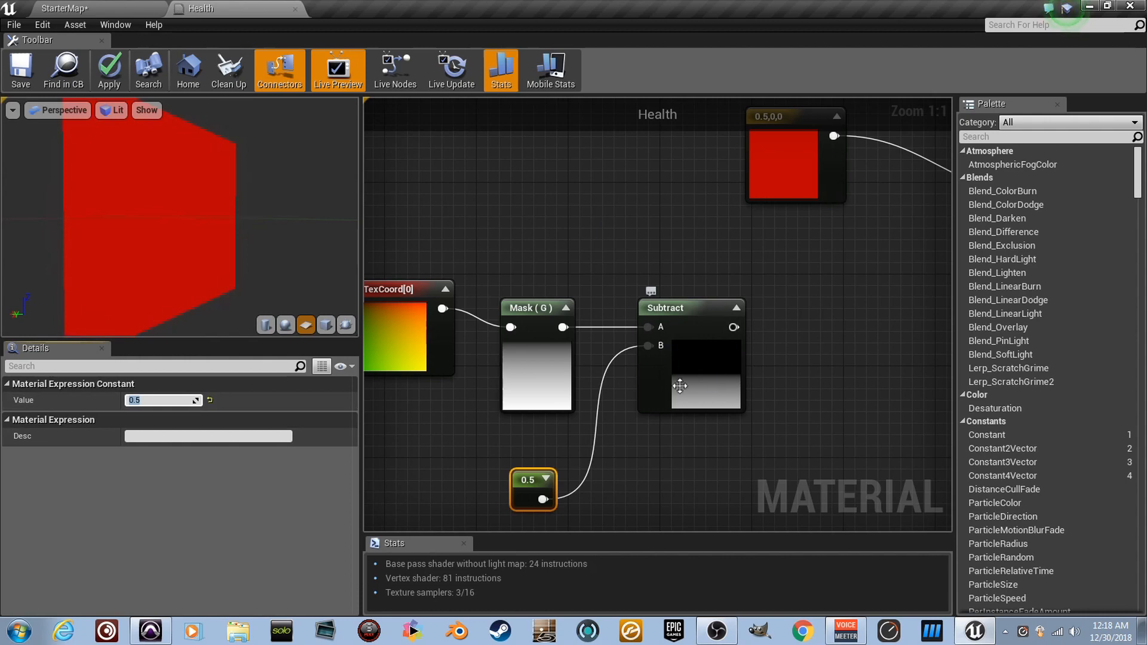
pyautogui.click(161, 400)
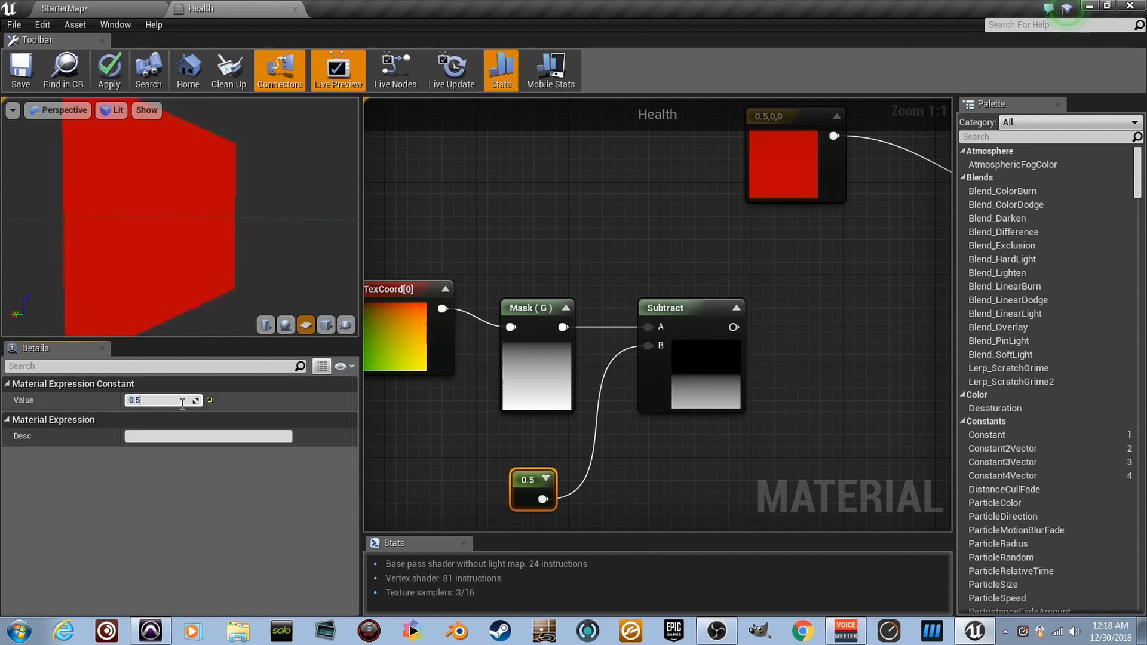
pyautogui.write('3')
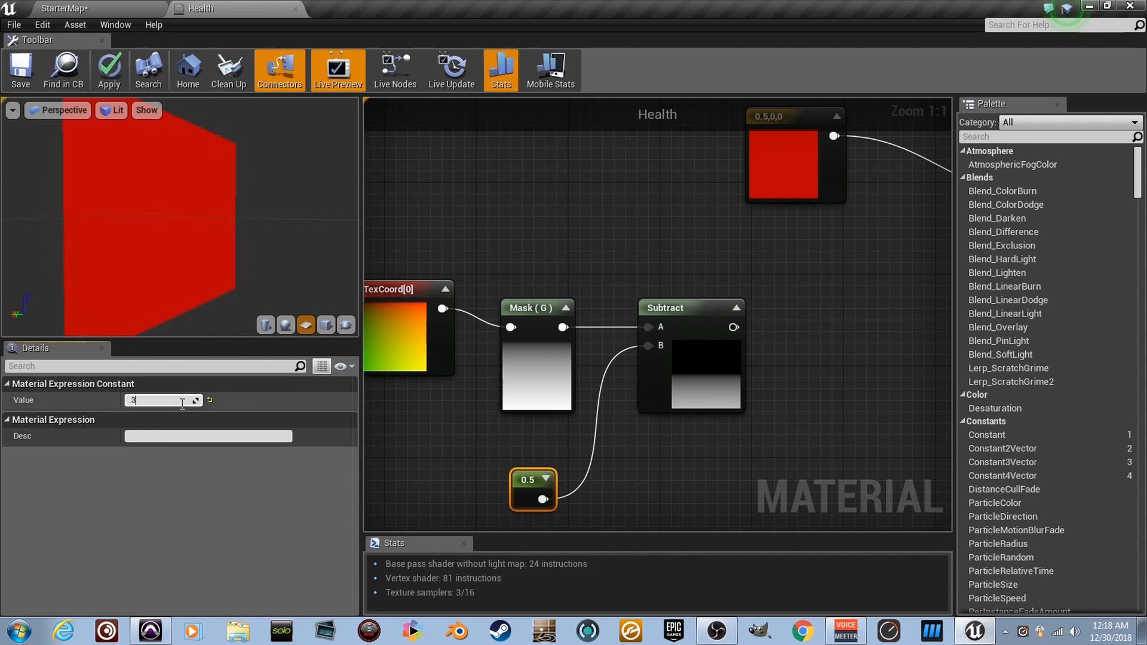
pyautogui.write('0.3')
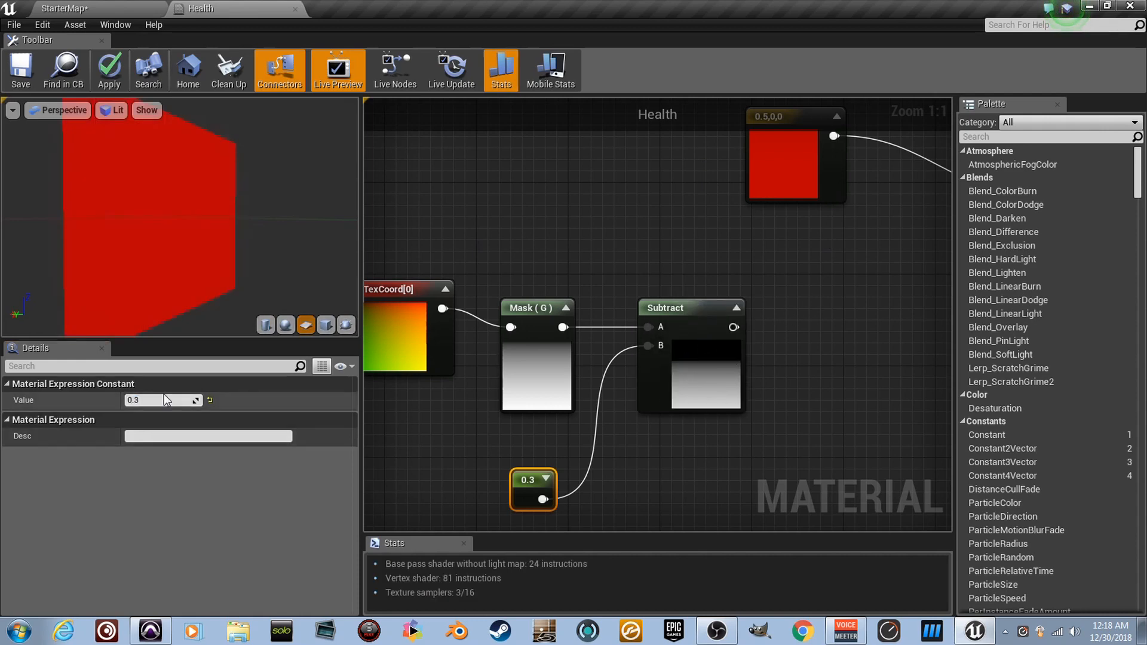
pyautogui.write('0.8')
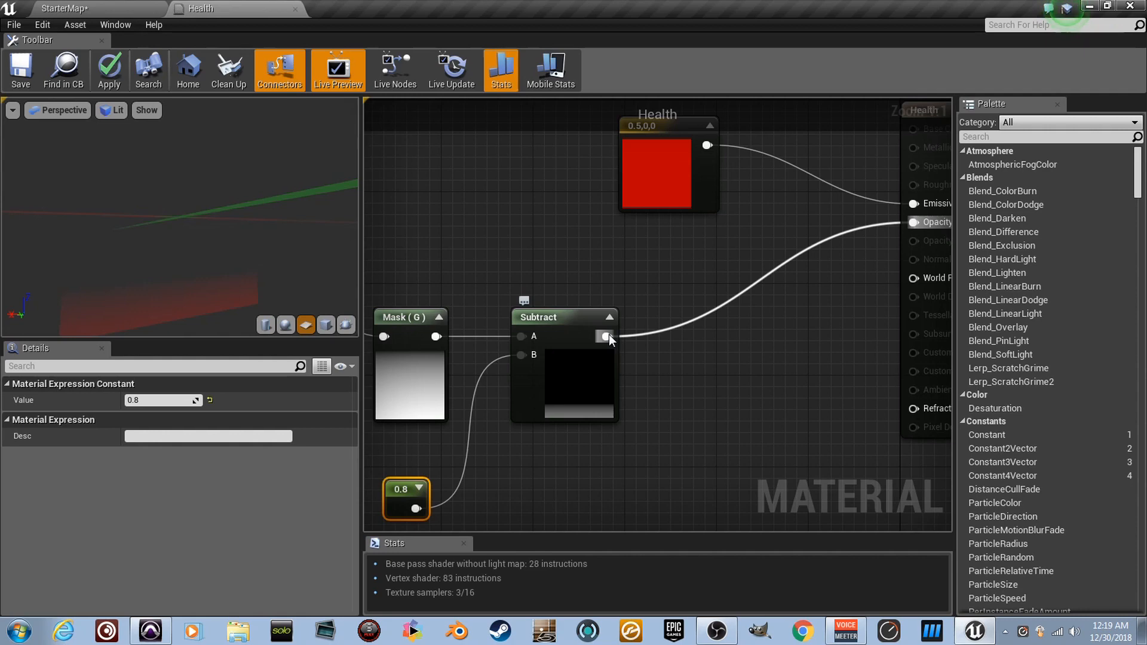
# - Add a Ceil node after the Subtract output for a hard-edged bar
pyautogui.moveTo(606, 336); pyautogui.dragTo(677, 341)
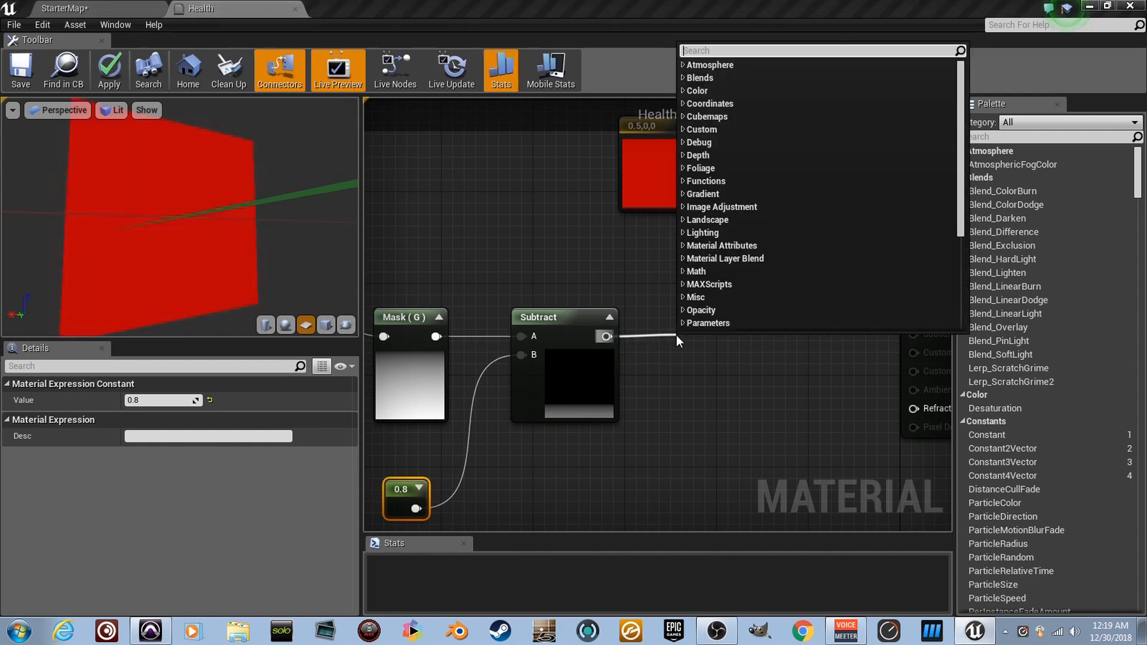
pyautogui.write('ceil')
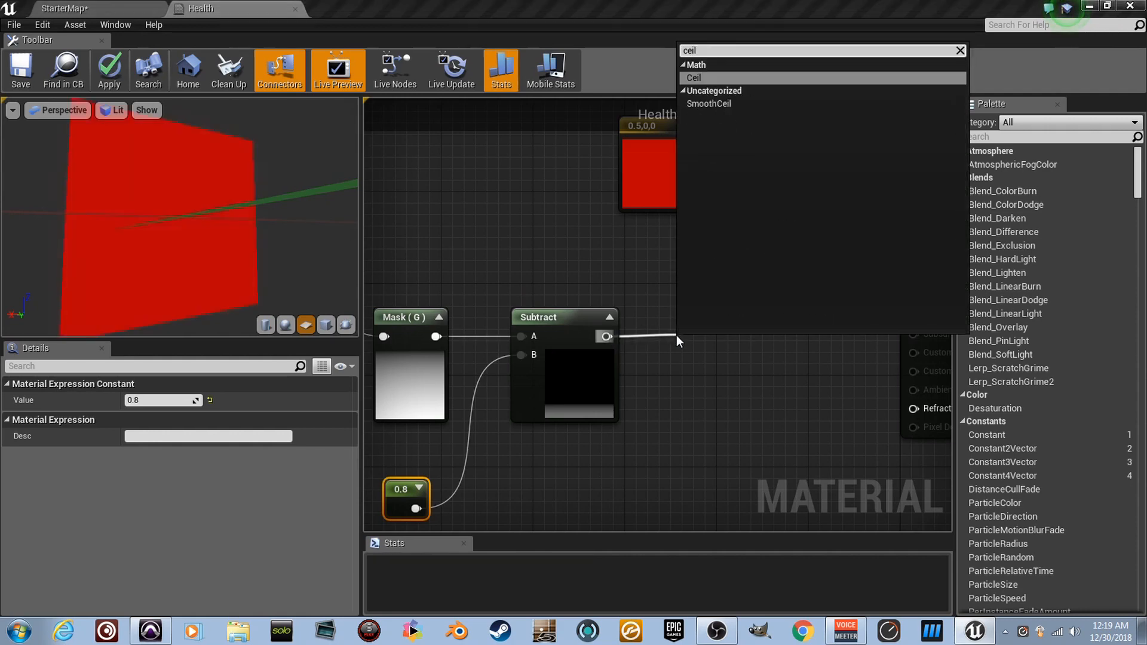
pyautogui.click(693, 78)
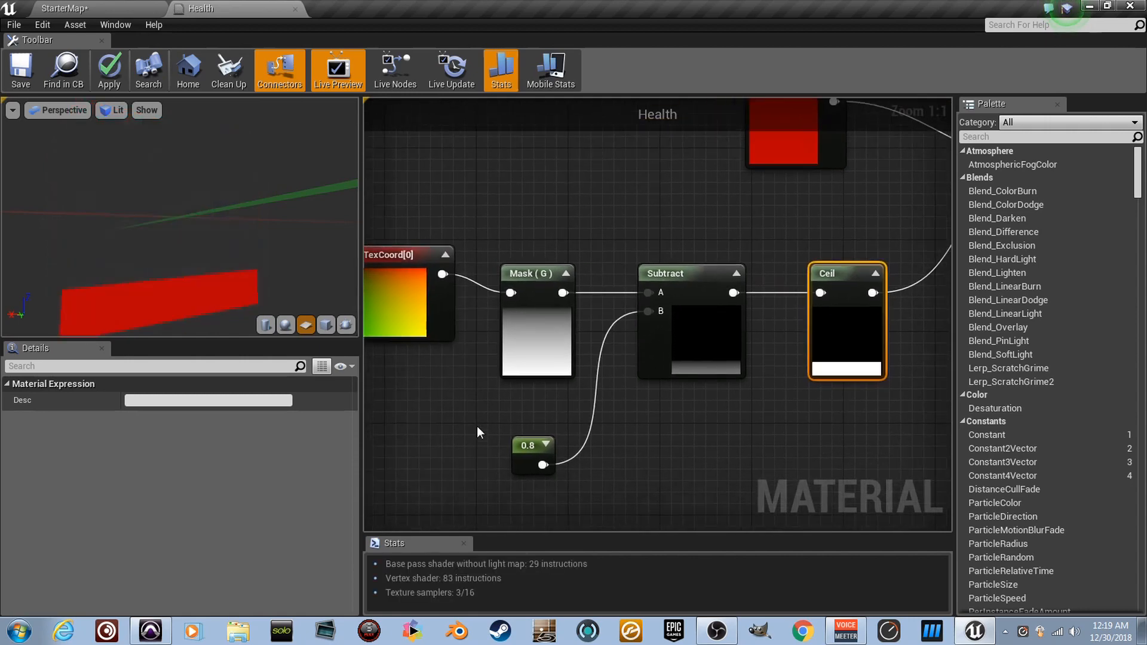
# - Test the constant at 0.2, 1.0 and 0.0, leaving it at 0
pyautogui.click(532, 453)
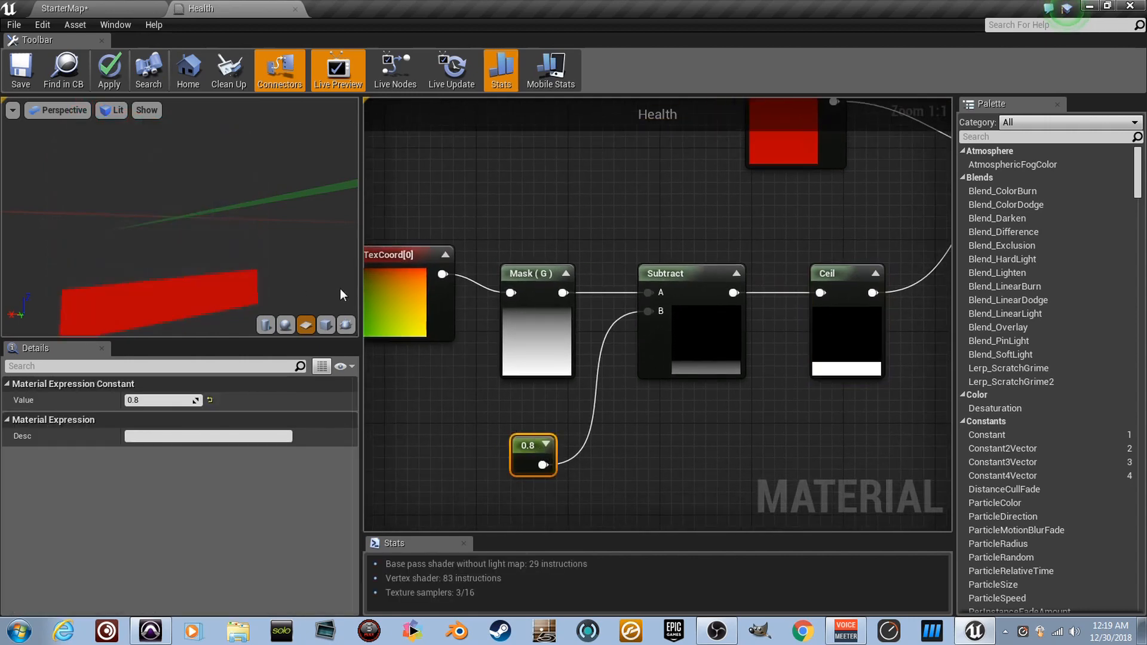
pyautogui.click(160, 400)
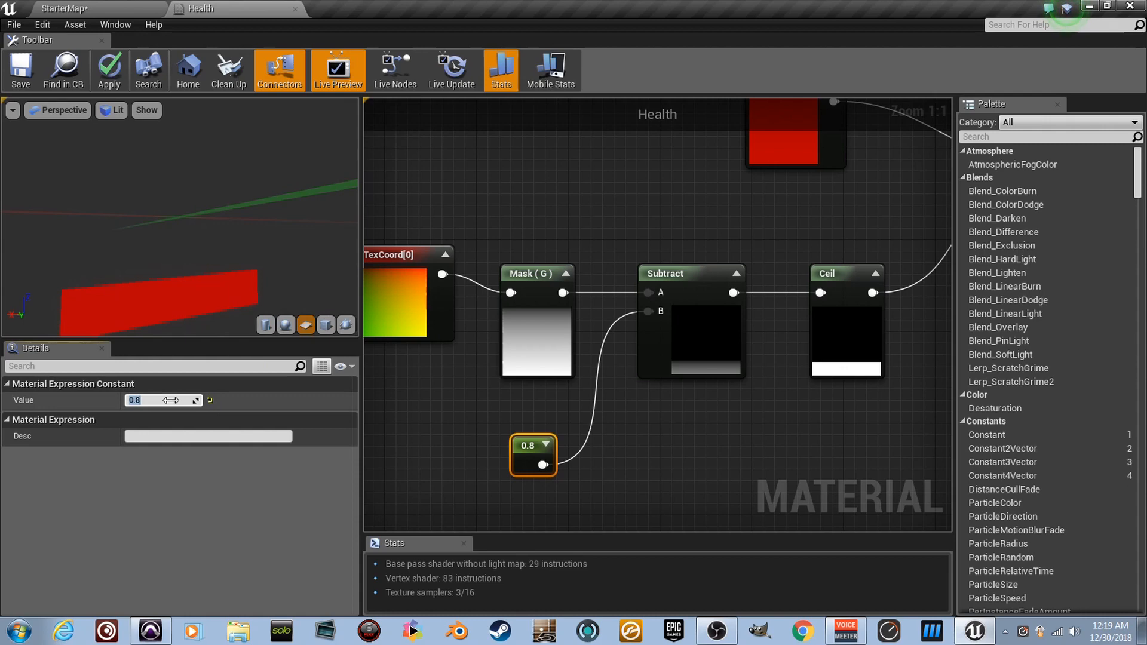
pyautogui.write('0.2')
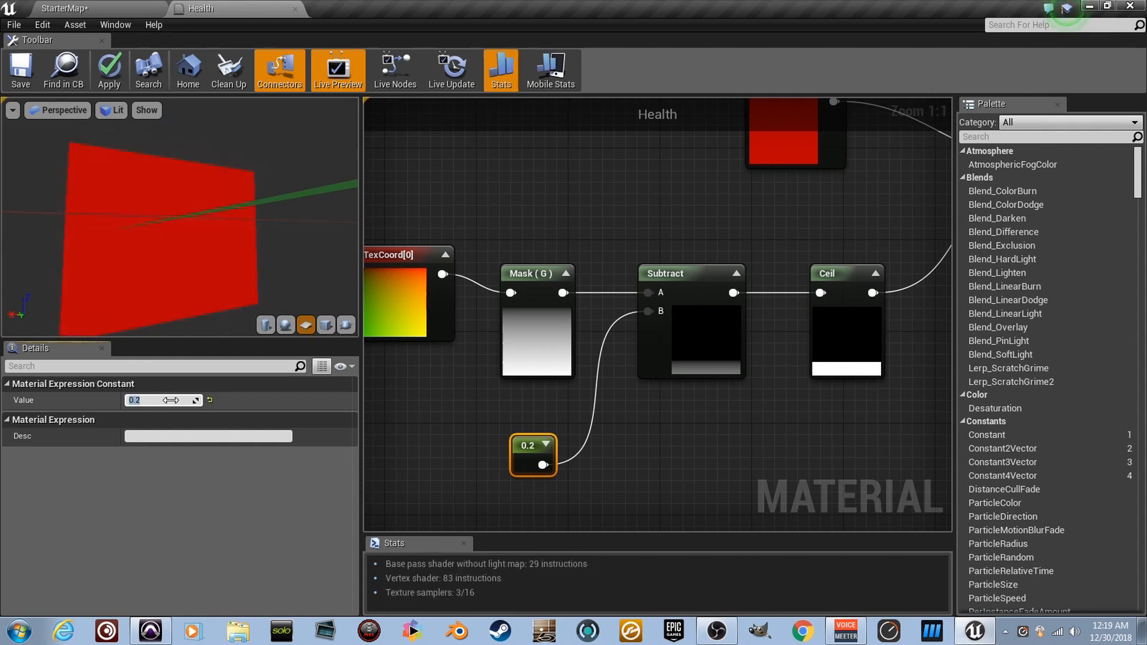
pyautogui.write('1.0')
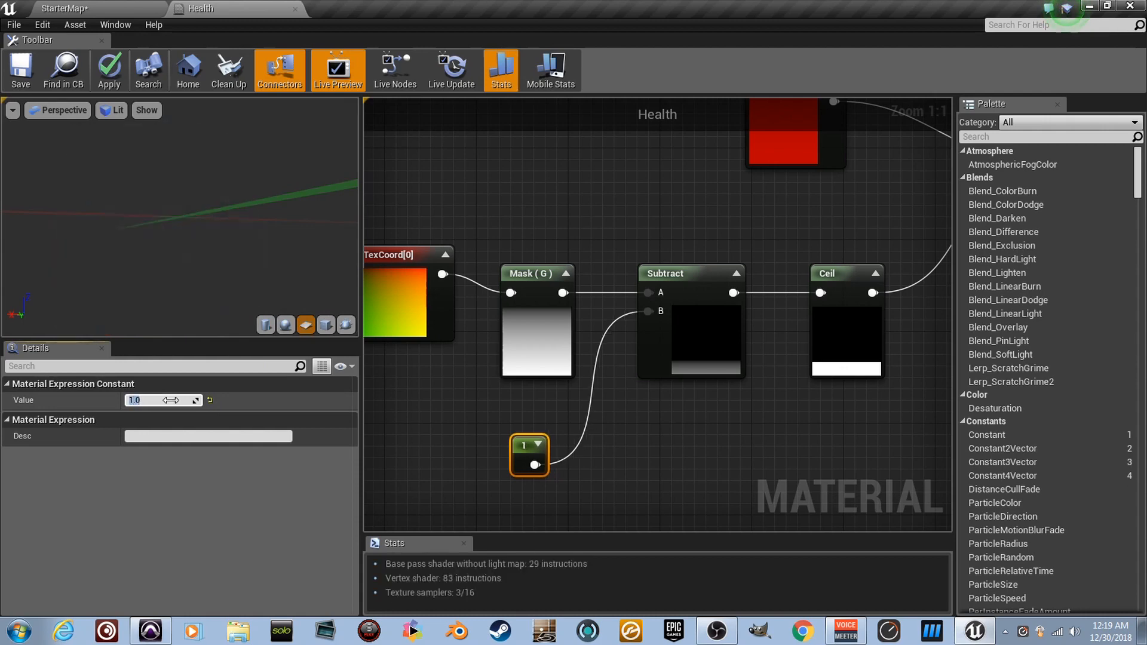
pyautogui.write('0.0')
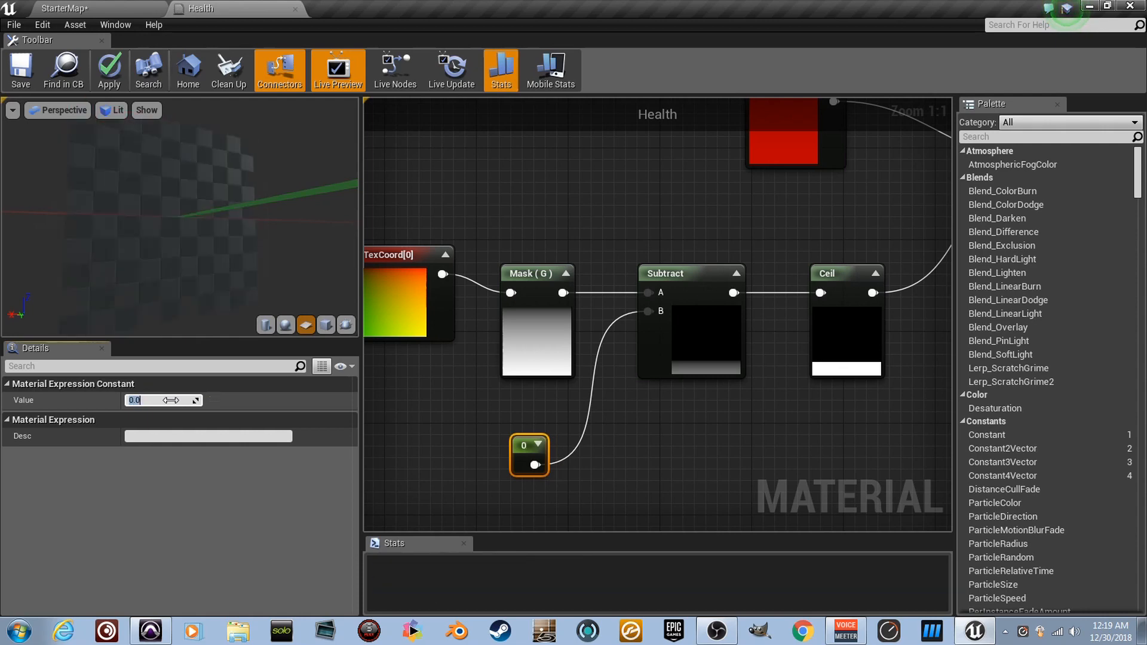
pyautogui.click(108, 70)
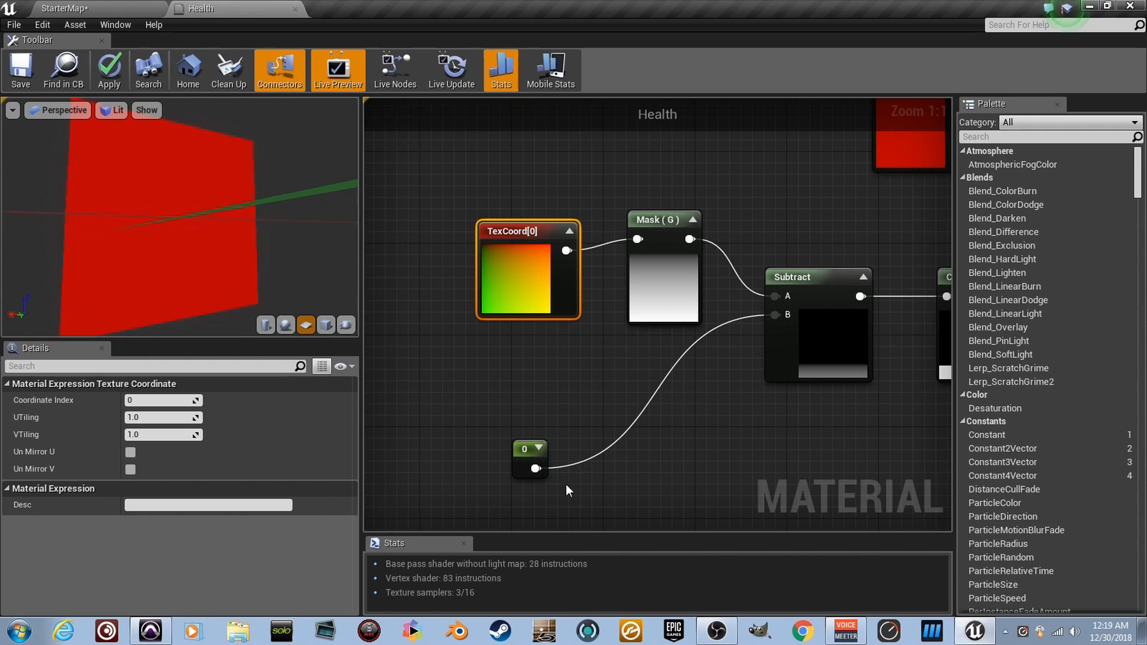
pyautogui.moveTo(584, 491)
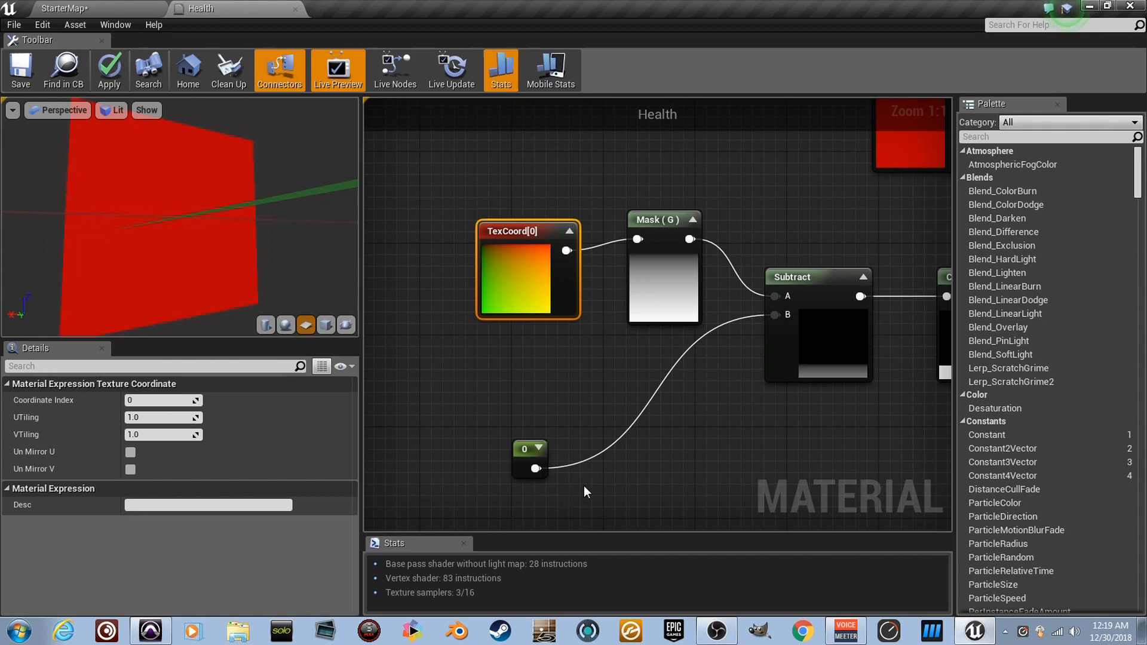
pyautogui.click(529, 449)
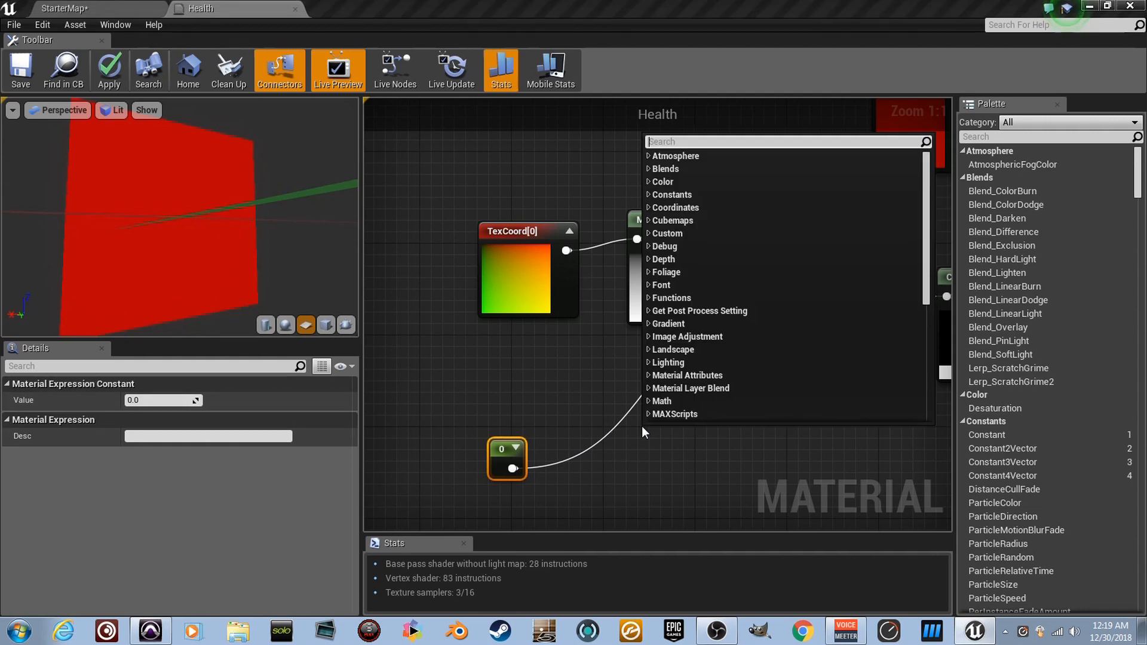
# - Add a OneMinus node before Subtract B and set the constant to 1.0
pyautogui.write('one')
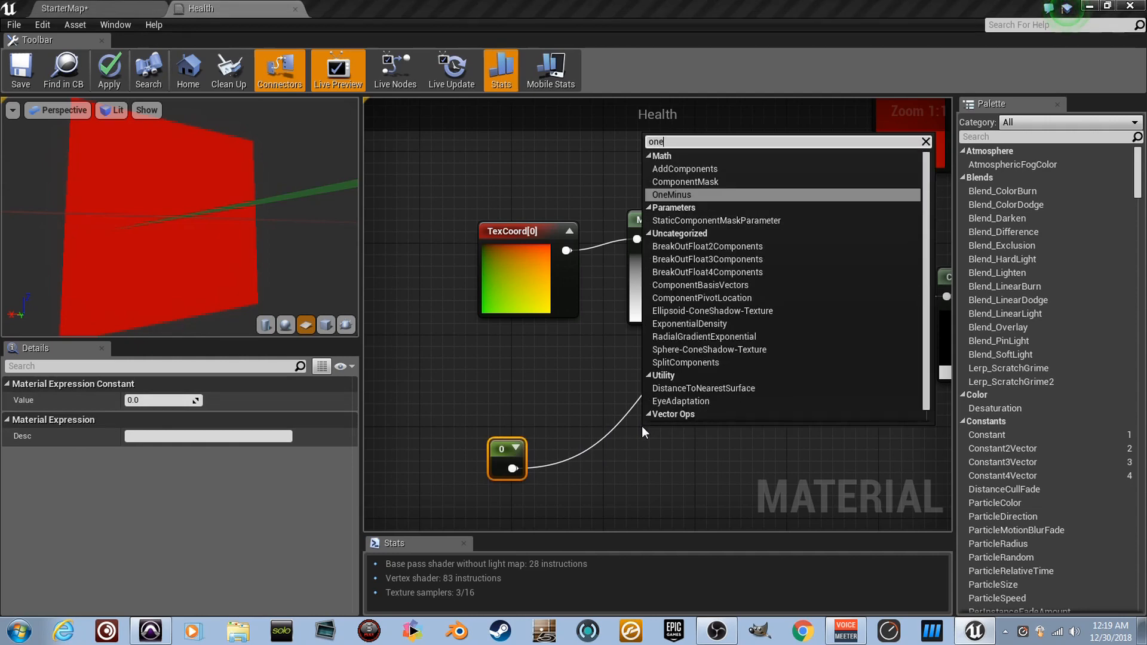
pyautogui.click(670, 193)
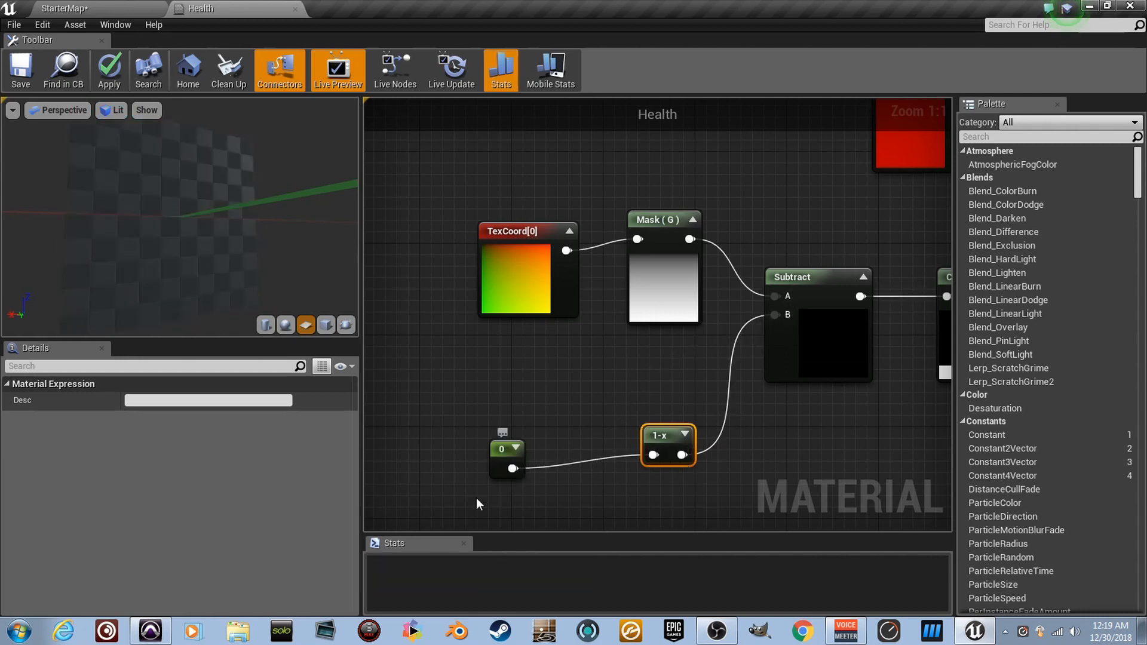
pyautogui.click(502, 458)
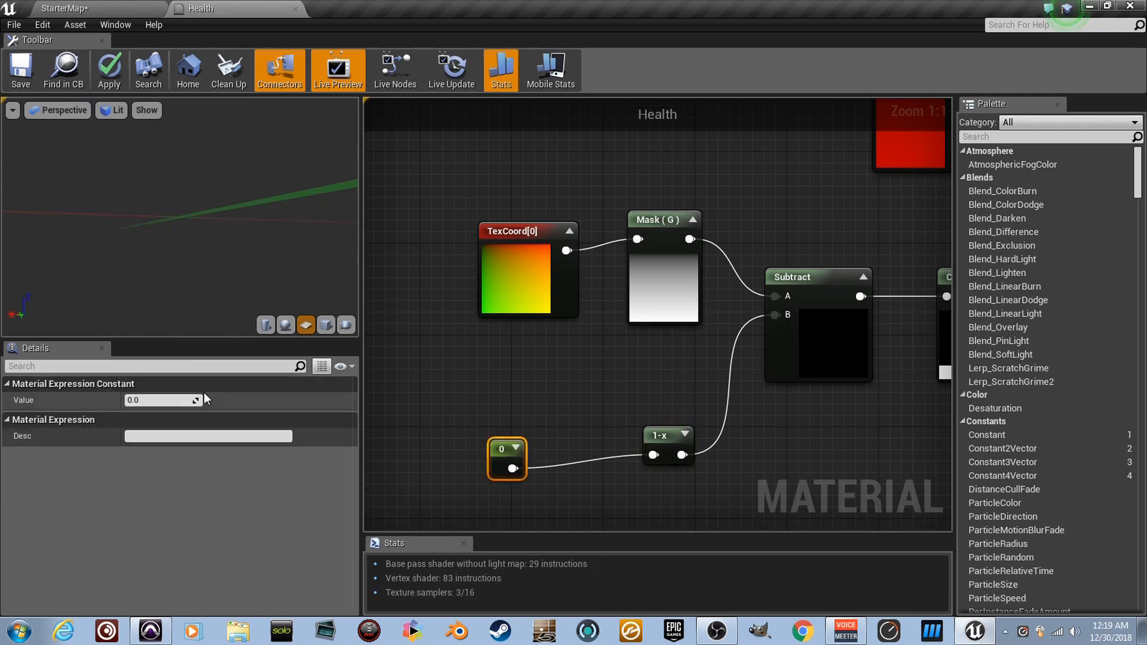
pyautogui.write('1.0')
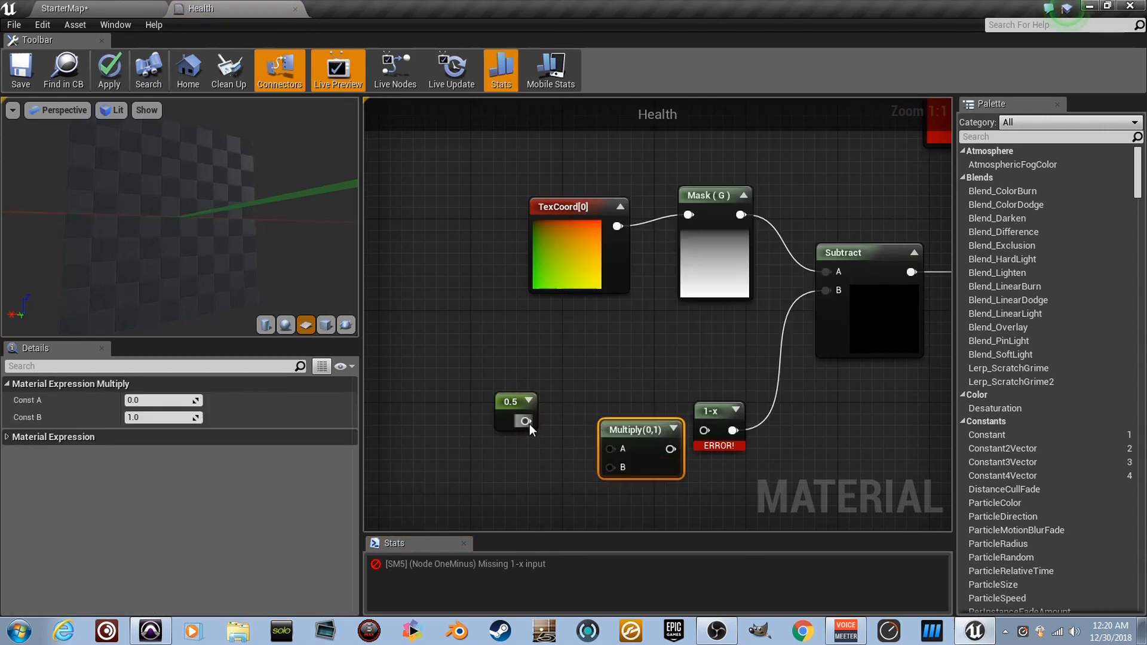
# - Connect both constants into the Multiply node and set the multiplier constant to 0.01
pyautogui.moveTo(641, 449); pyautogui.dragTo(601, 439)
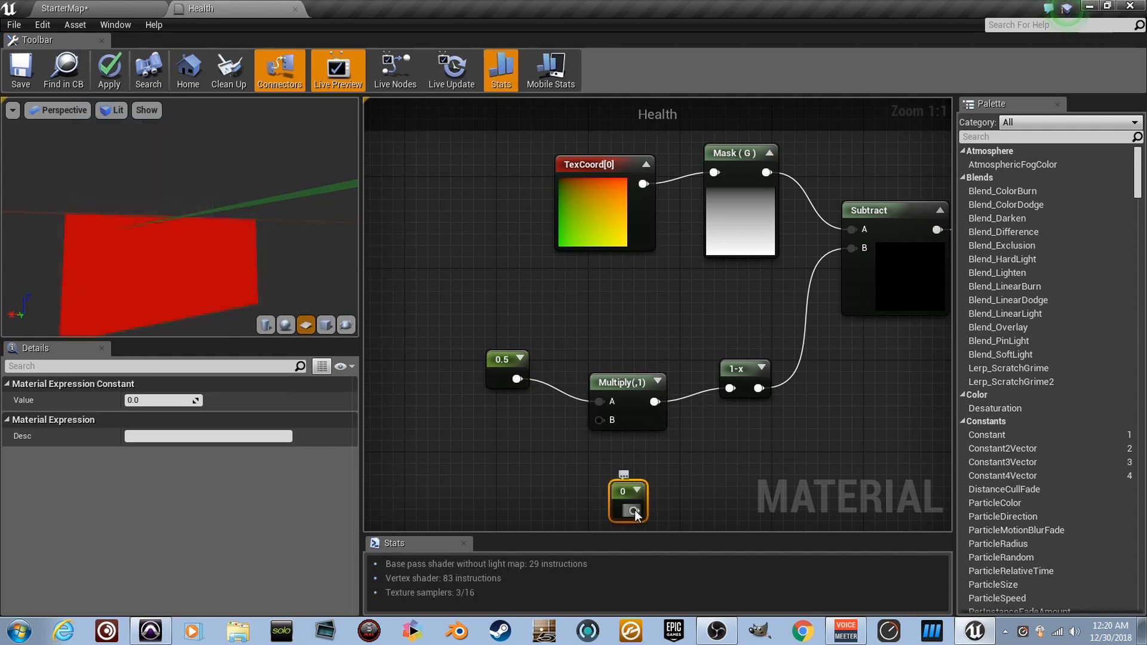
pyautogui.moveTo(632, 511); pyautogui.dragTo(598, 415)
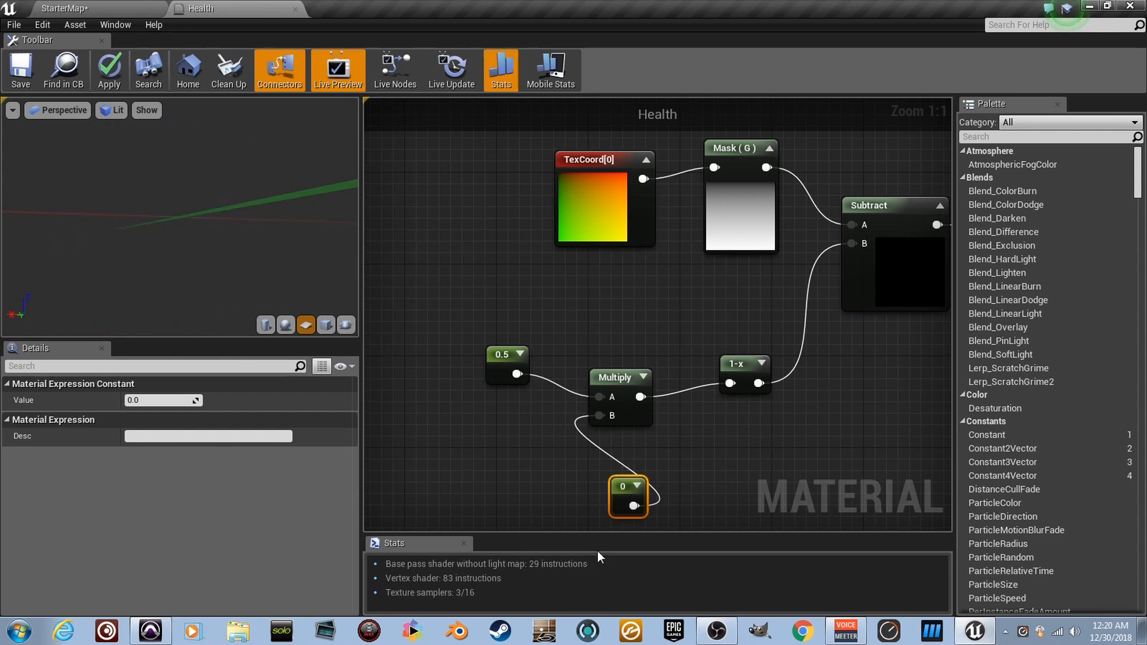
pyautogui.click(501, 354)
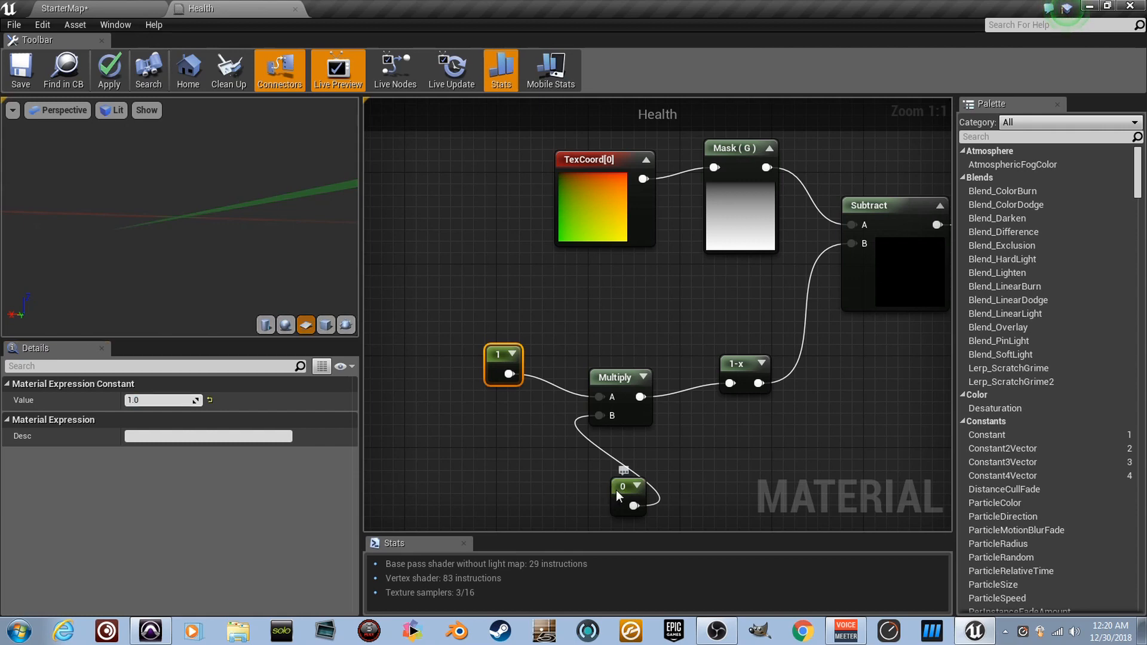
pyautogui.click(623, 496)
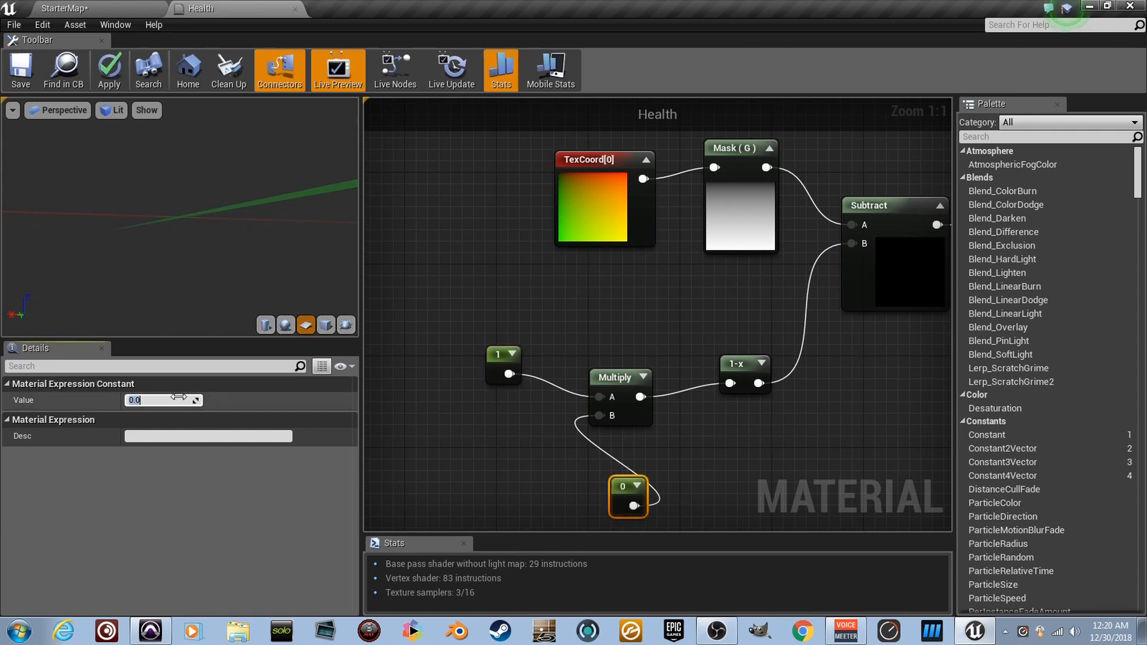
pyautogui.write('0.01')
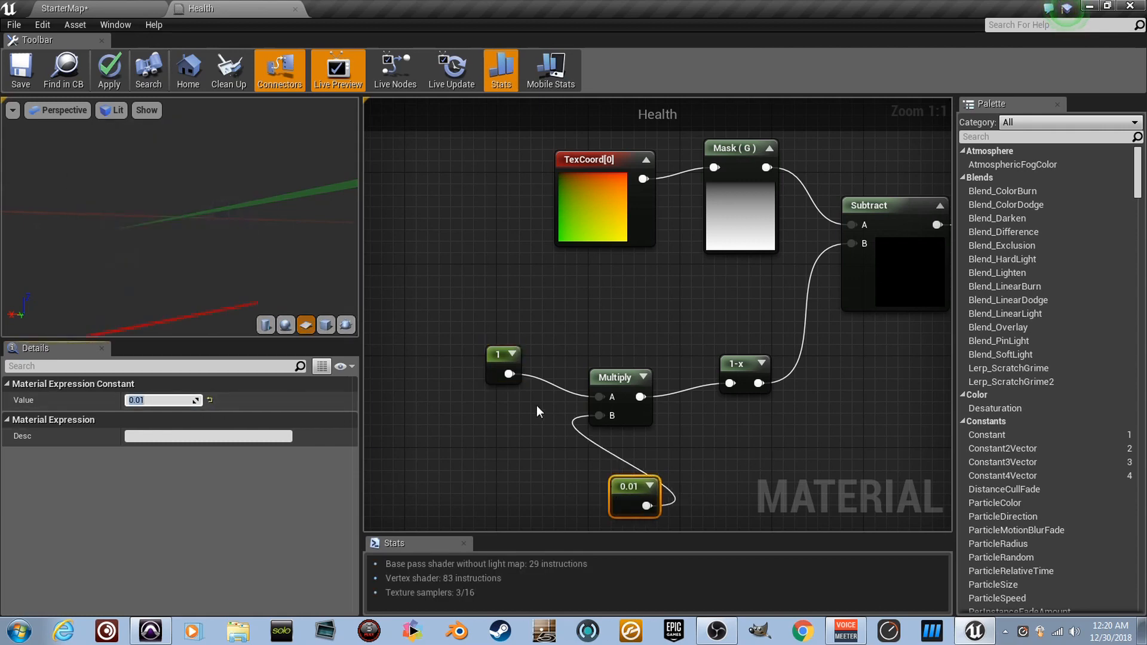
# - Try 5 then restore 0.01 on the multiplier, and set the input constant to 100.0
pyautogui.click(163, 400)
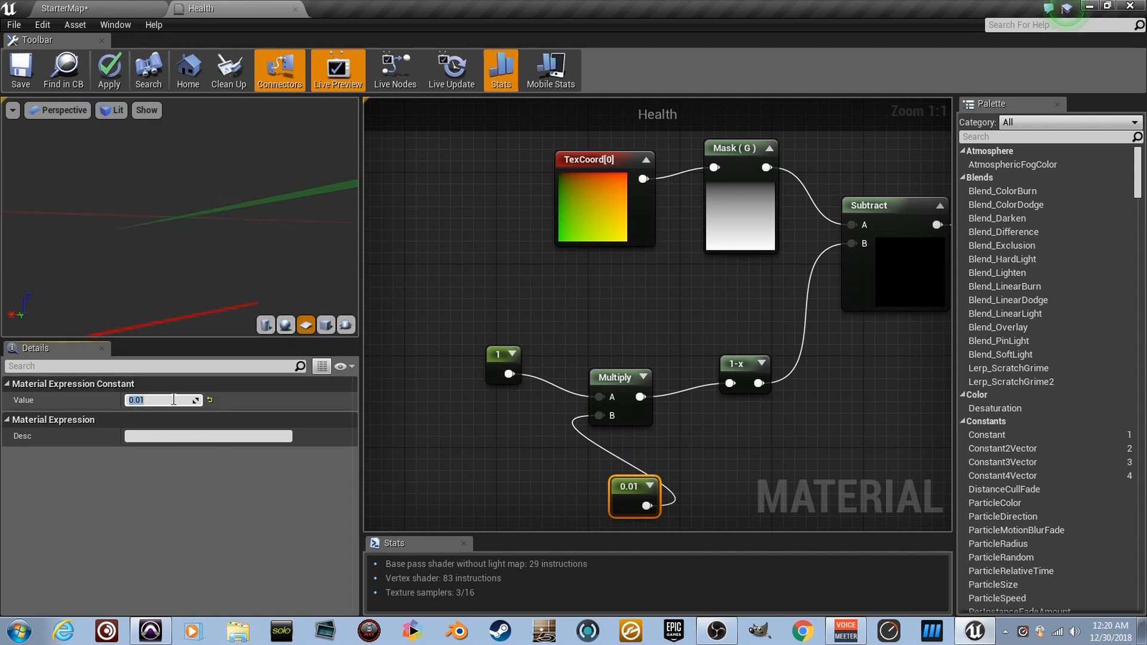
pyautogui.write('5')
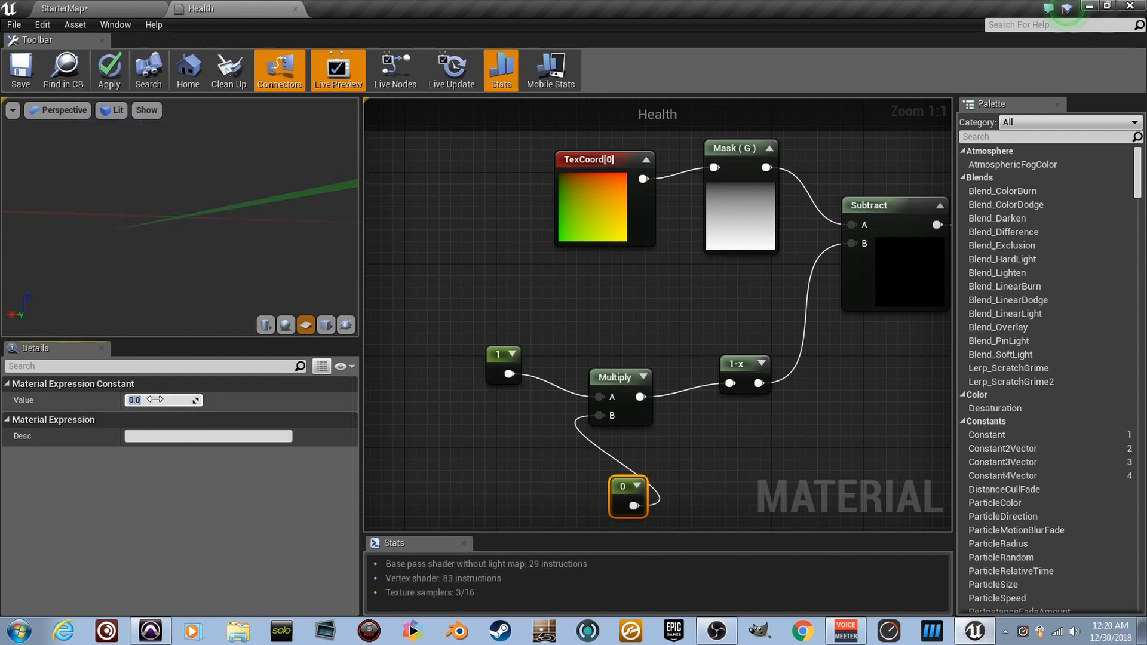
pyautogui.write('0.01')
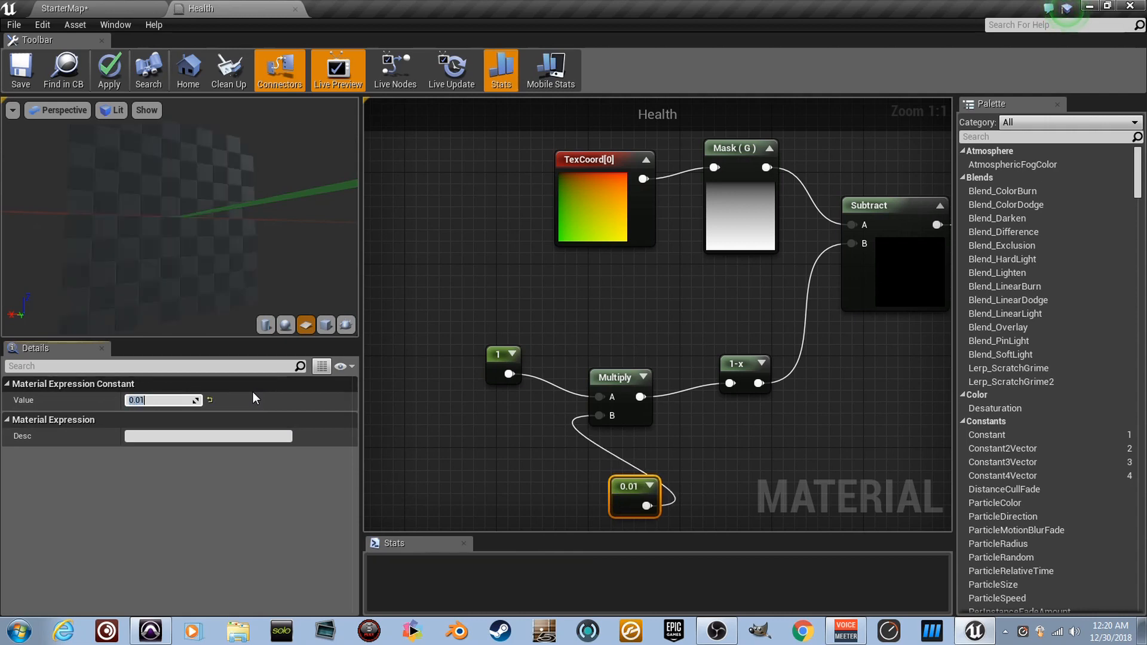
pyautogui.click(503, 364)
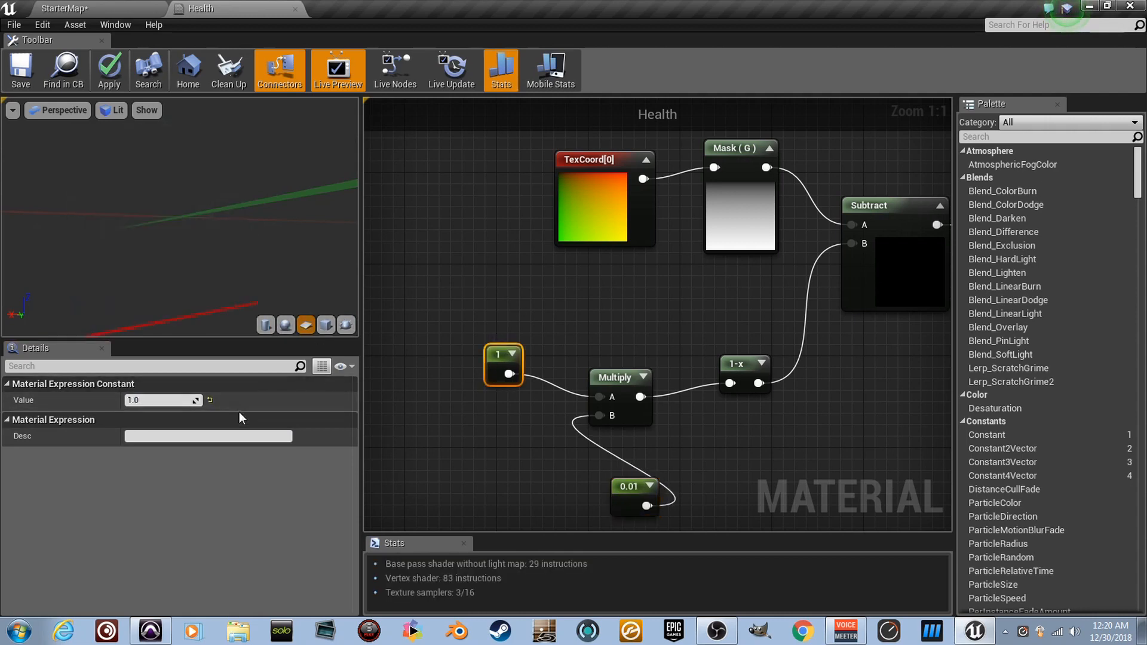
pyautogui.write('100.0')
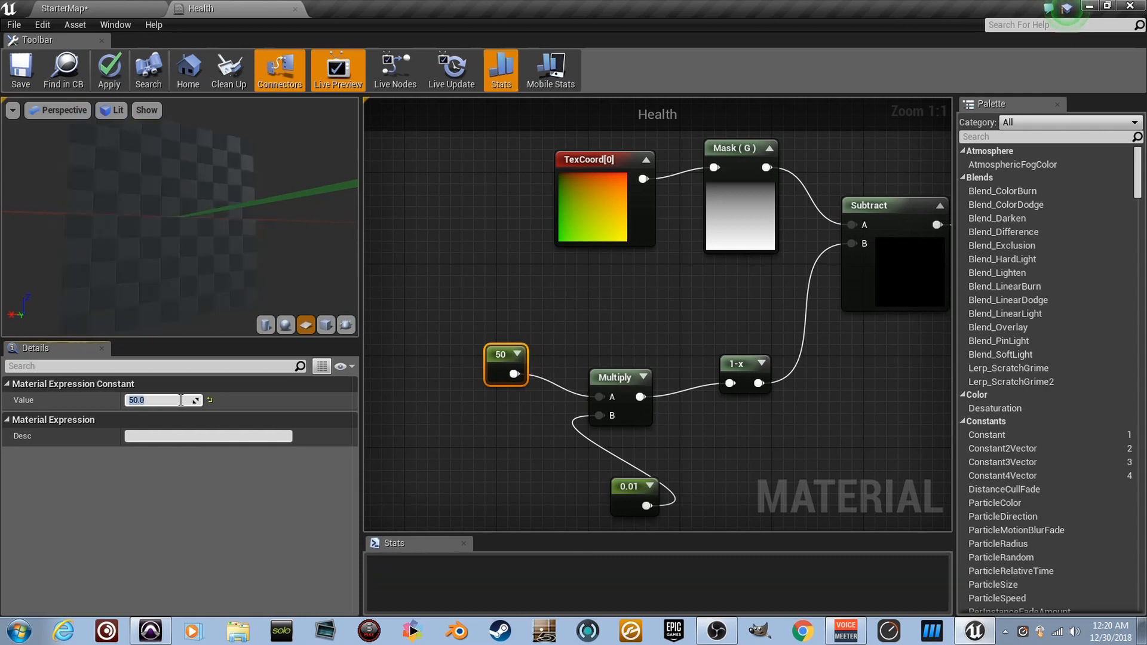
# - Try input constant values such as 25 and preview the resulting fill
pyautogui.write('25.0')
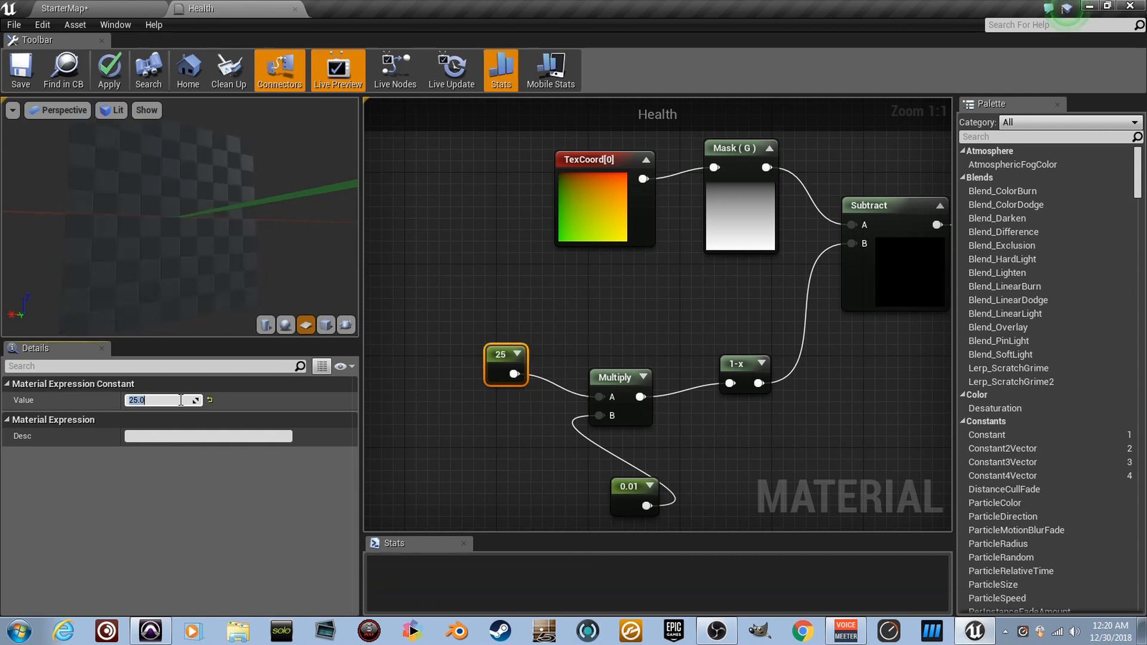
pyautogui.write('753')
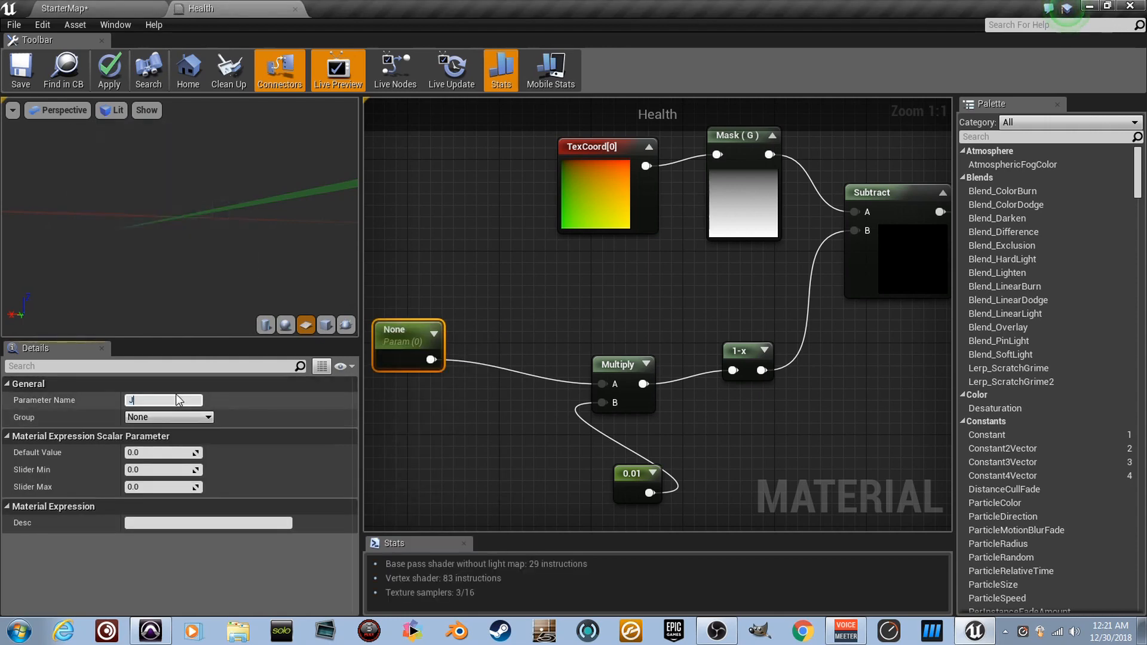
# - Name the scalar parameter Health and give it a default value of 100
pyautogui.write('H')
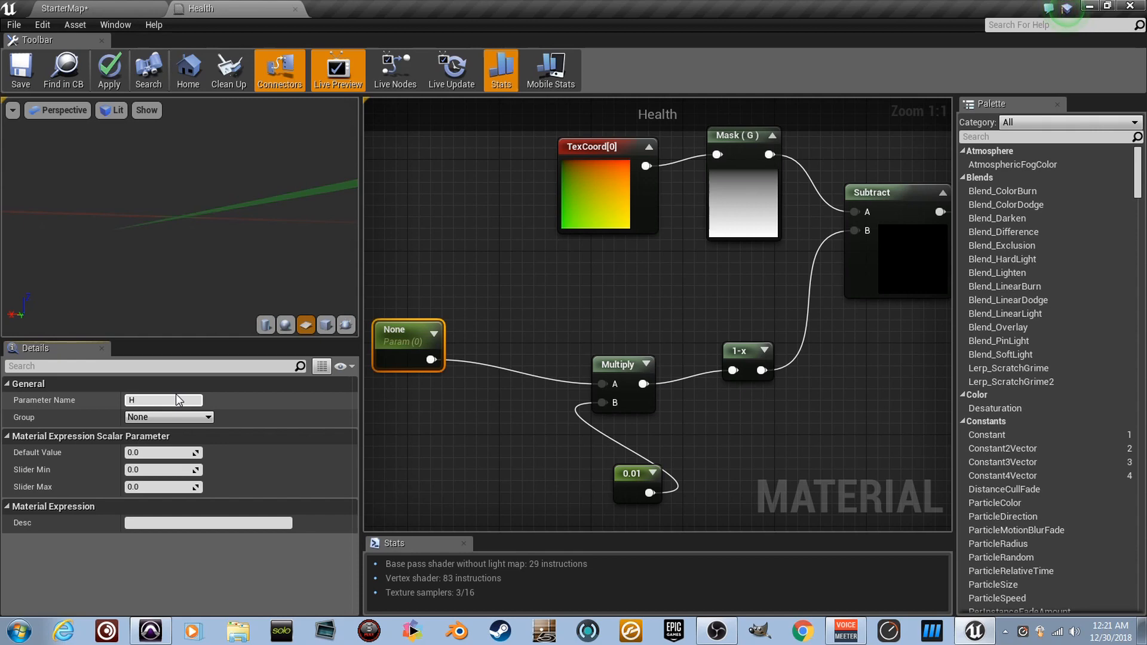
pyautogui.write('Health')
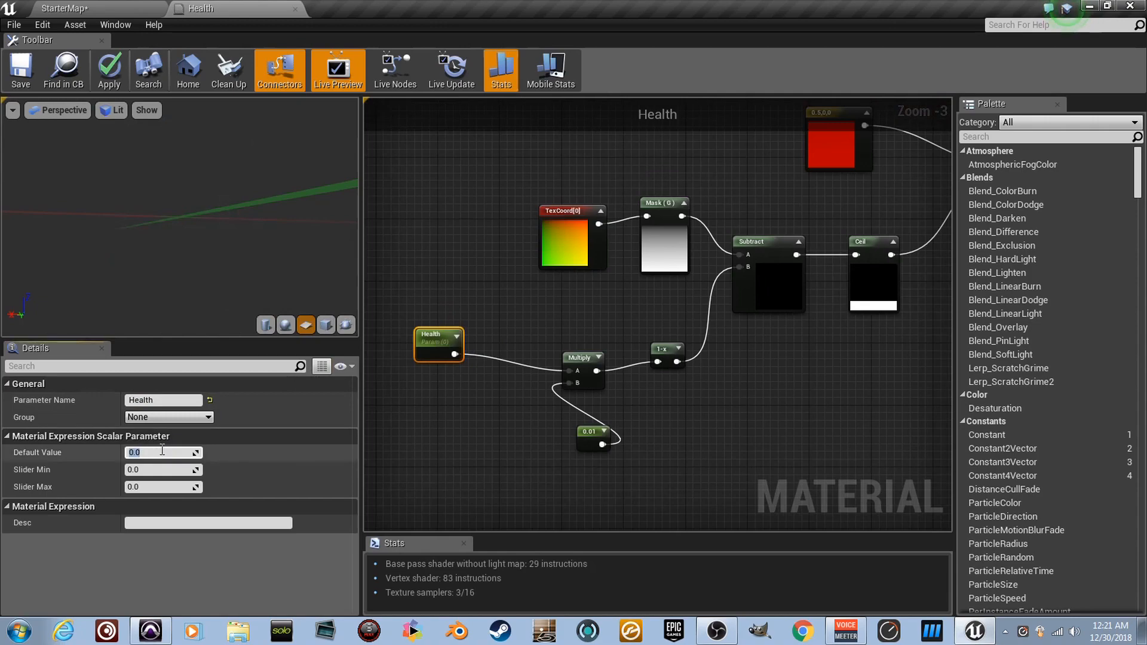
pyautogui.write('100.0')
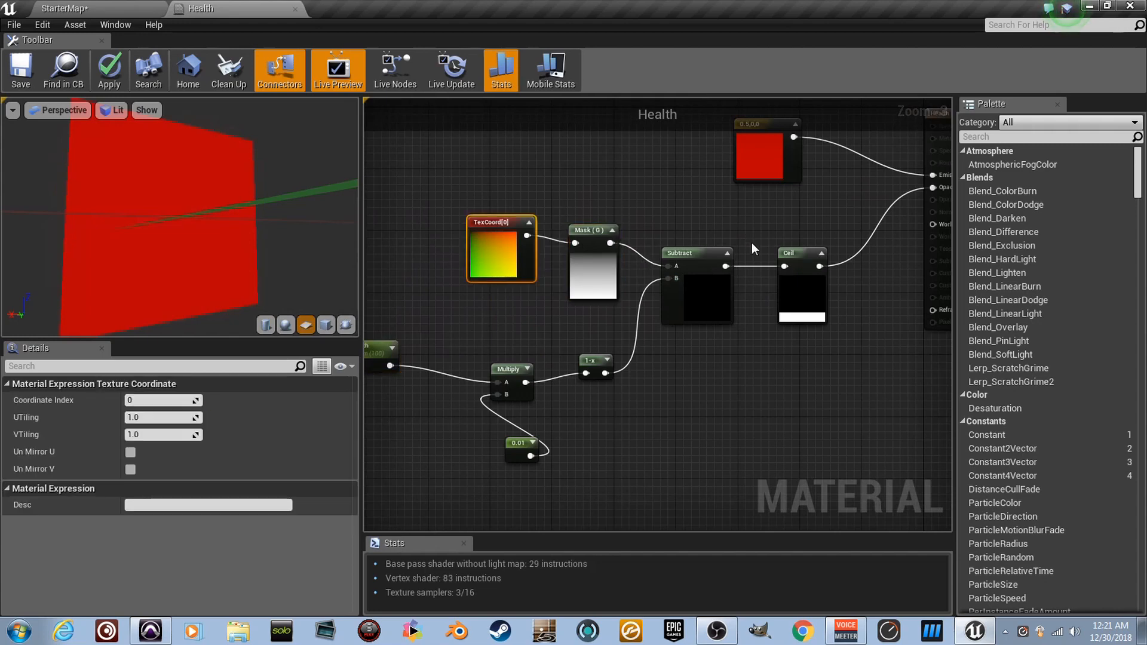
pyautogui.click(680, 254)
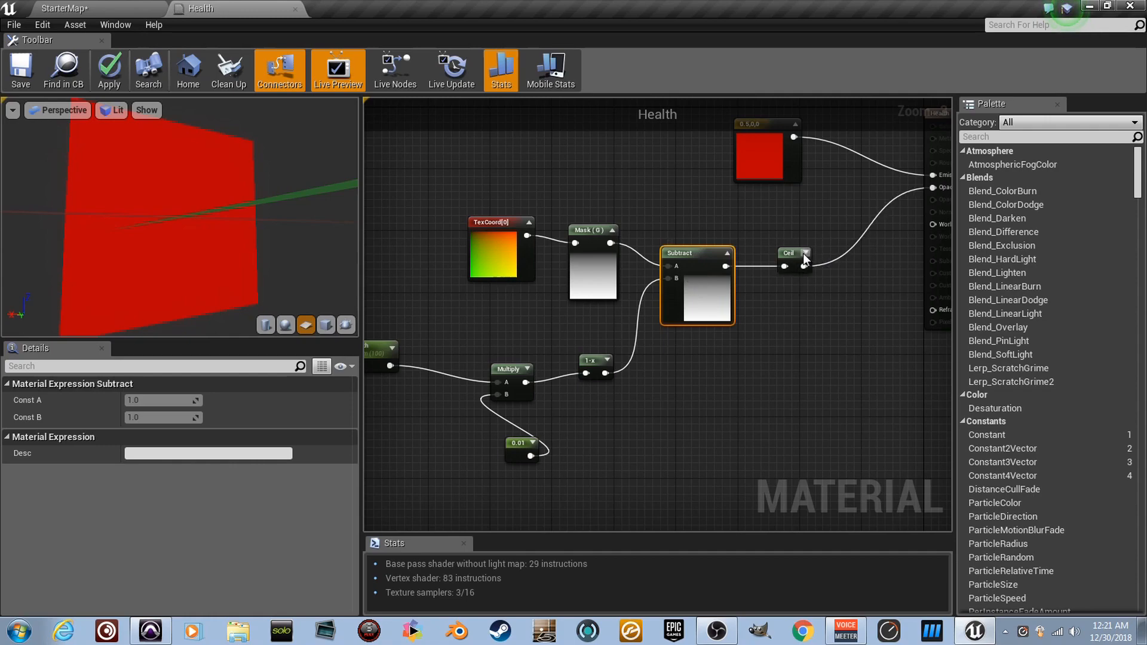
# - Save the Health material and return to the StarterMap level
pyautogui.scroll(-3)
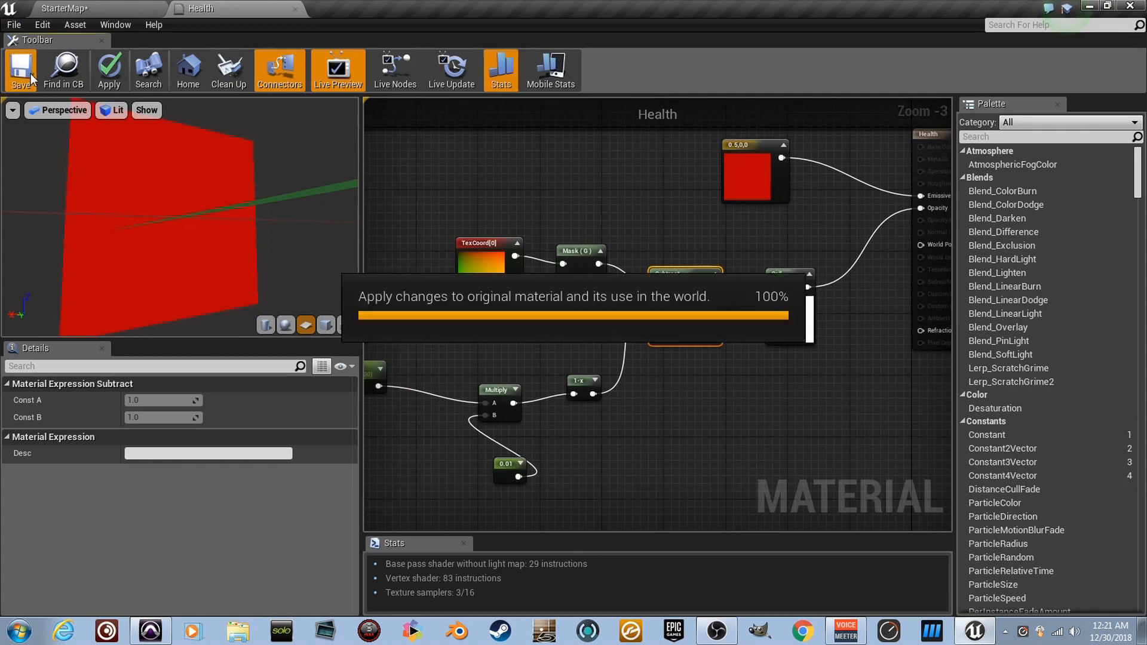
pyautogui.click(20, 69)
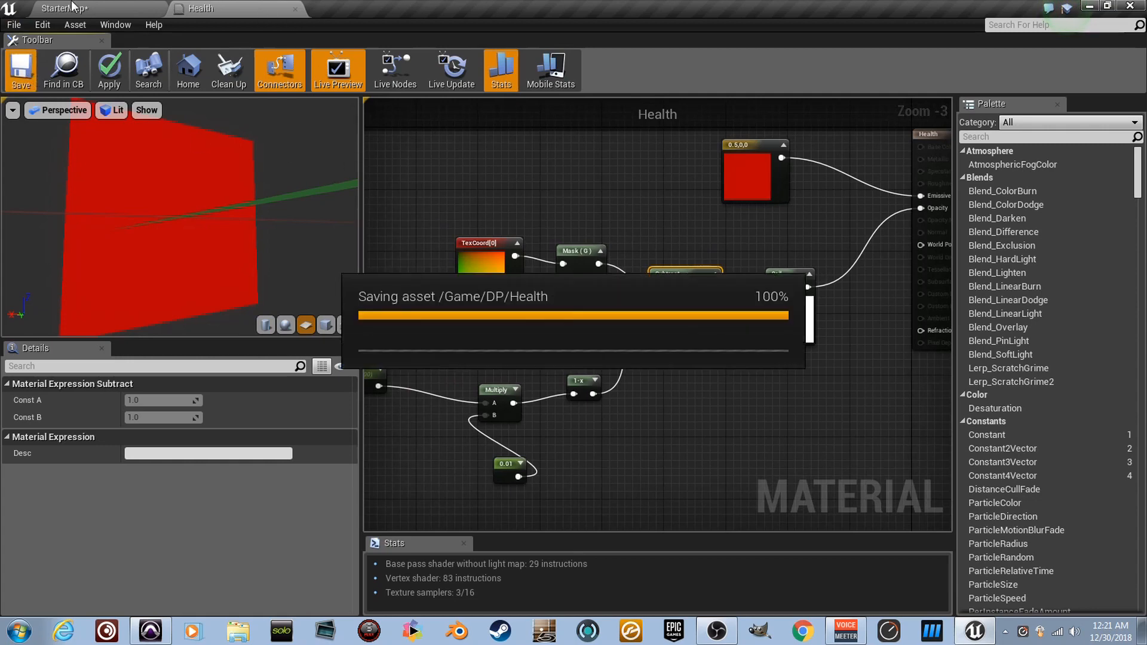
pyautogui.click(94, 7)
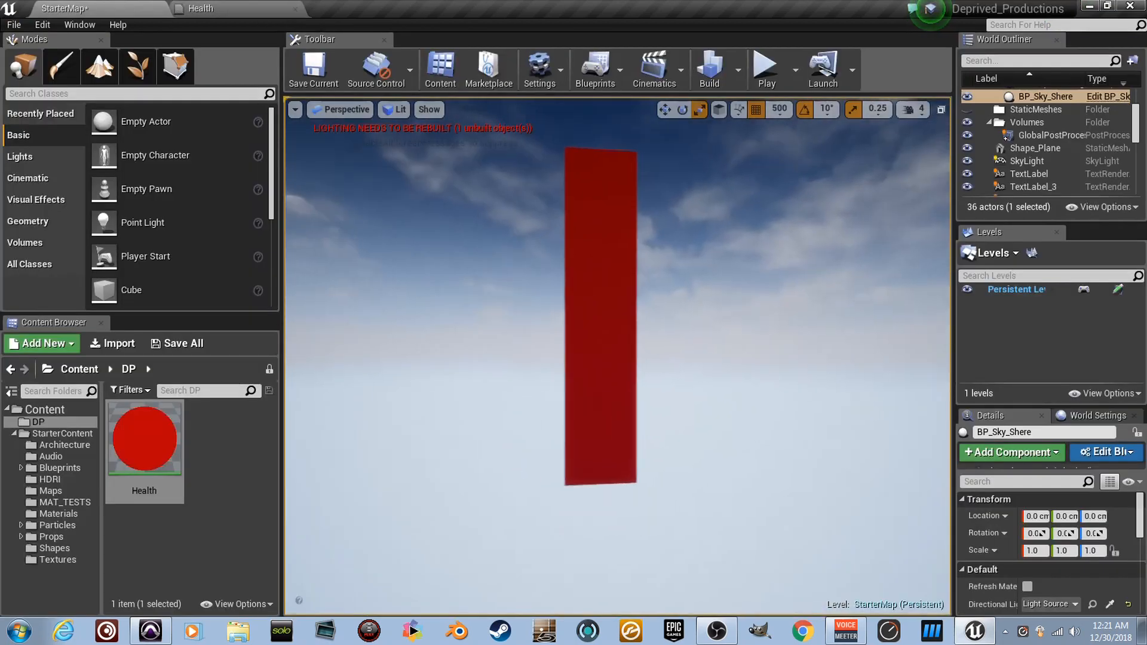
# - Create the Health_Inst material instance from Health and open it for editing
pyautogui.rightClick(144, 438)
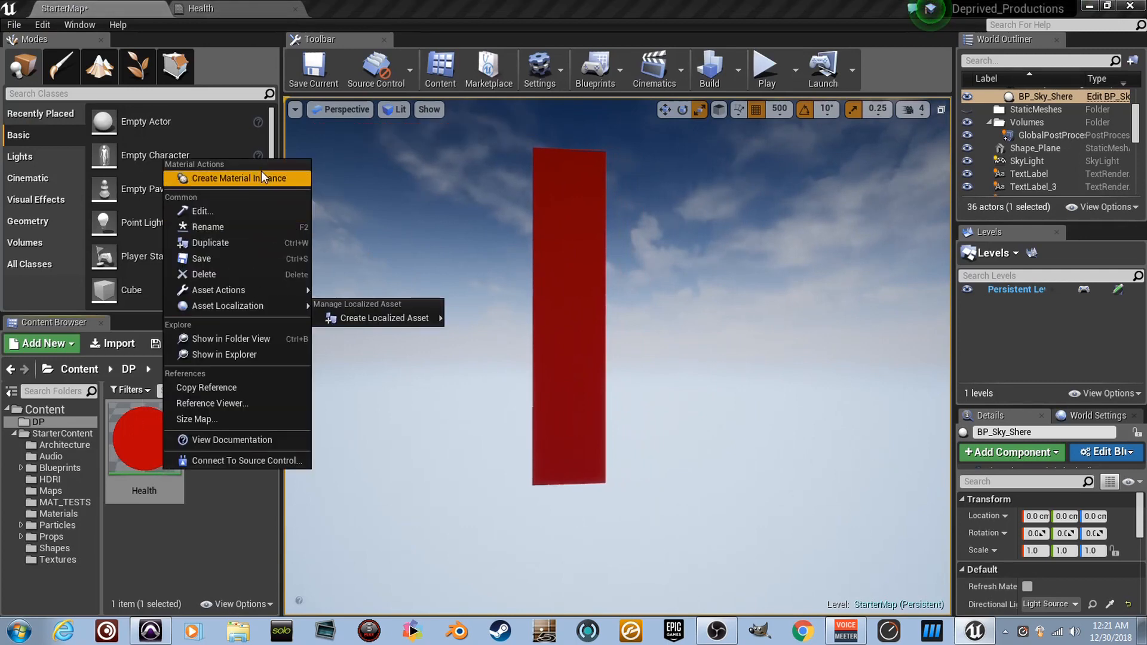
pyautogui.click(226, 178)
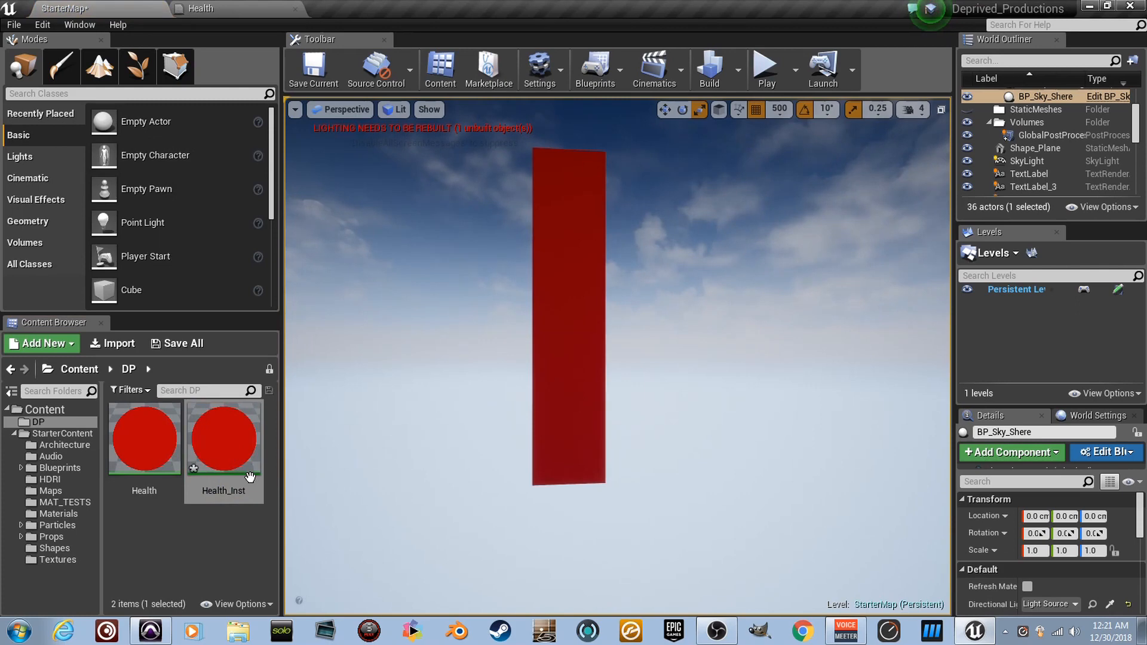
pyautogui.moveTo(162, 417)
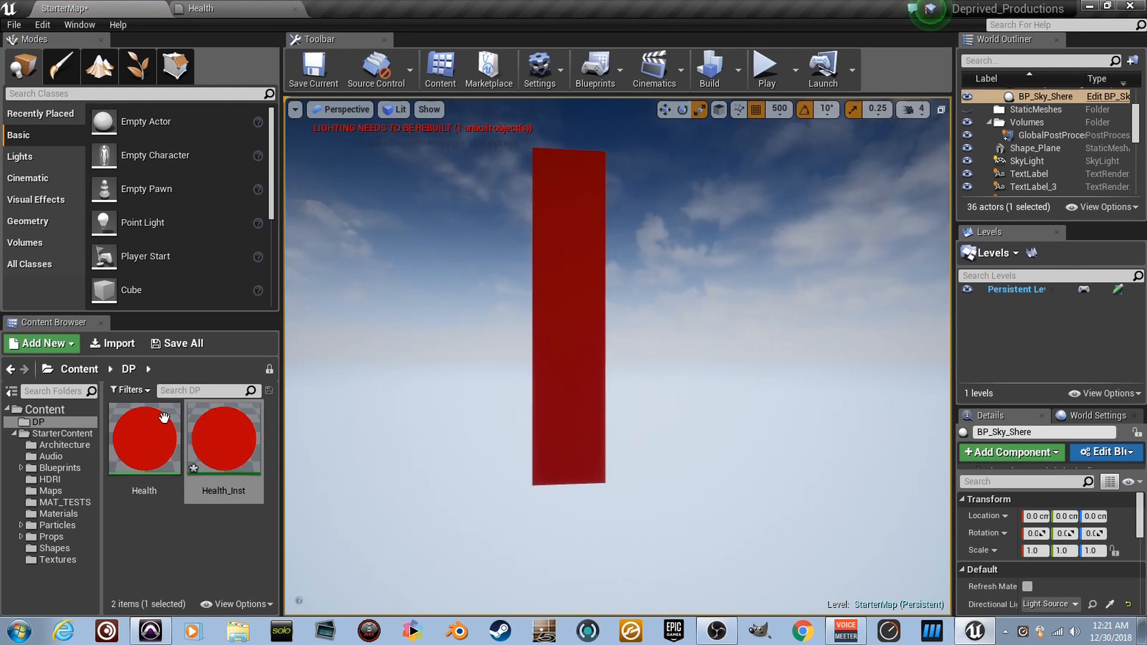
pyautogui.doubleClick(223, 439)
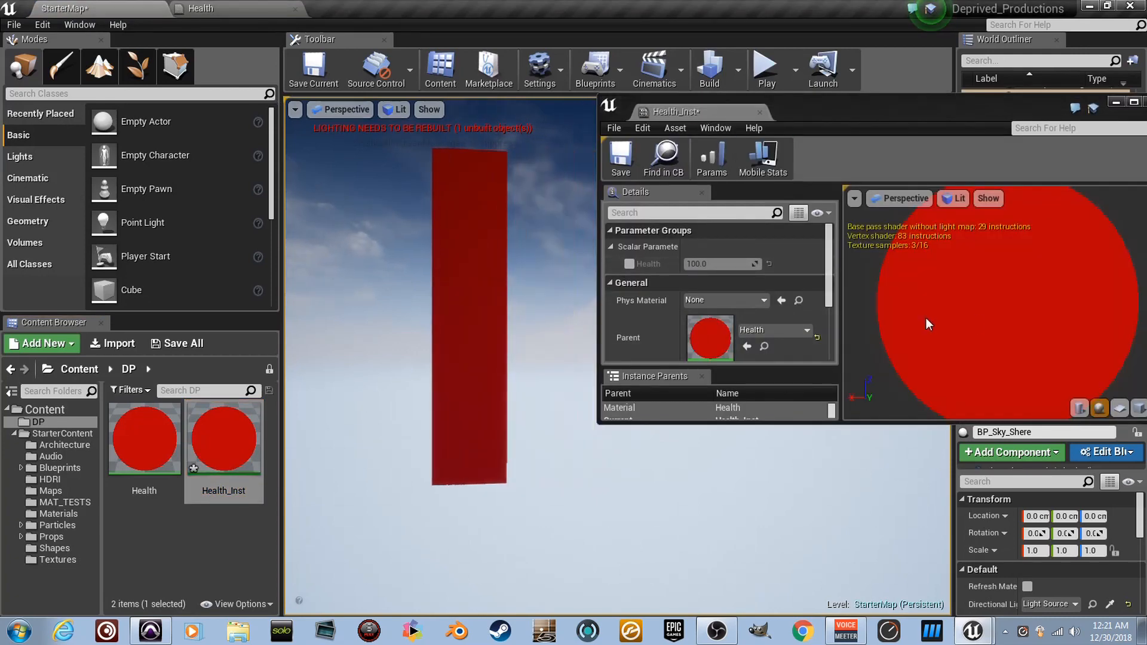
# - Override the Health parameter on Health_Inst and try values 47, 12 and 85
pyautogui.click(628, 264)
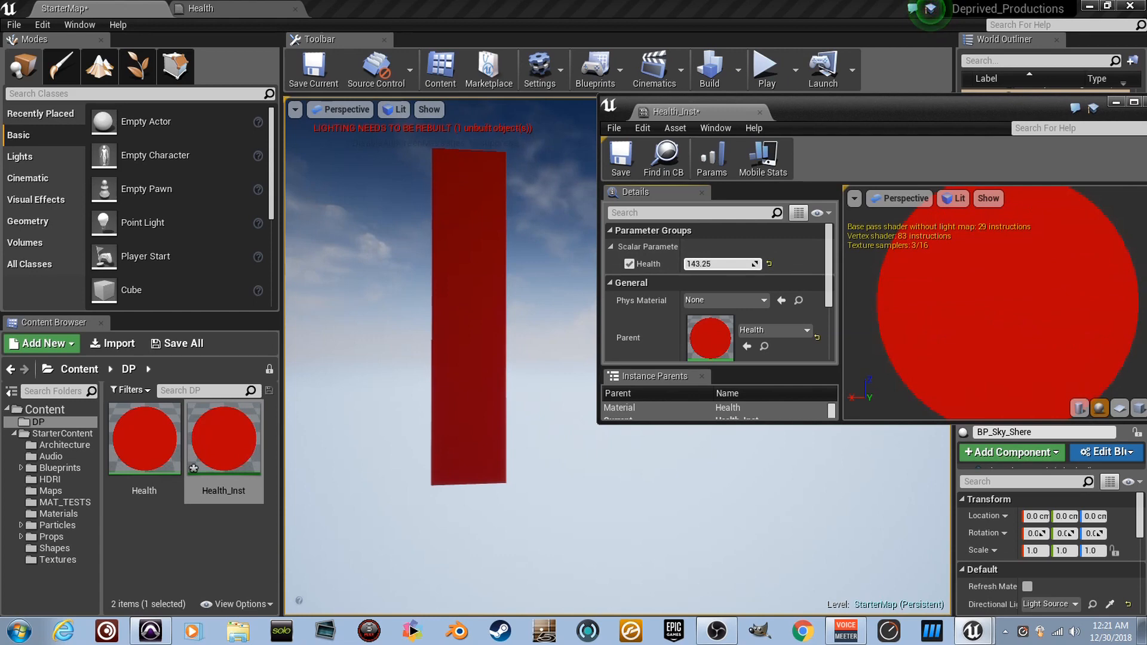
pyautogui.write('47.061211')
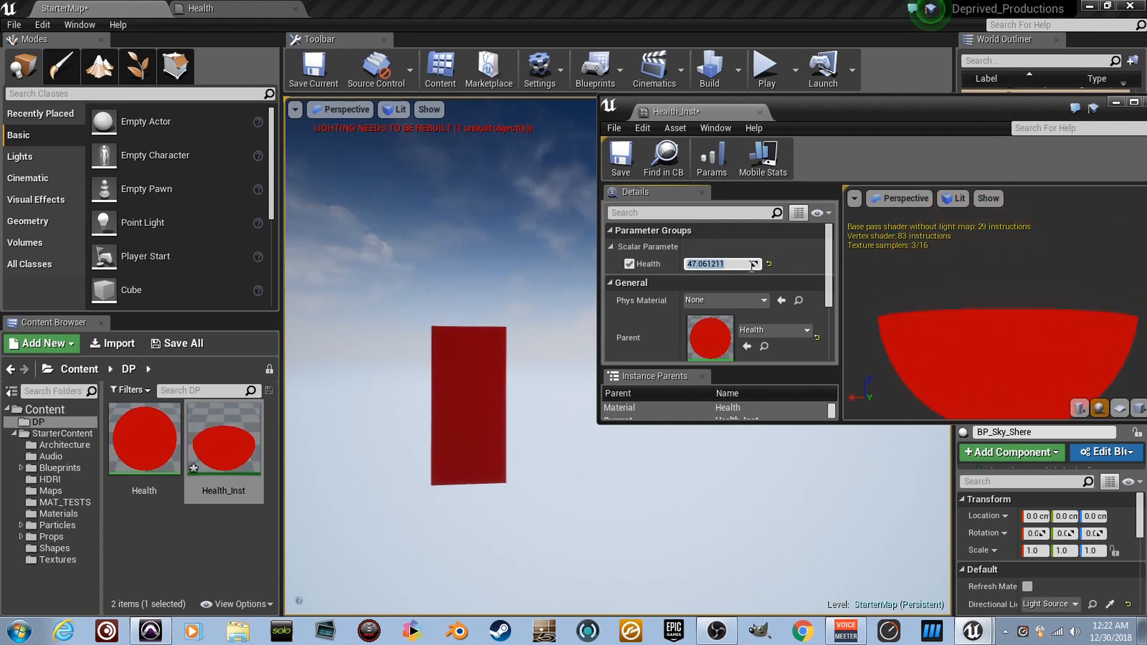
pyautogui.write('12.0')
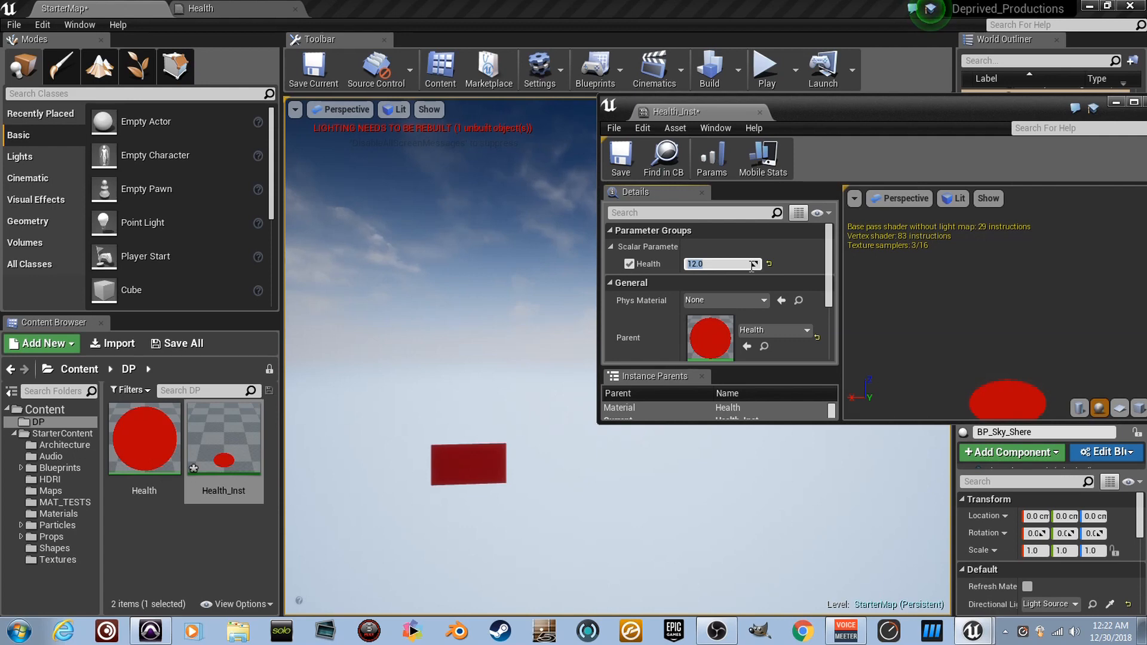
pyautogui.write('85.0')
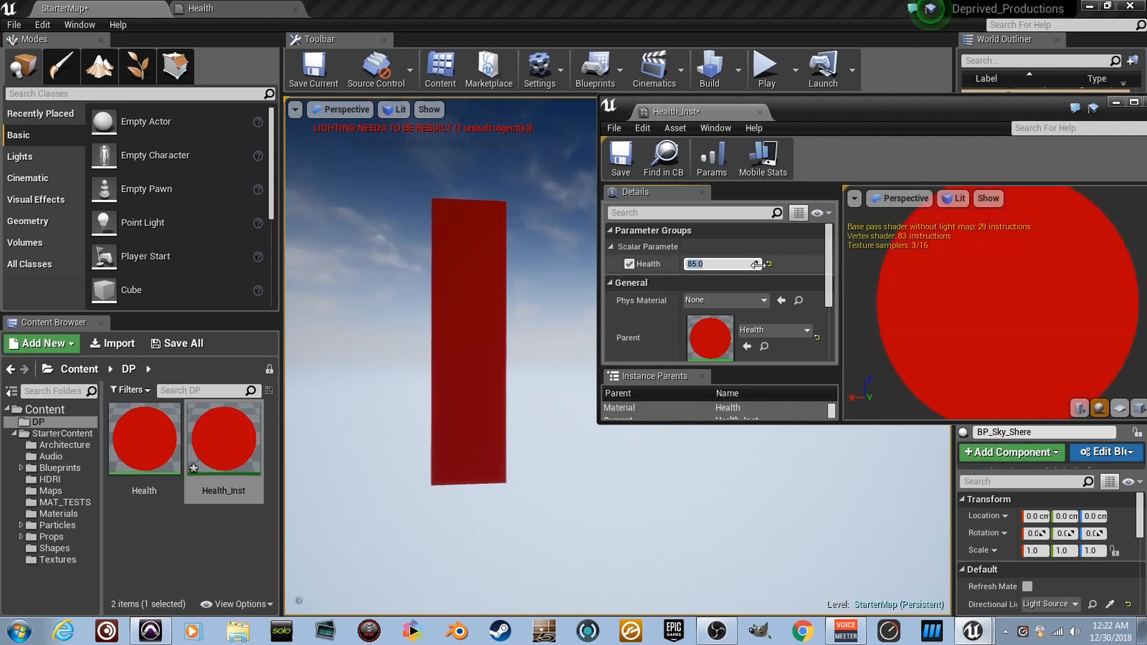
# - Drag and retype Health up to 100 and back near 52 to resize the red bar
pyautogui.moveTo(716, 263); pyautogui.dragTo(688, 264)
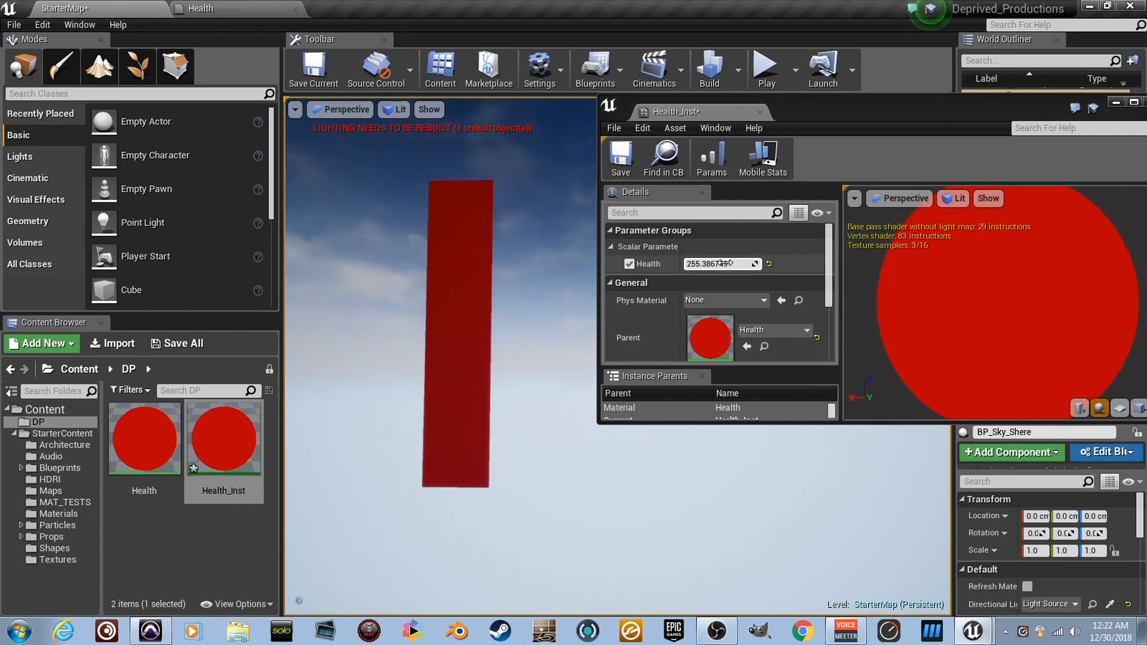
pyautogui.write('100.0')
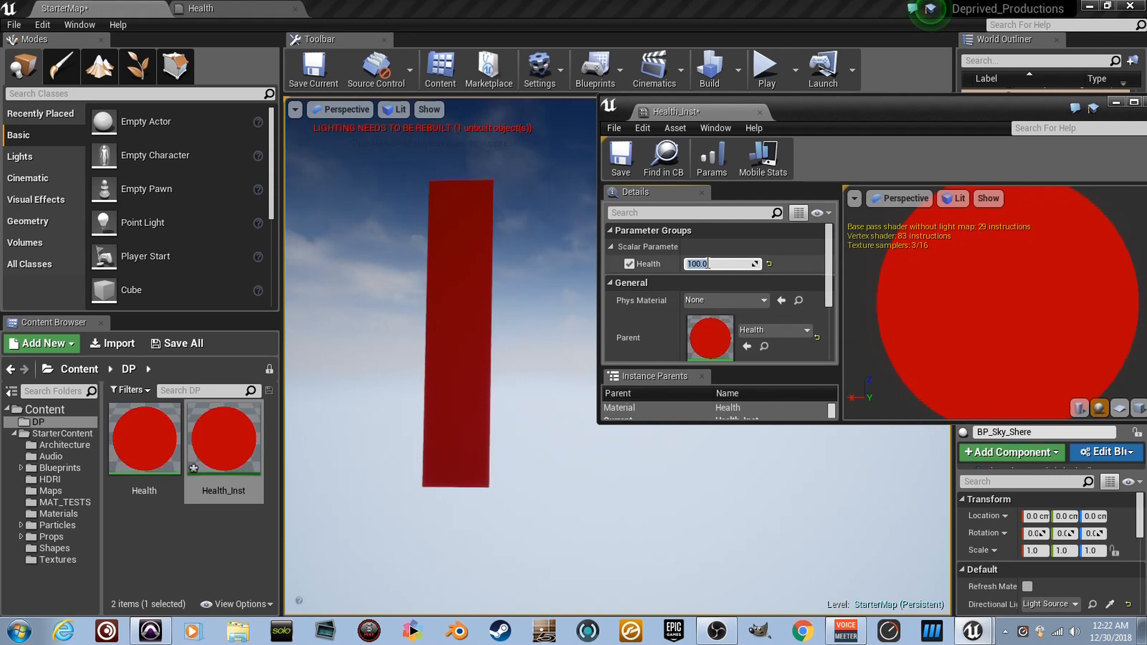
pyautogui.write('2.147572')
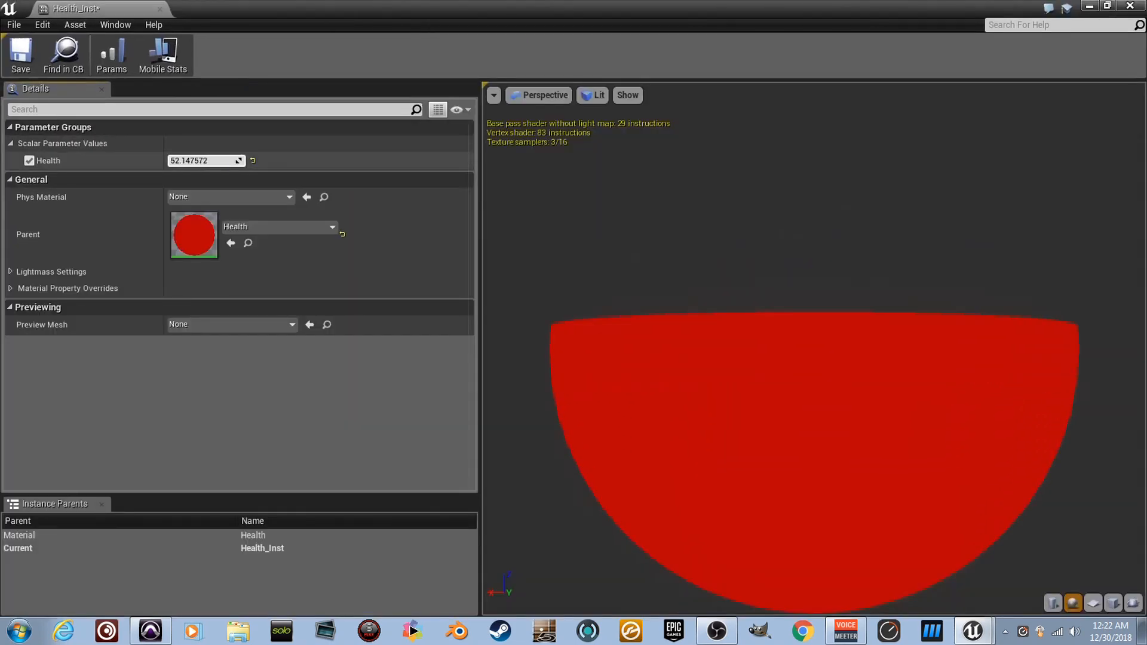
# - Drag Health down to about 45 (passing 25.8) so the fill drops below half
pyautogui.moveTo(205, 161); pyautogui.dragTo(183, 160)
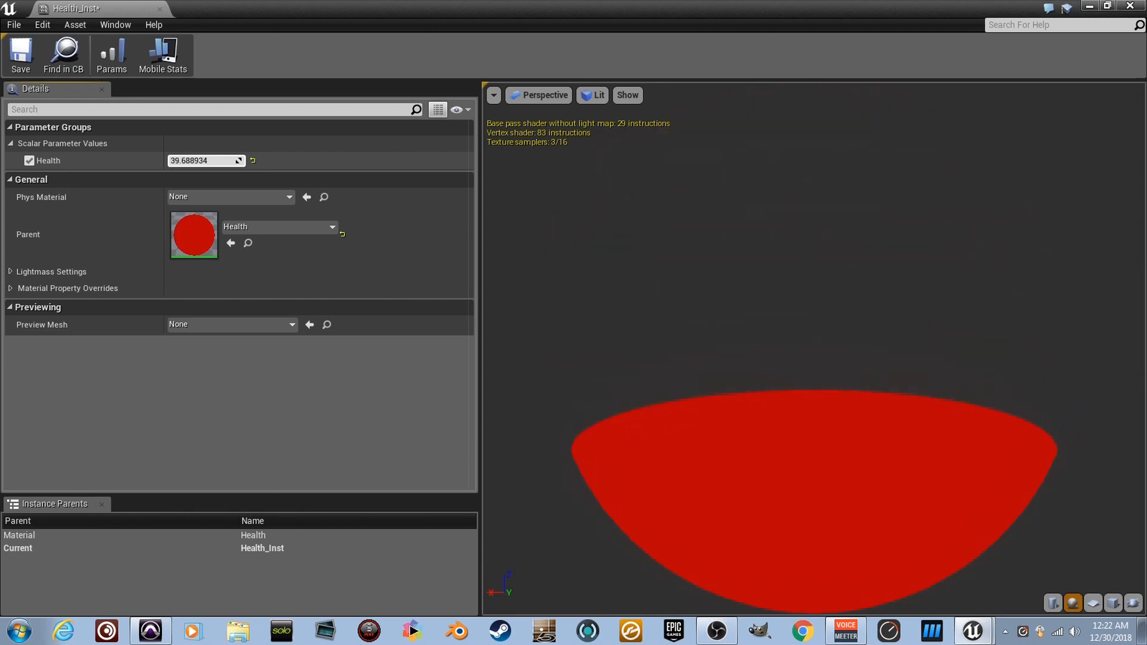
pyautogui.write('25.840258')
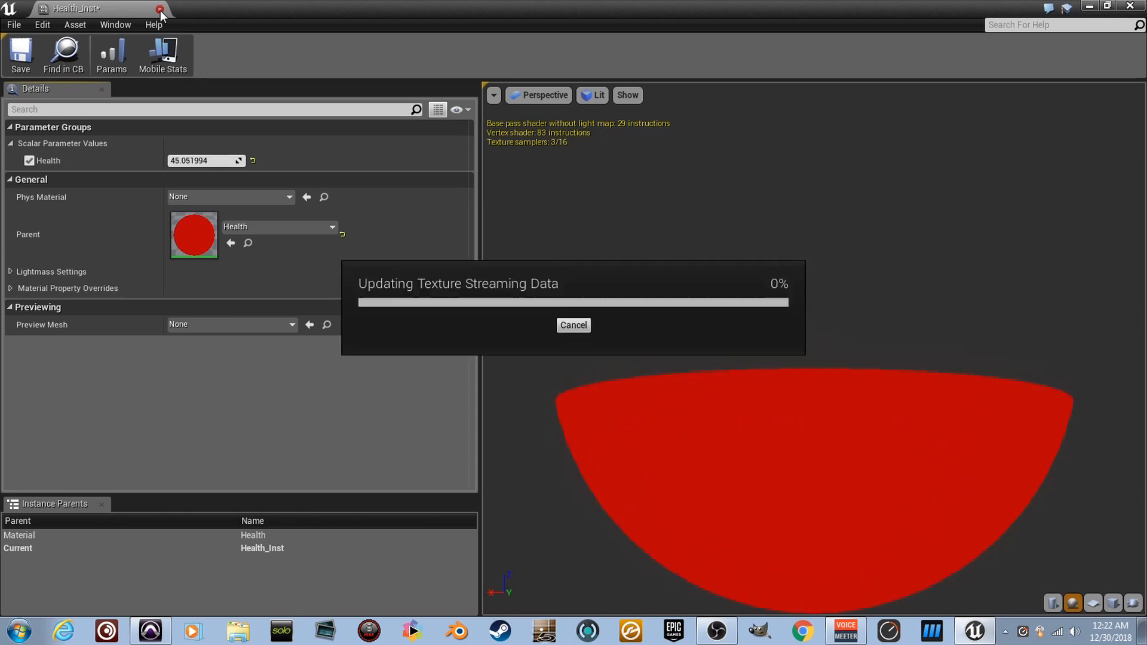
pyautogui.click(159, 8)
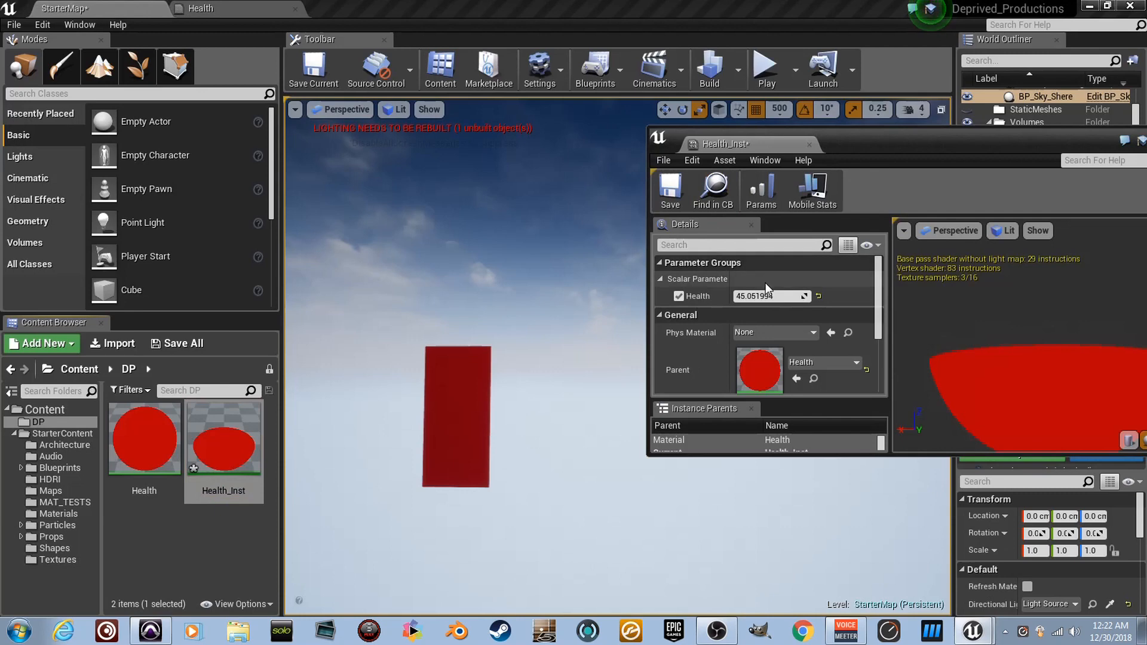
# - Set Health_Inst's Health to exactly 50.0 for a half-height red bar
pyautogui.write('29.703524')
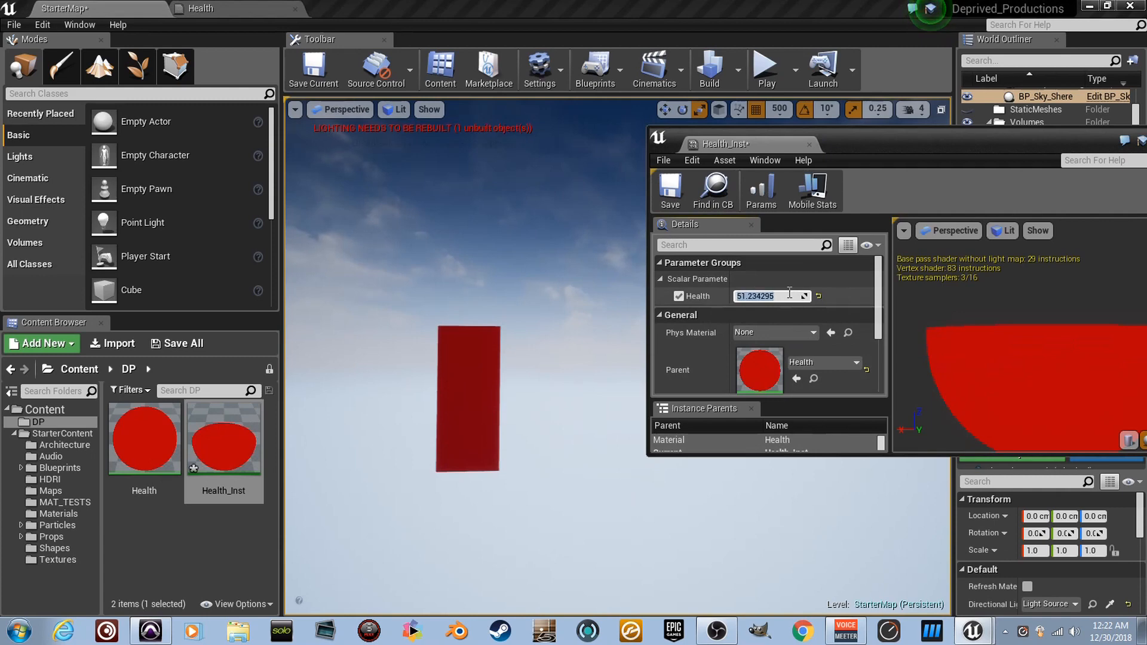
pyautogui.write('50.0')
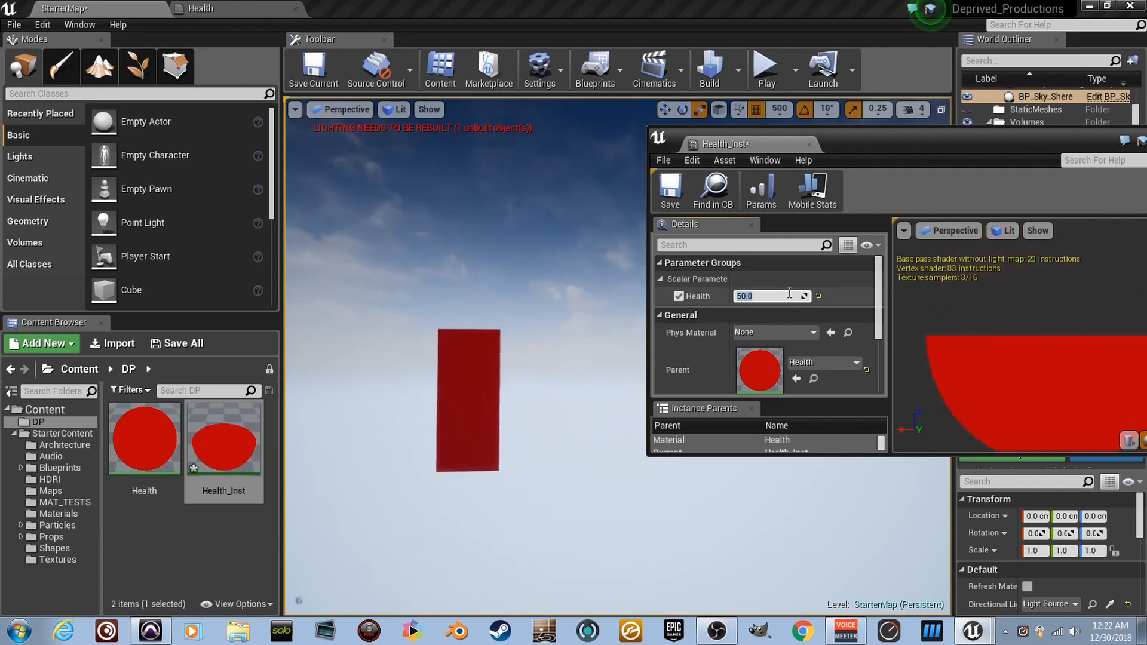